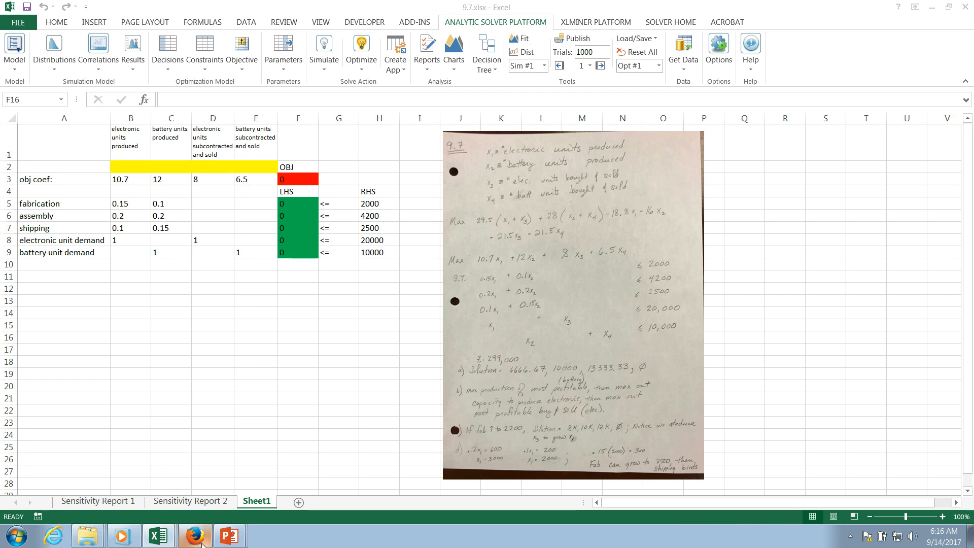
Review the problem statement, the B2:E2 variable cells, objective formula and constraint signs
{"action": "left_click", "coordinate": [194, 534]}
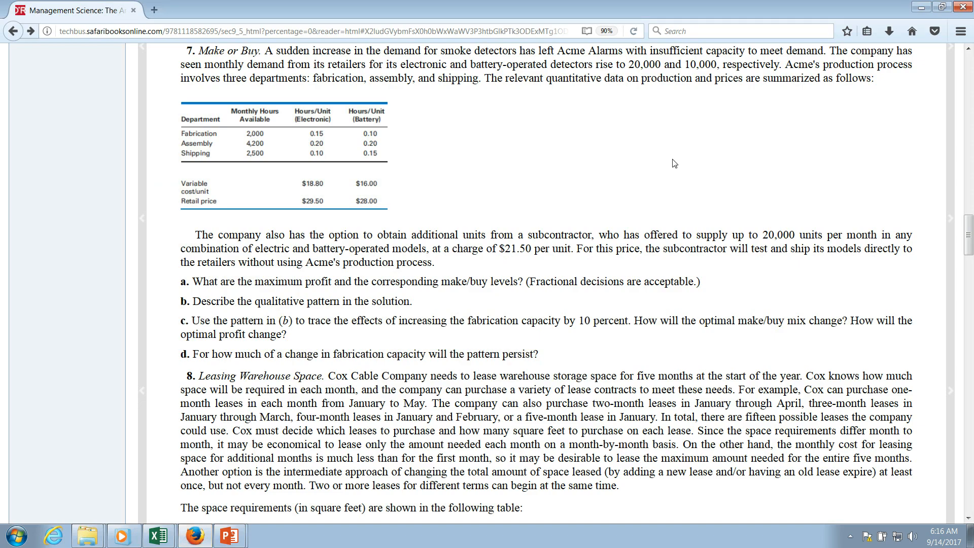
{"action": "mouse_move", "coordinate": [720, 164]}
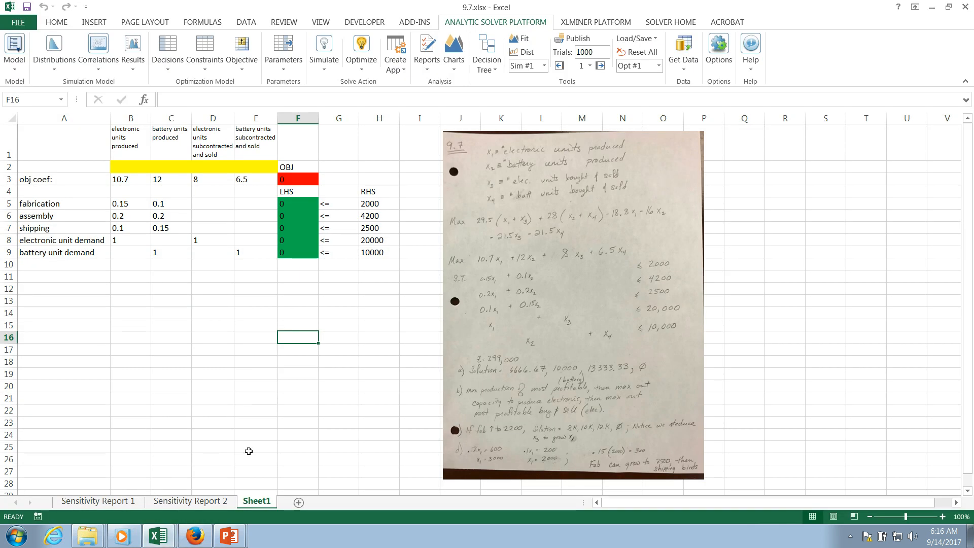
{"action": "mouse_move", "coordinate": [393, 401]}
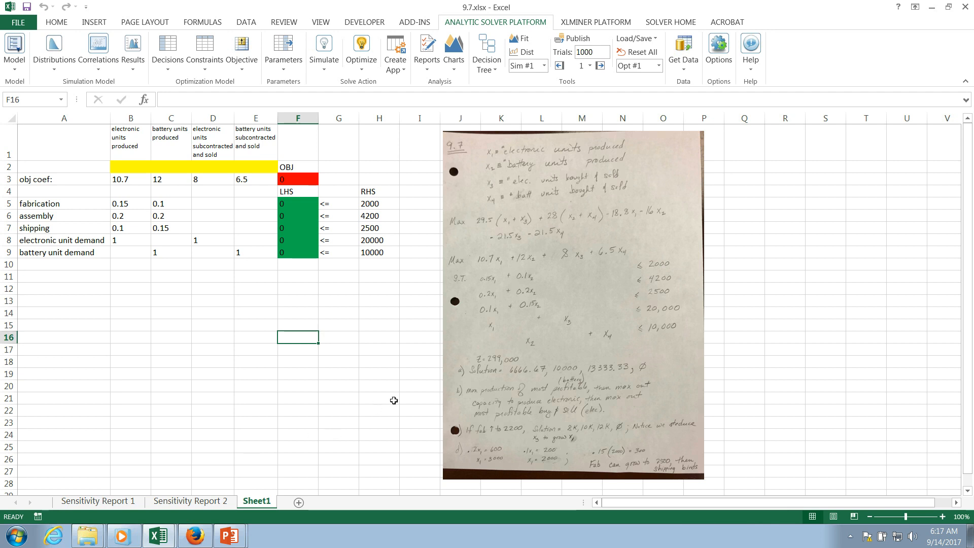
{"action": "mouse_move", "coordinate": [583, 316]}
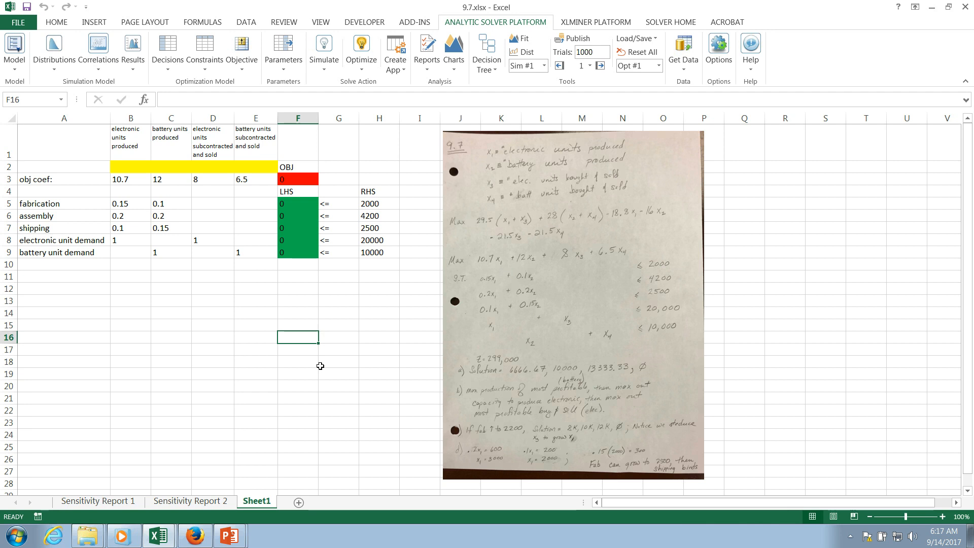
{"action": "mouse_move", "coordinate": [403, 265]}
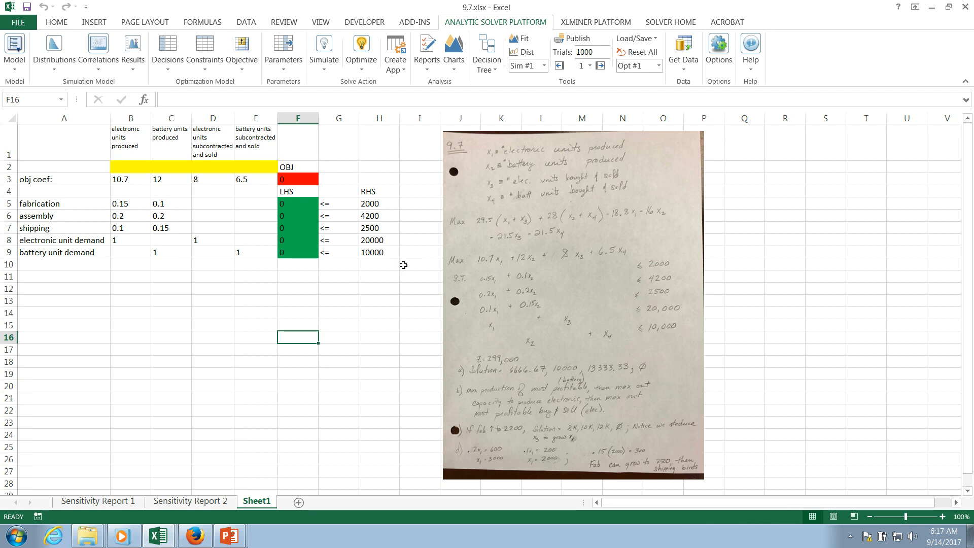
{"action": "mouse_move", "coordinate": [335, 306]}
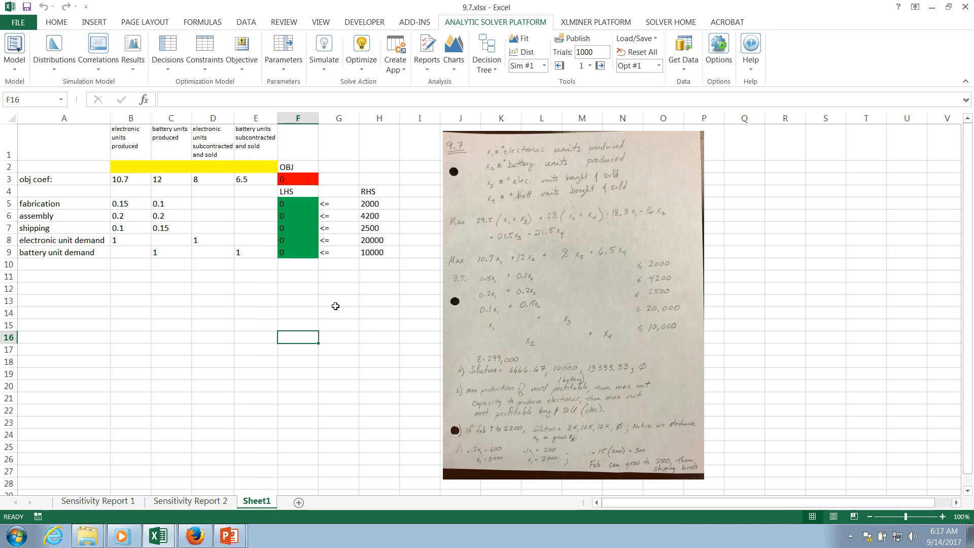
{"action": "left_click", "coordinate": [131, 167]}
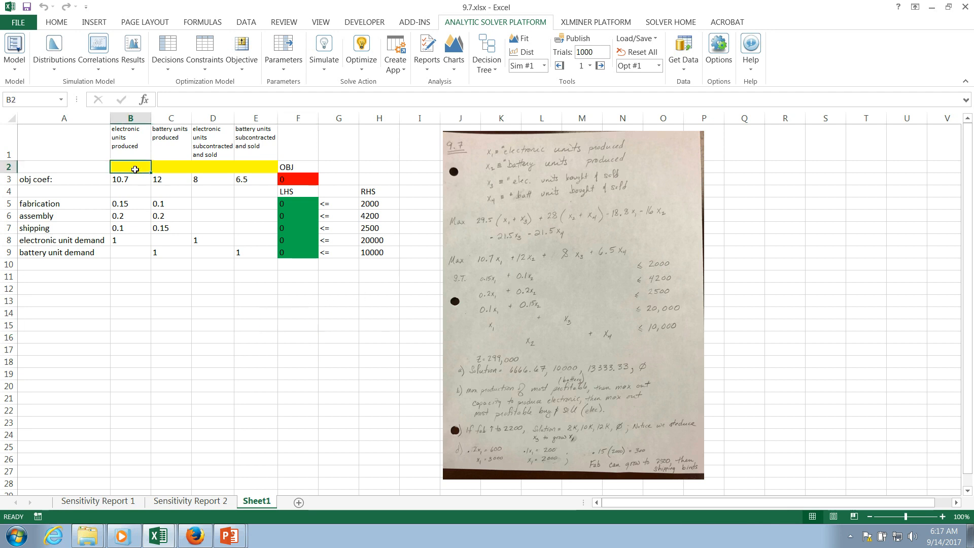
{"action": "left_click_drag", "start_coordinate": [131, 168], "coordinate": [255, 168]}
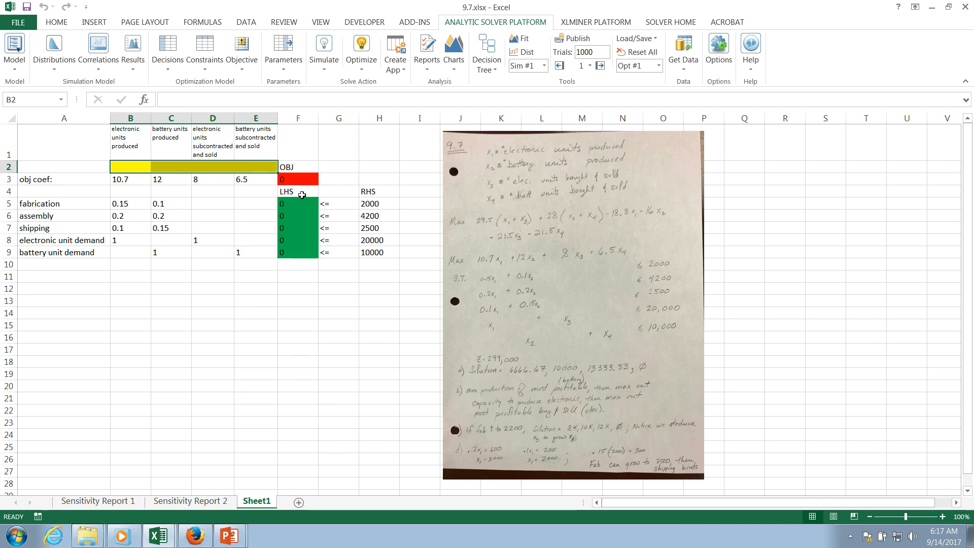
{"action": "left_click", "coordinate": [298, 178]}
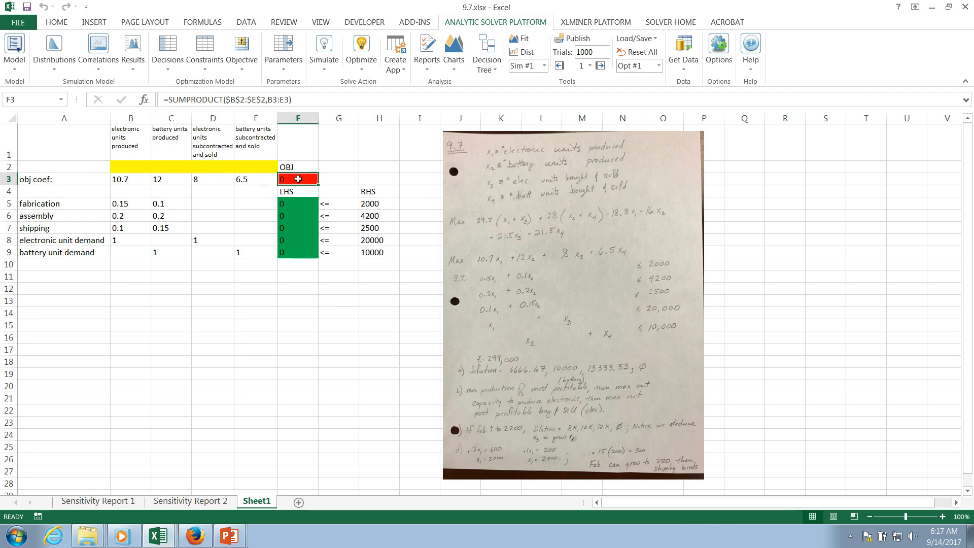
{"action": "left_click", "coordinate": [298, 191]}
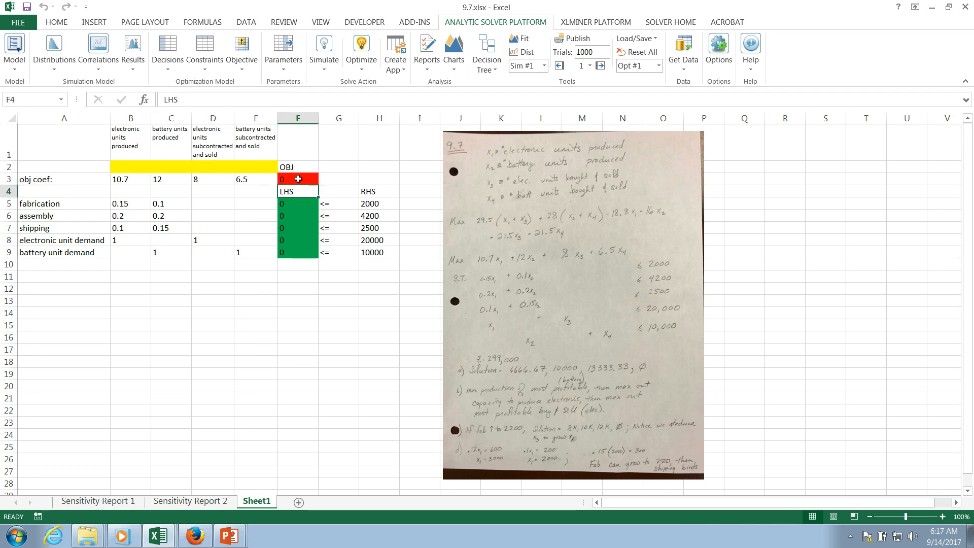
{"action": "left_click", "coordinate": [297, 204]}
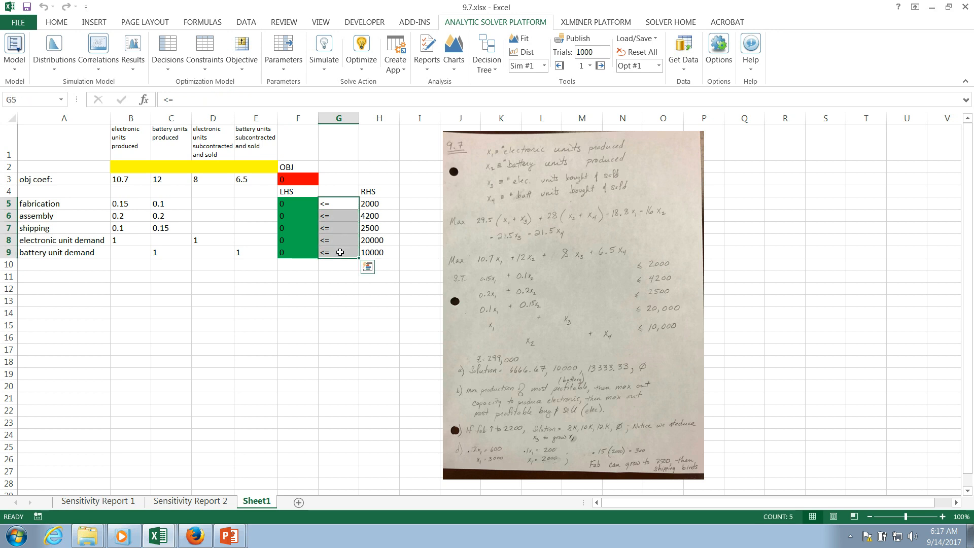
Check capacities 2000 and 4200, battery demand 10000, coefficients and profits 12 and 6.5
{"action": "left_click", "coordinate": [338, 215]}
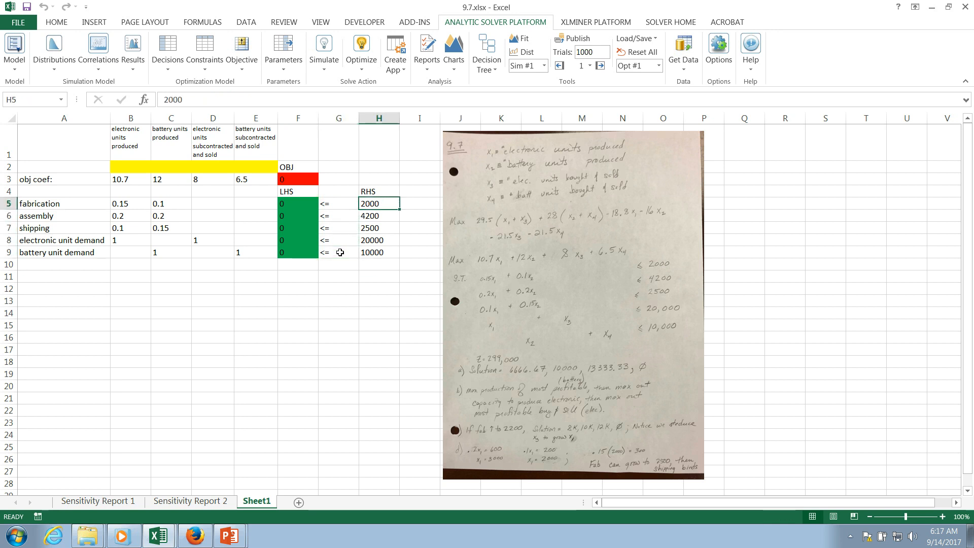
{"action": "left_click", "coordinate": [378, 216]}
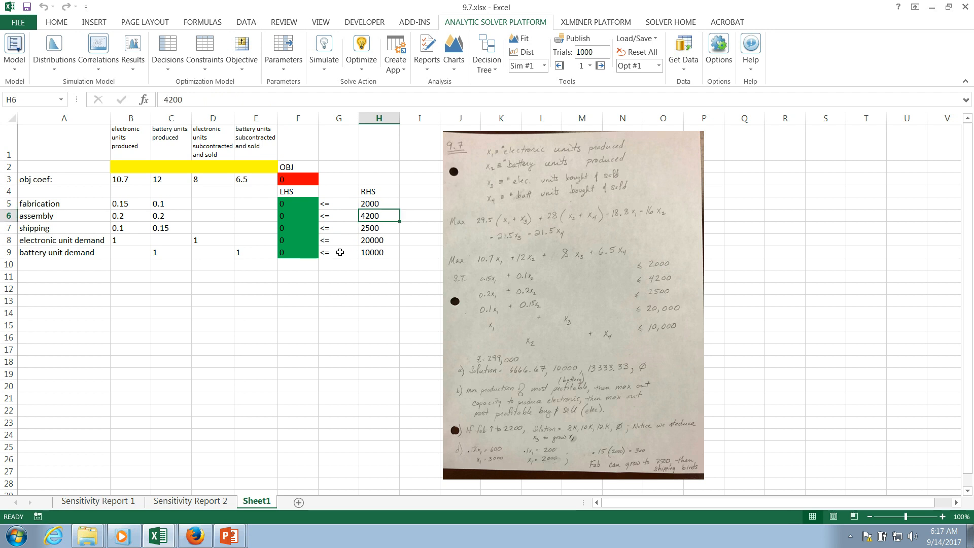
{"action": "left_click", "coordinate": [379, 252]}
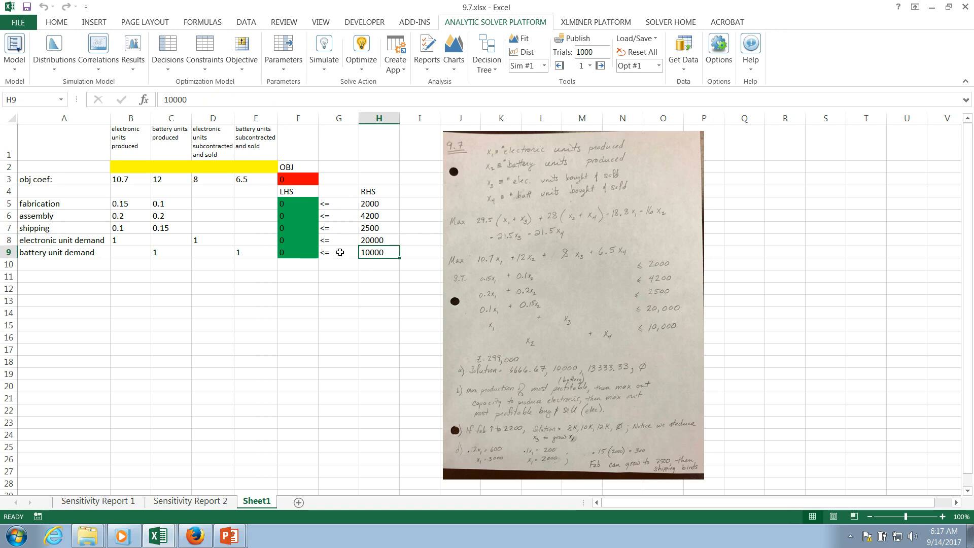
{"action": "left_click", "coordinate": [130, 252]}
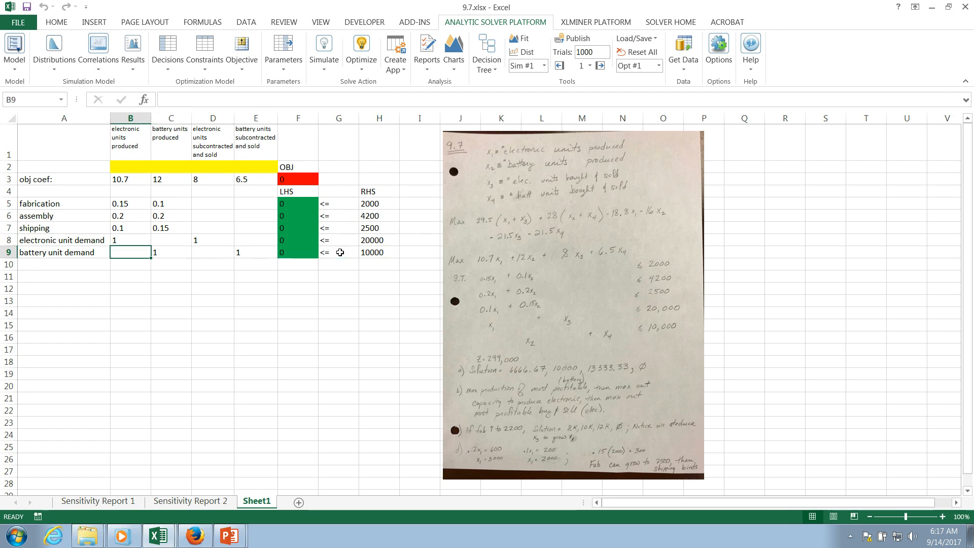
{"action": "left_click", "coordinate": [255, 216]}
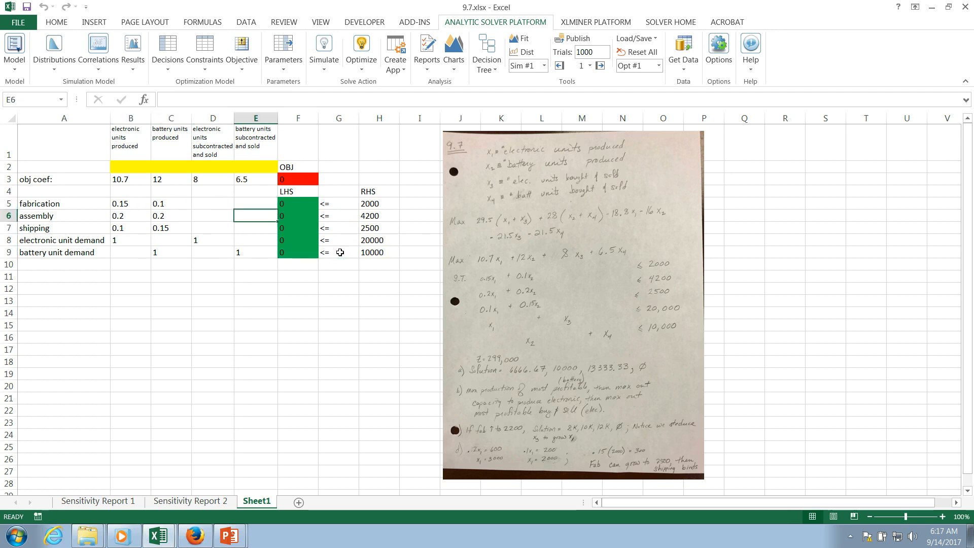
{"action": "left_click", "coordinate": [130, 227]}
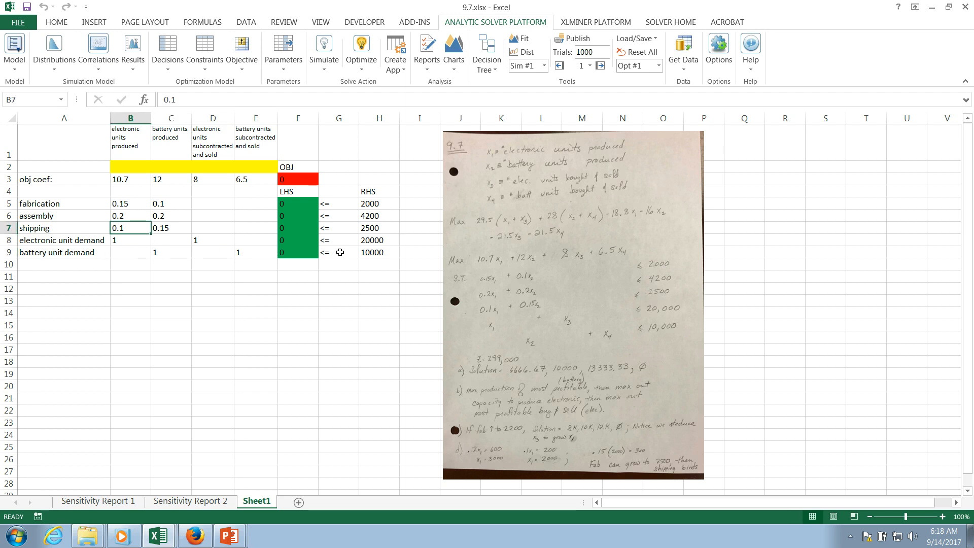
{"action": "left_click", "coordinate": [130, 204]}
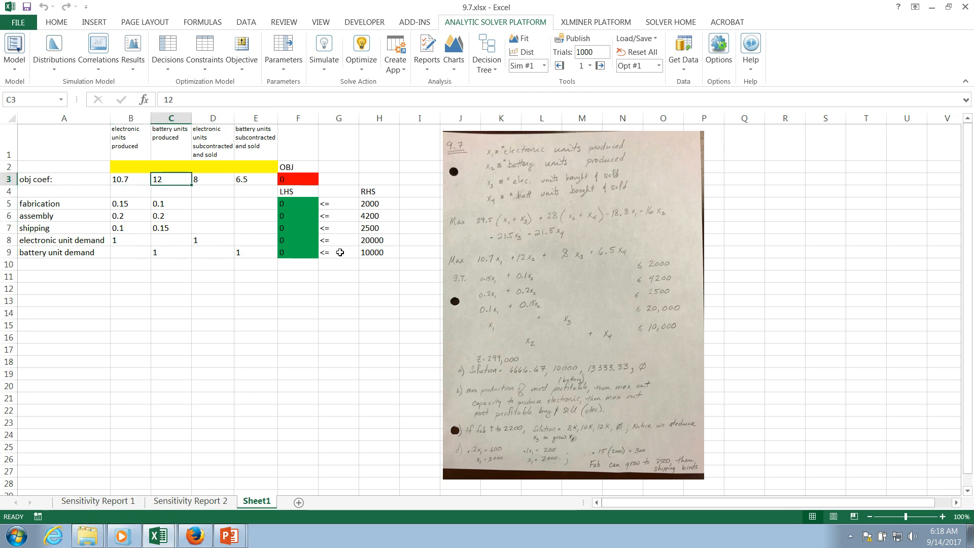
{"action": "left_click", "coordinate": [256, 179]}
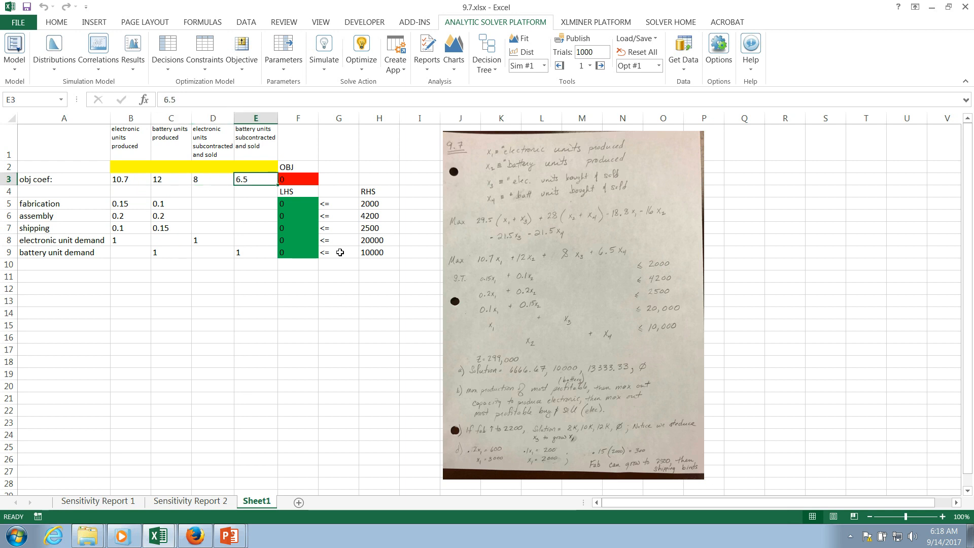
{"action": "left_click", "coordinate": [297, 179]}
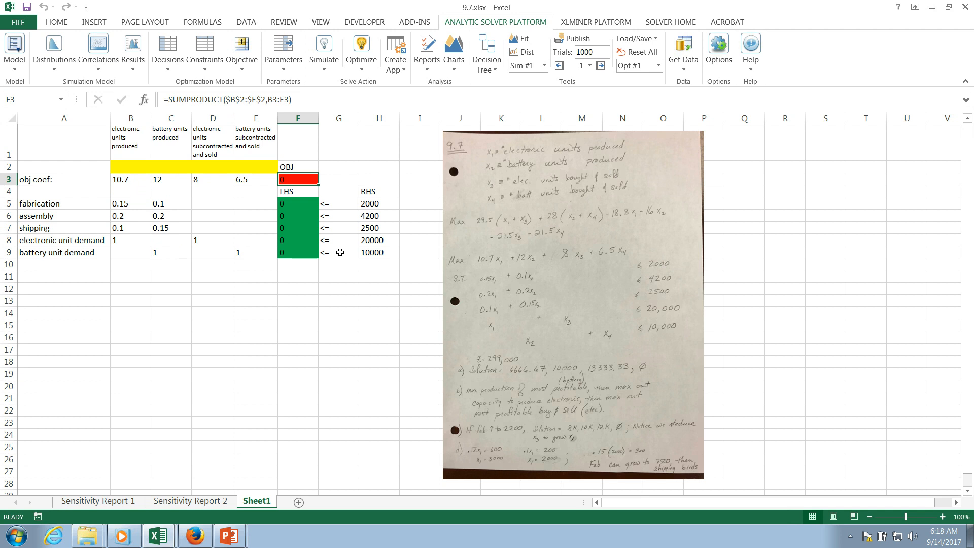
{"action": "mouse_move", "coordinate": [705, 221]}
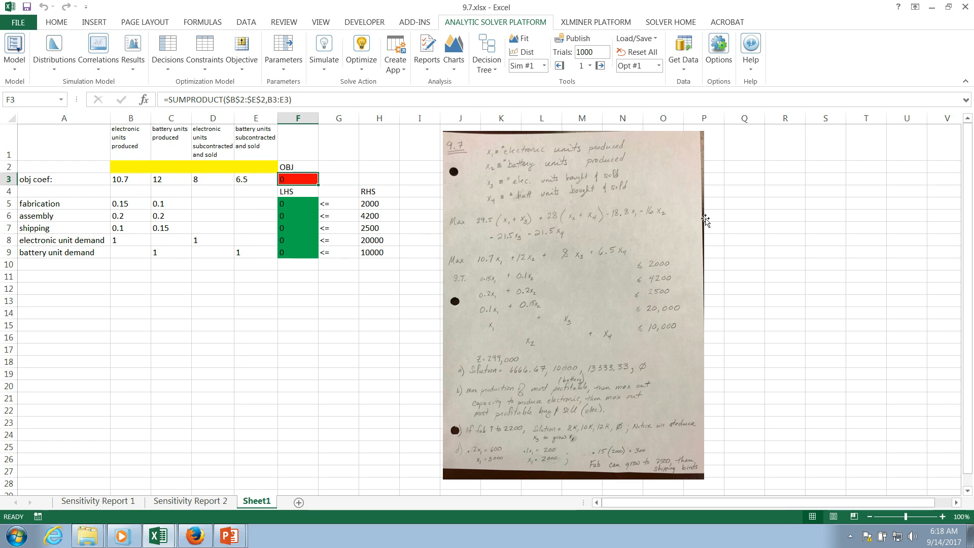
{"action": "mouse_move", "coordinate": [773, 166]}
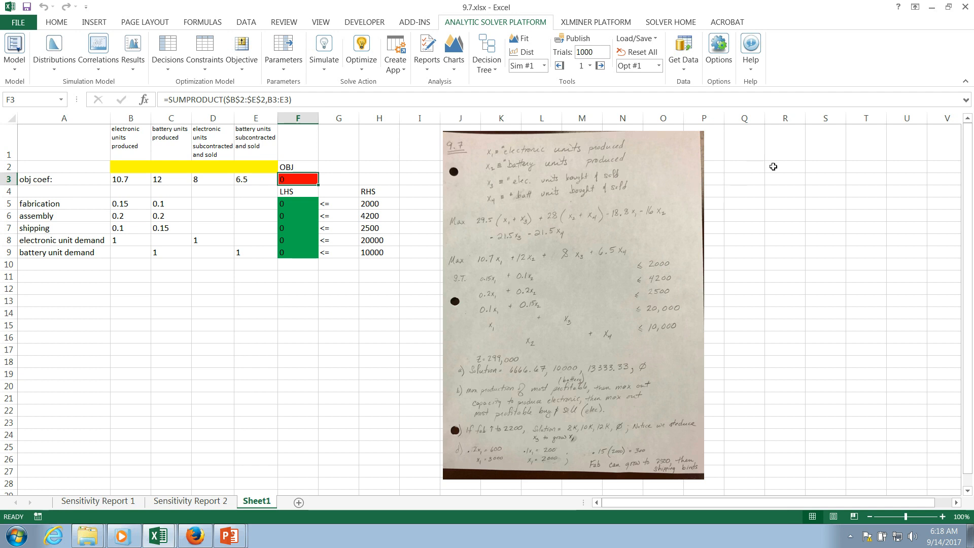
{"action": "mouse_move", "coordinate": [529, 151]}
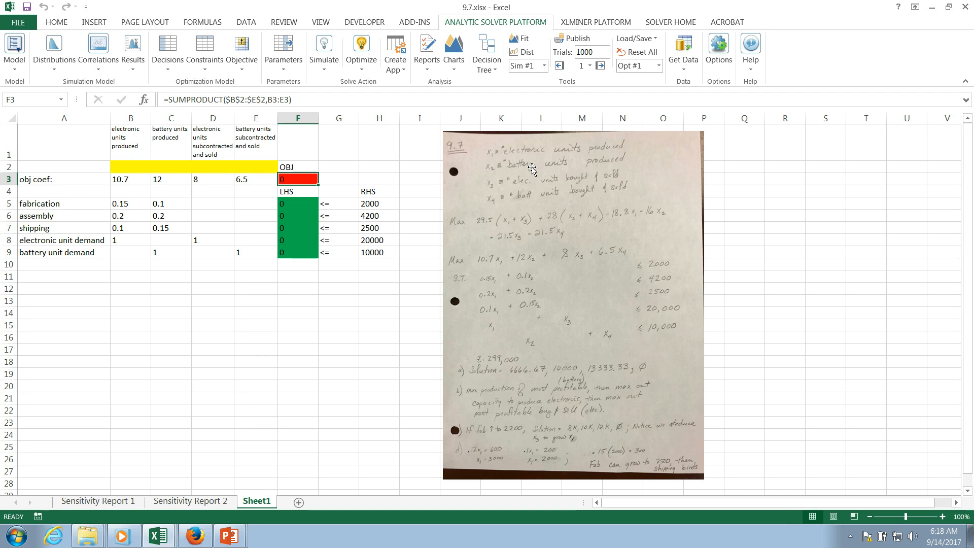
{"action": "mouse_move", "coordinate": [495, 180]}
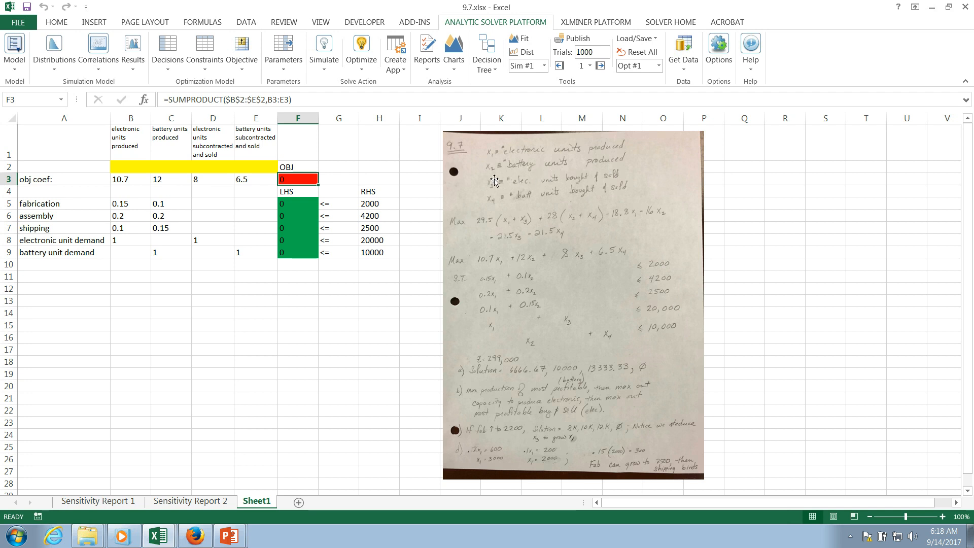
{"action": "mouse_move", "coordinate": [510, 181]}
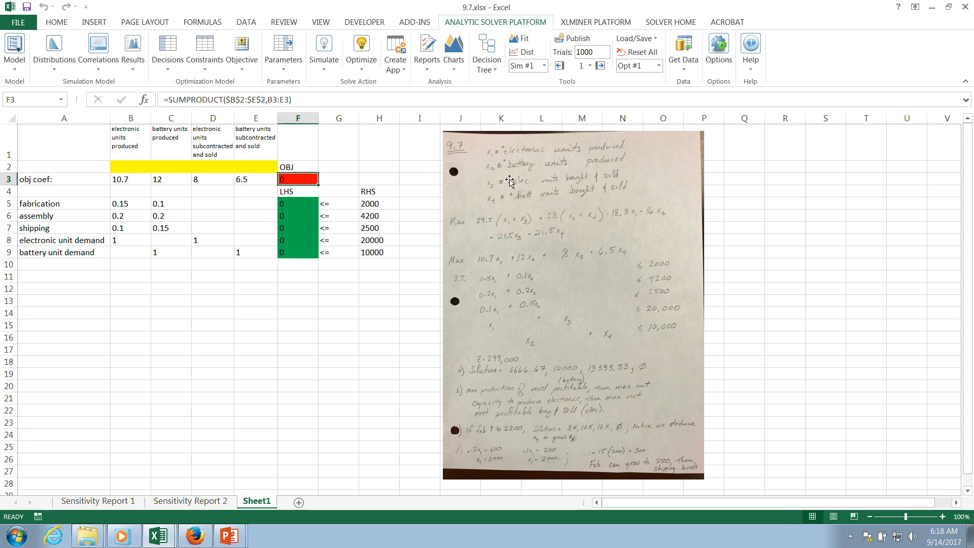
{"action": "mouse_move", "coordinate": [524, 197]}
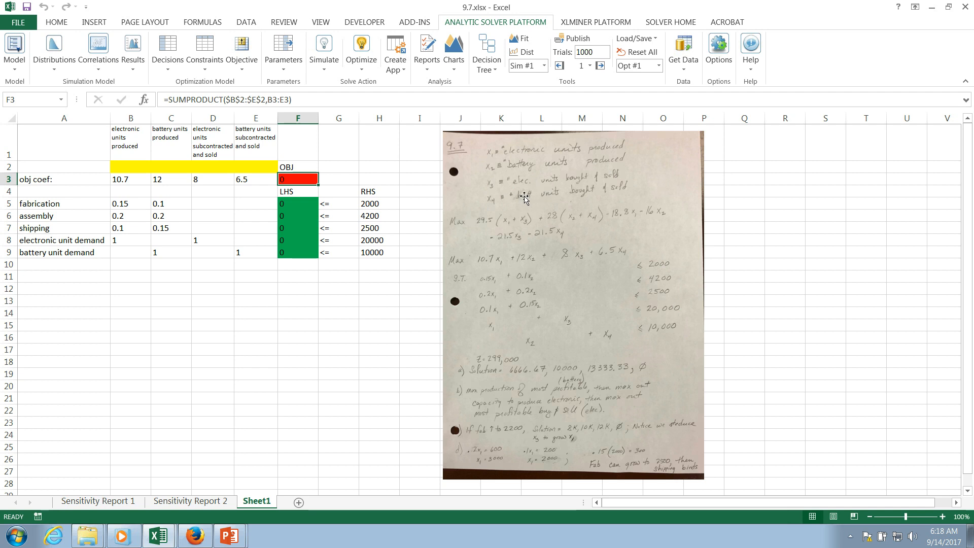
{"action": "mouse_move", "coordinate": [458, 236]}
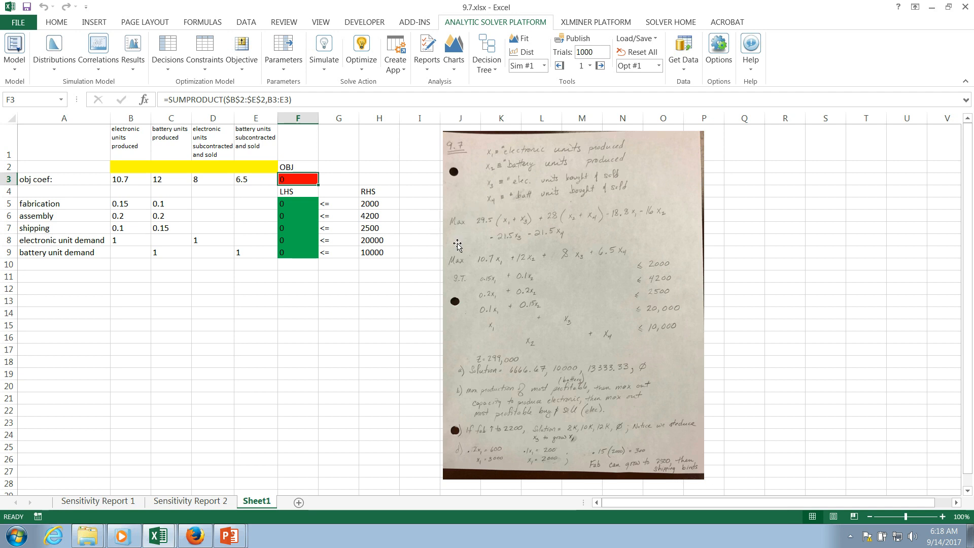
{"action": "mouse_move", "coordinate": [488, 223]}
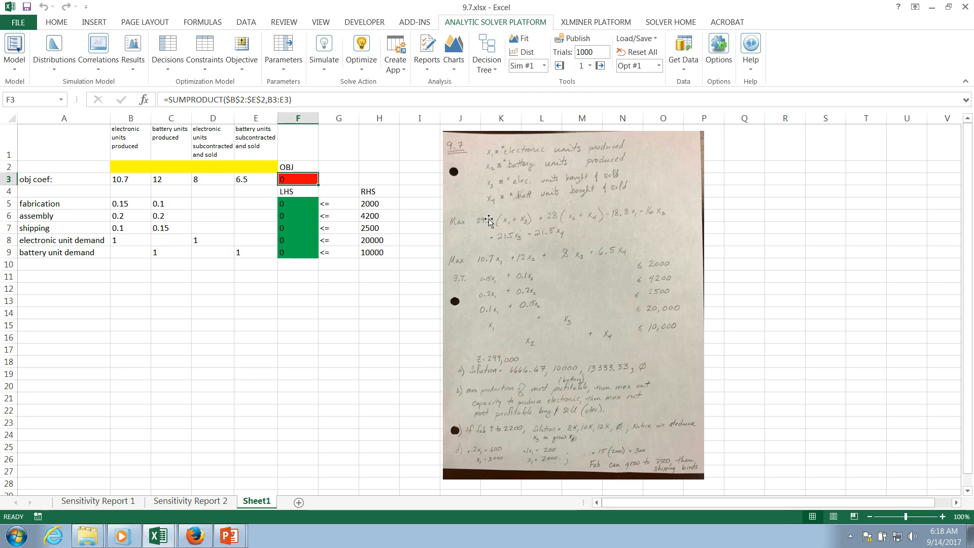
{"action": "mouse_move", "coordinate": [568, 227]}
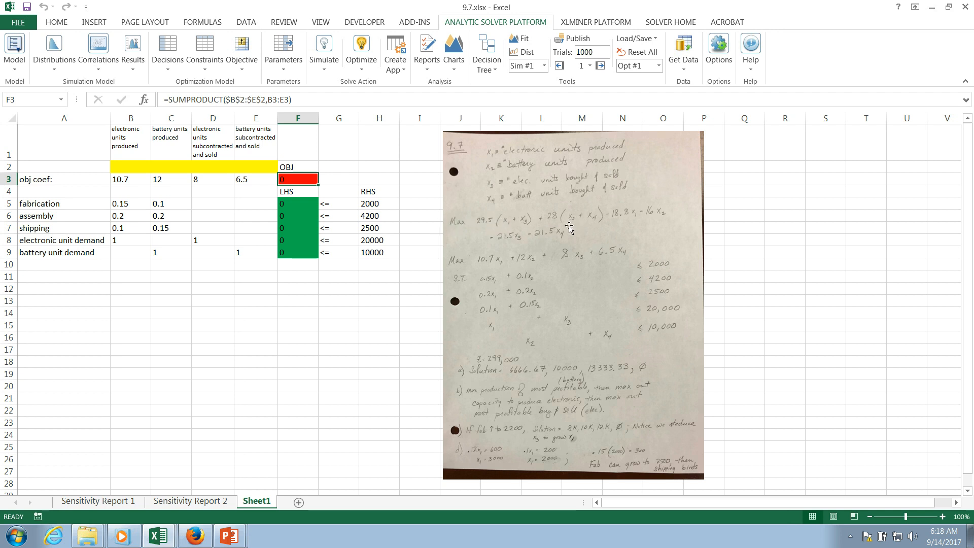
{"action": "mouse_move", "coordinate": [513, 232]}
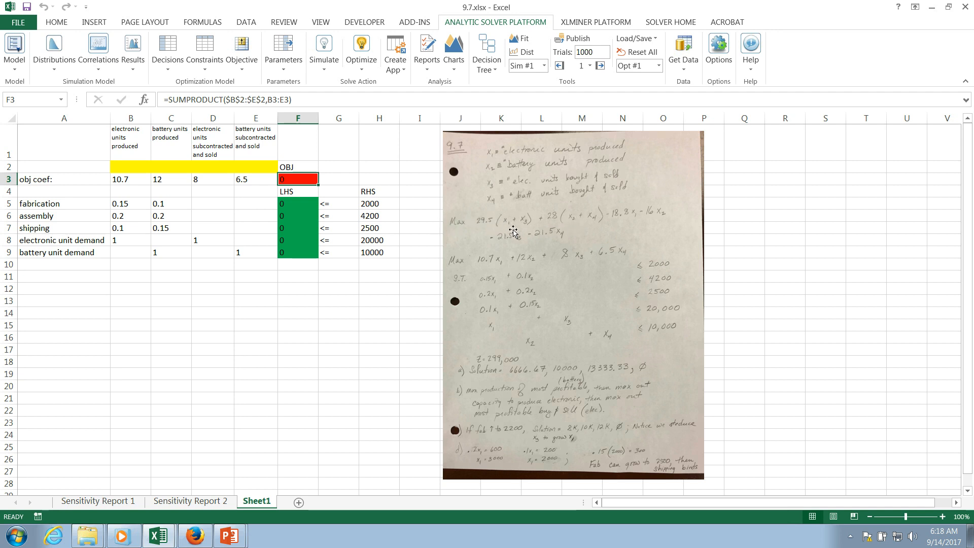
{"action": "mouse_move", "coordinate": [583, 226]}
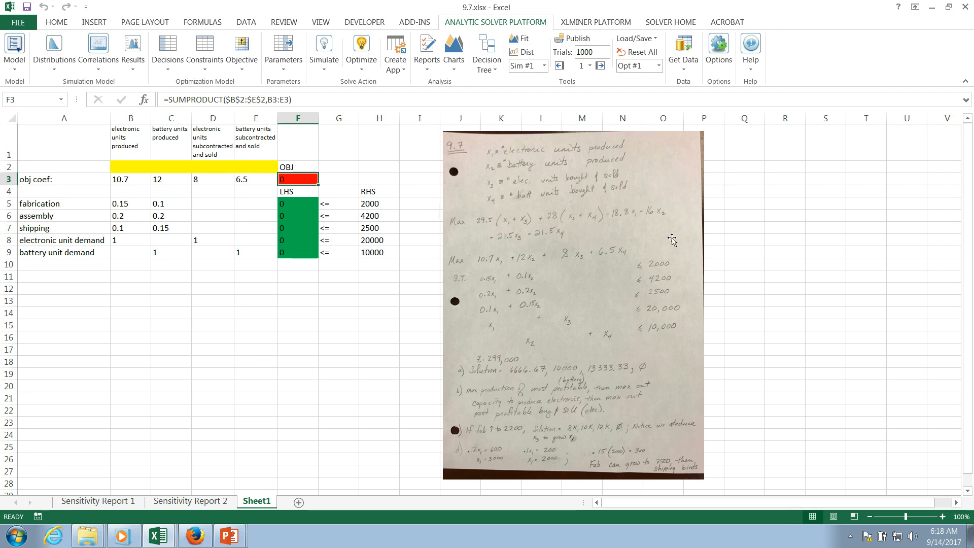
{"action": "mouse_move", "coordinate": [458, 258]}
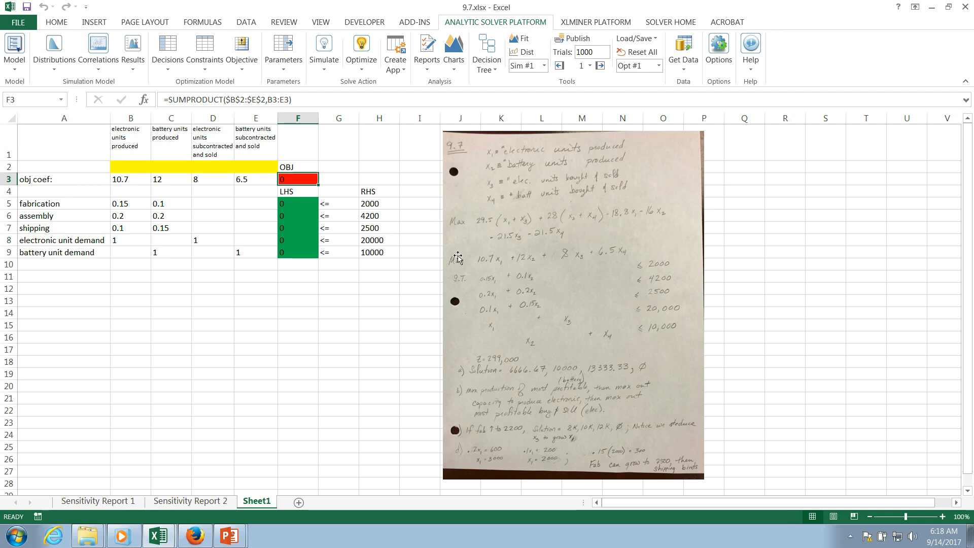
{"action": "mouse_move", "coordinate": [569, 255]}
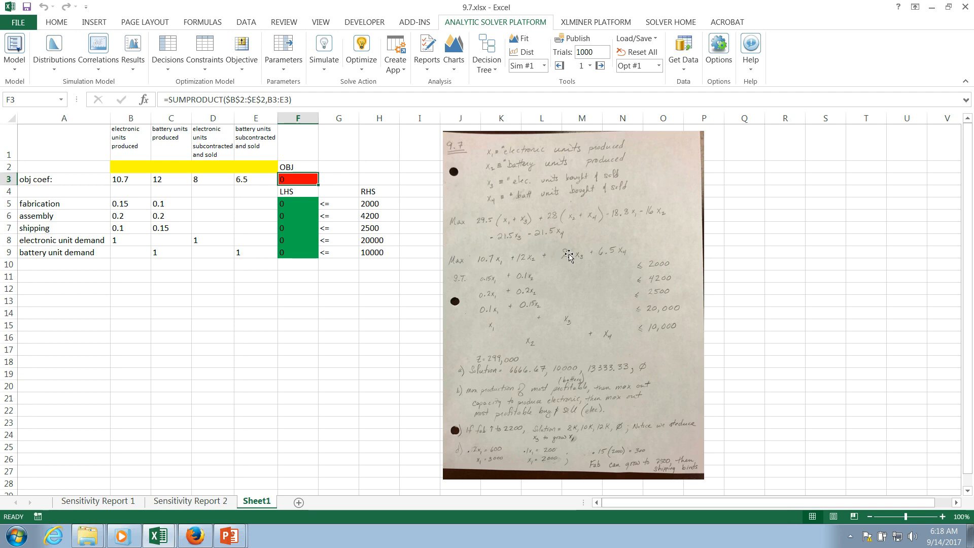
{"action": "mouse_move", "coordinate": [463, 259]}
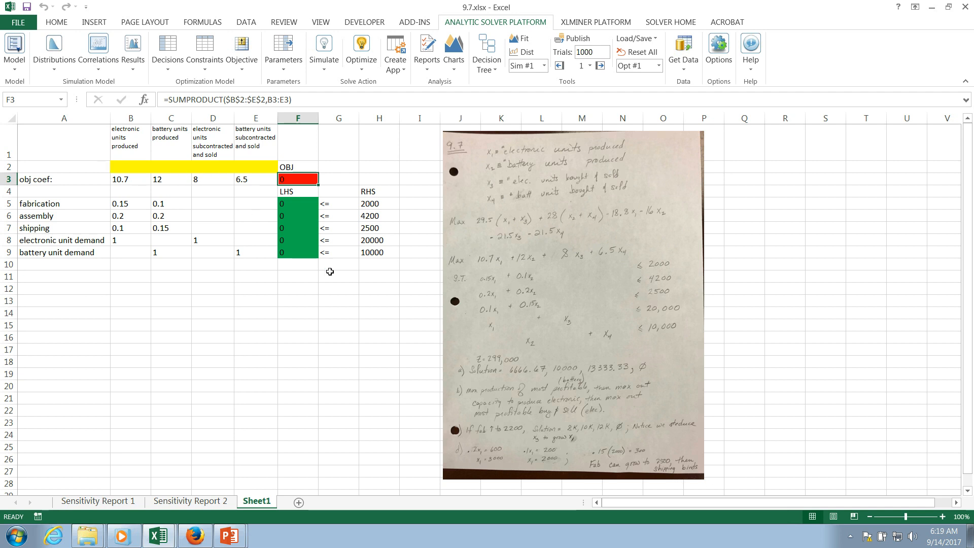
{"action": "mouse_move", "coordinate": [360, 294]}
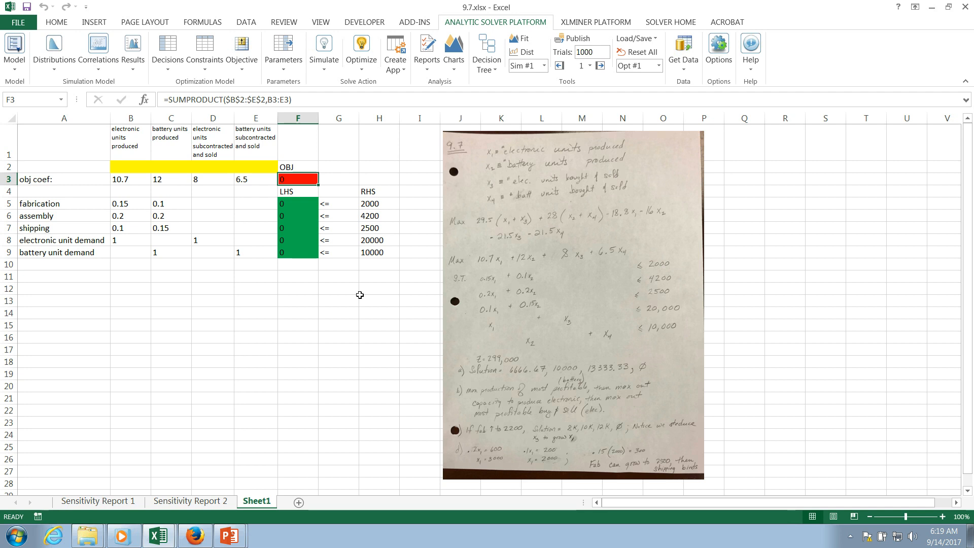
{"action": "mouse_move", "coordinate": [361, 289]}
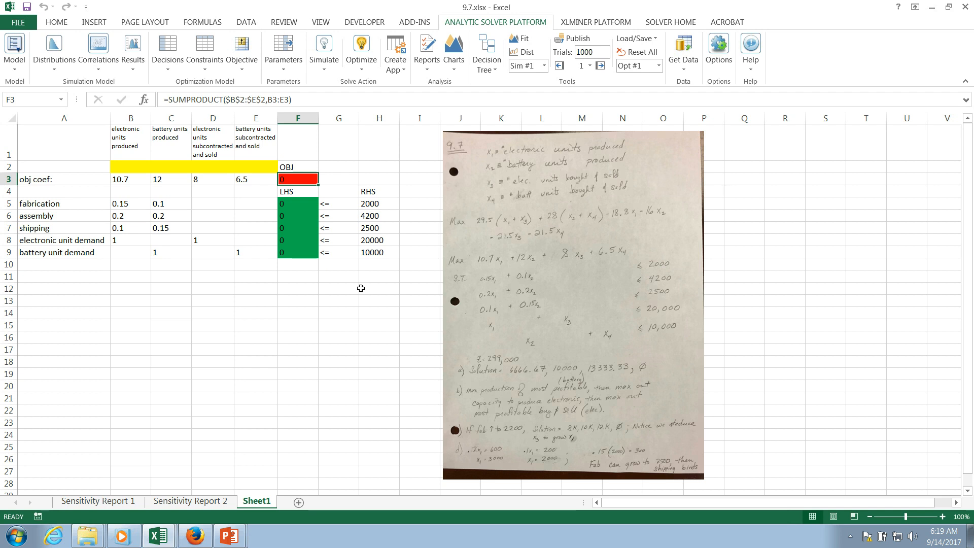
{"action": "mouse_move", "coordinate": [182, 162]}
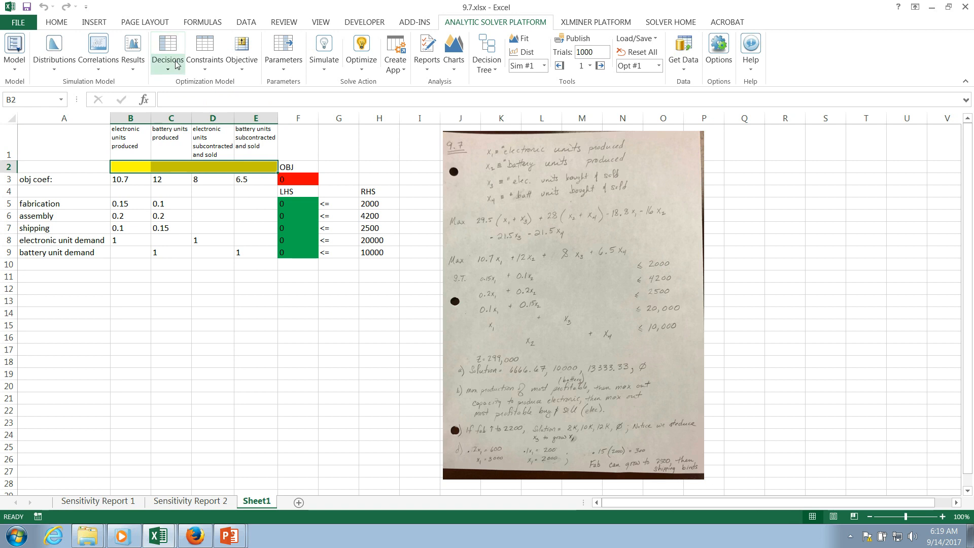
Register B2:E2 as normal decision variables via Decisions > Normal
{"action": "left_click", "coordinate": [167, 48]}
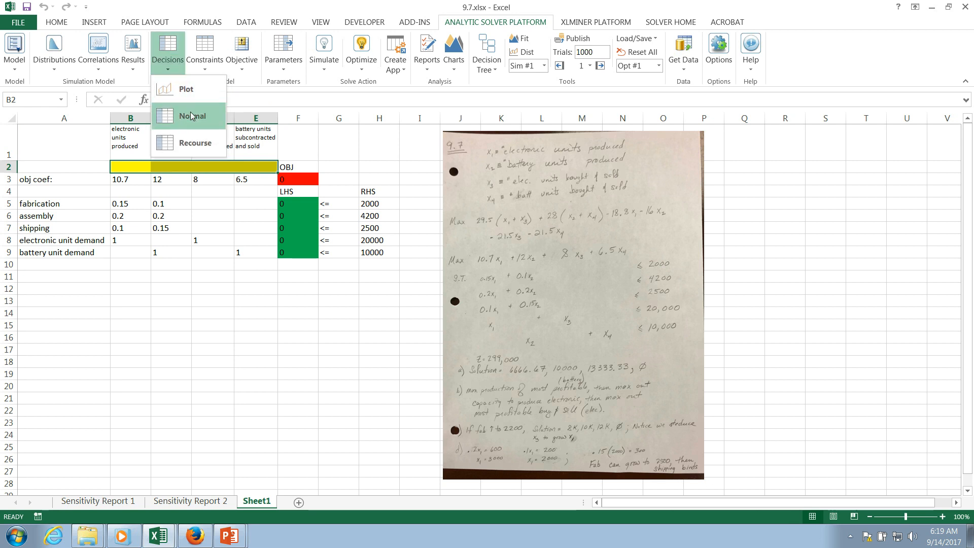
{"action": "left_click", "coordinate": [191, 116]}
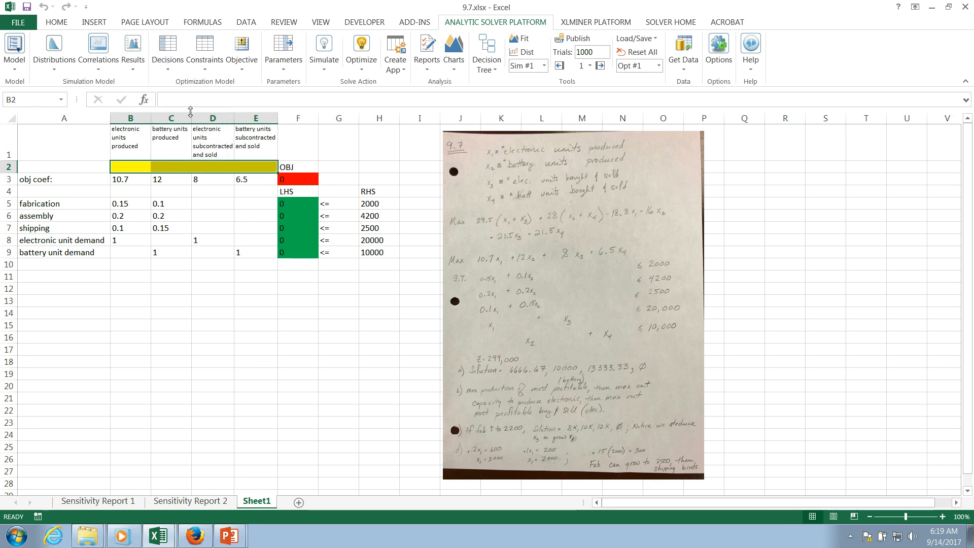
{"action": "mouse_move", "coordinate": [519, 23]}
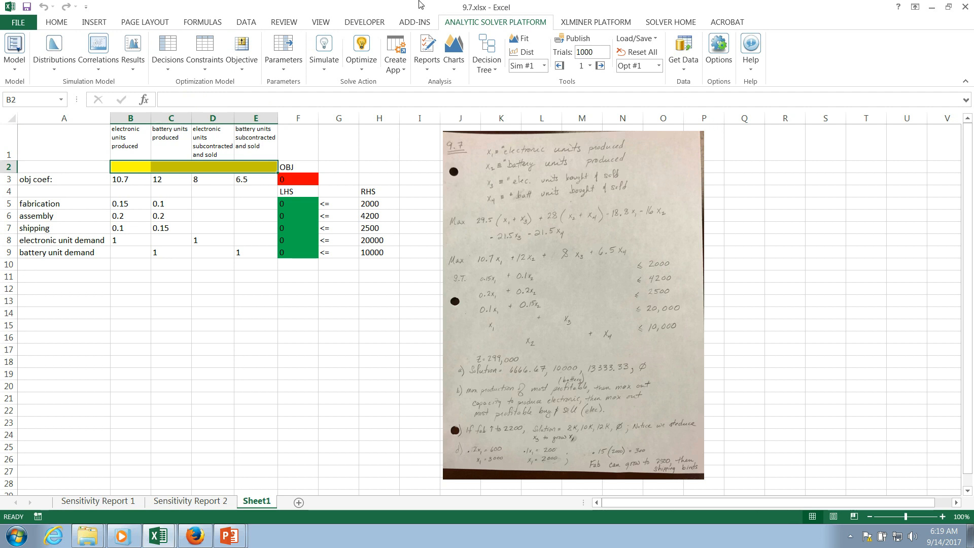
{"action": "mouse_move", "coordinate": [174, 79]}
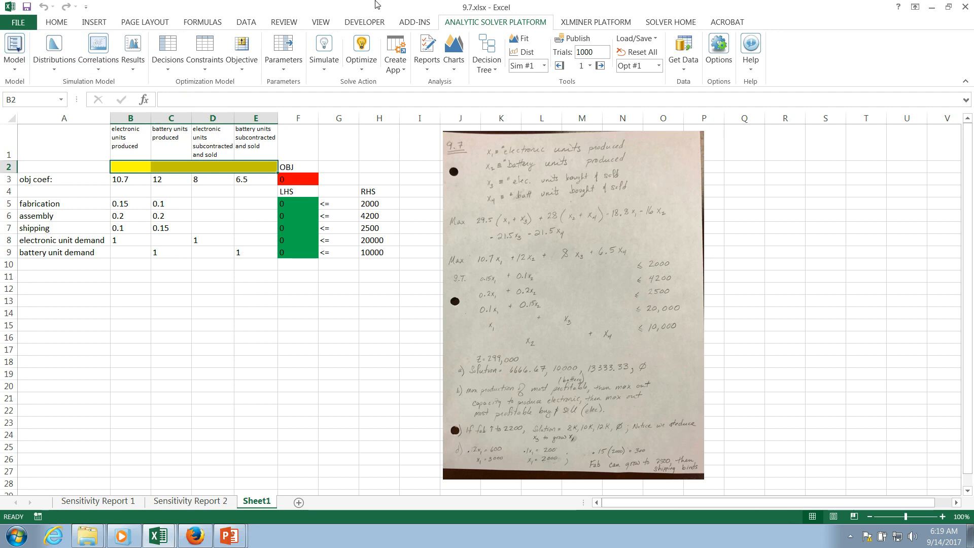
{"action": "mouse_move", "coordinate": [959, 189]}
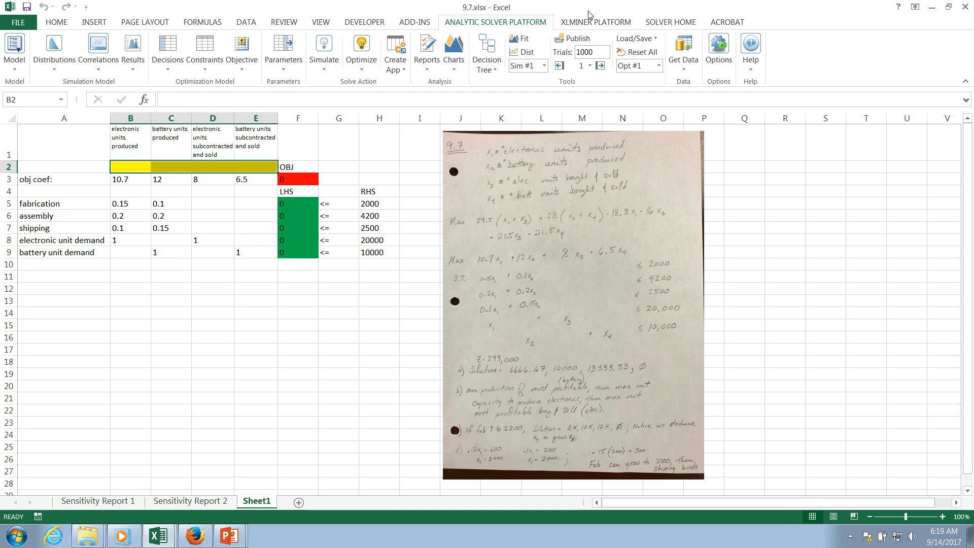
{"action": "mouse_move", "coordinate": [588, 13]}
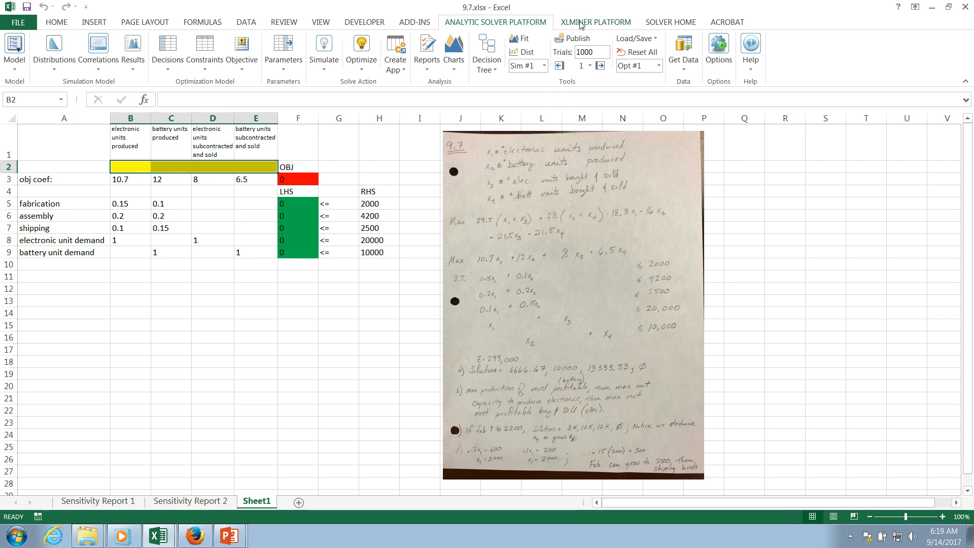
{"action": "left_click", "coordinate": [11, 48]}
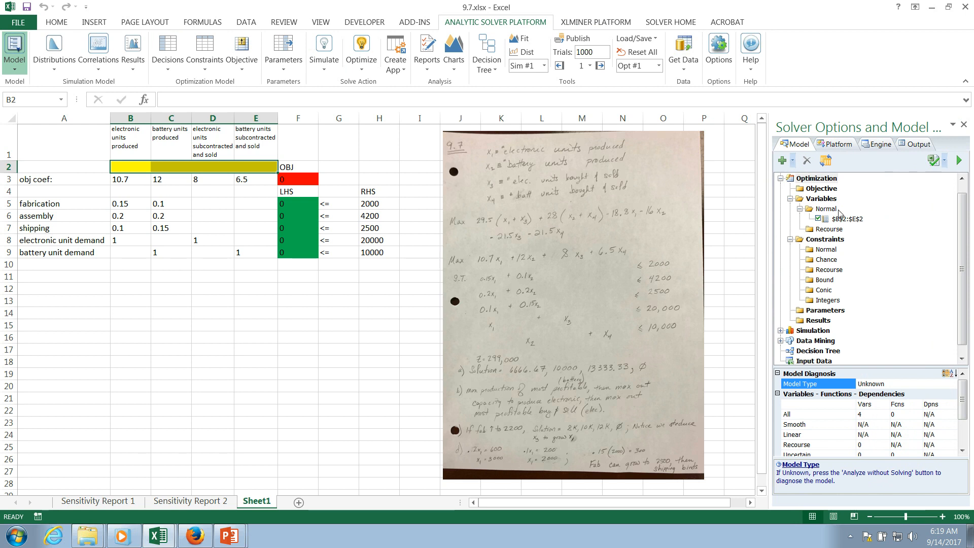
Add the constraint F5:F9 <= H5:H9 after reviewing the B2:E2 variable entry
{"action": "left_click", "coordinate": [846, 218]}
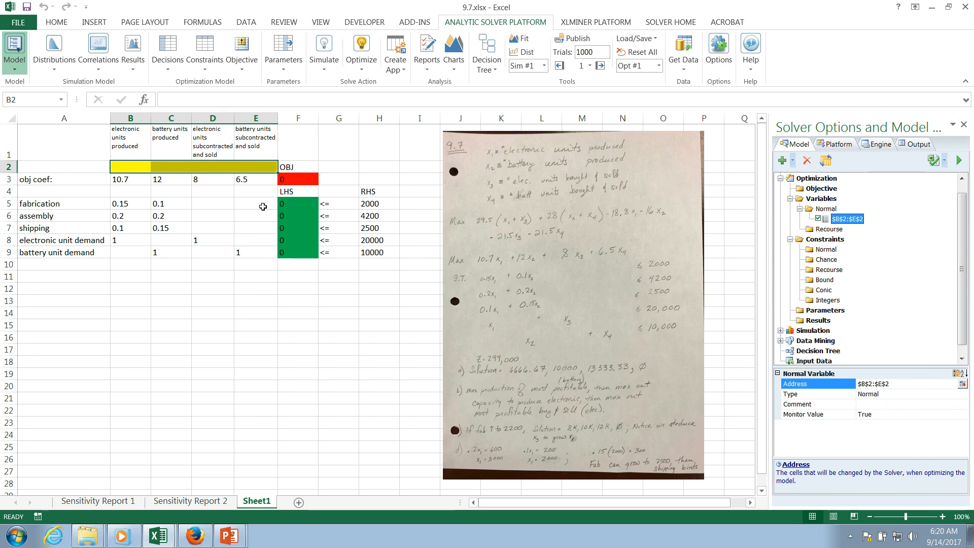
{"action": "left_click", "coordinate": [202, 45]}
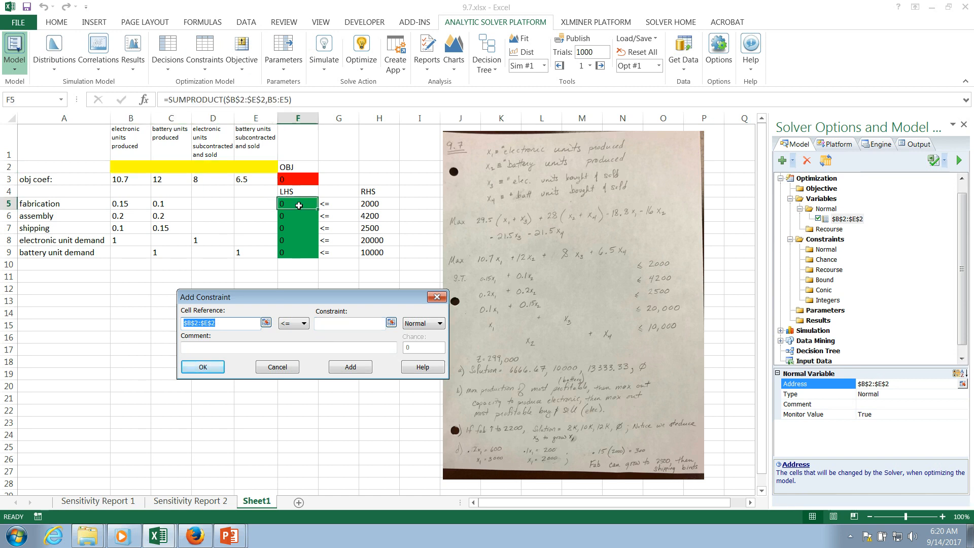
{"action": "left_click_drag", "start_coordinate": [298, 203], "coordinate": [298, 253]}
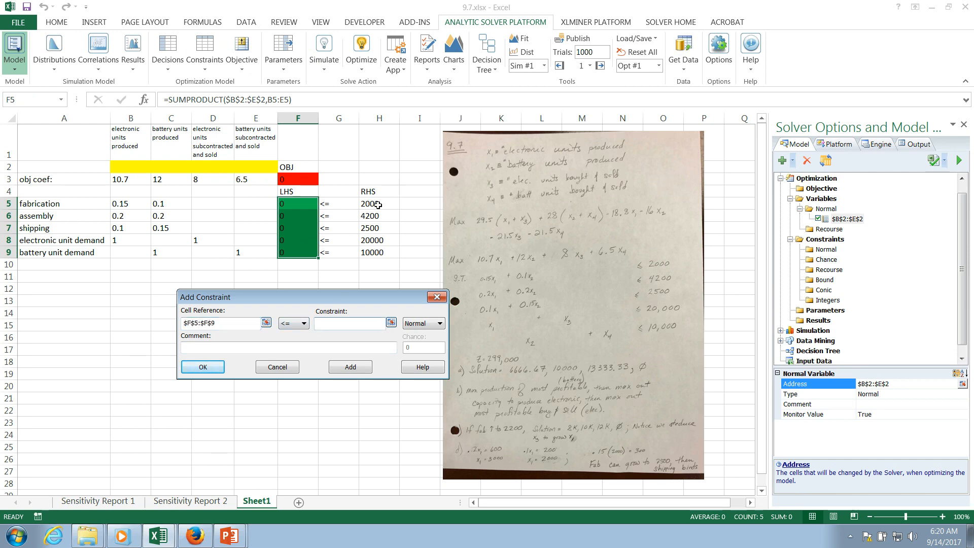
{"action": "left_click_drag", "start_coordinate": [379, 203], "coordinate": [379, 252]}
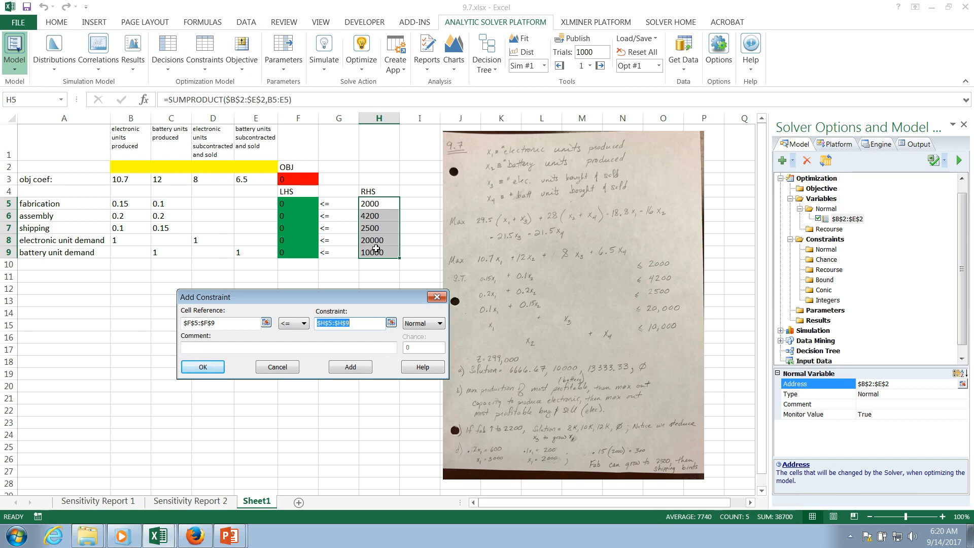
{"action": "mouse_move", "coordinate": [337, 225]}
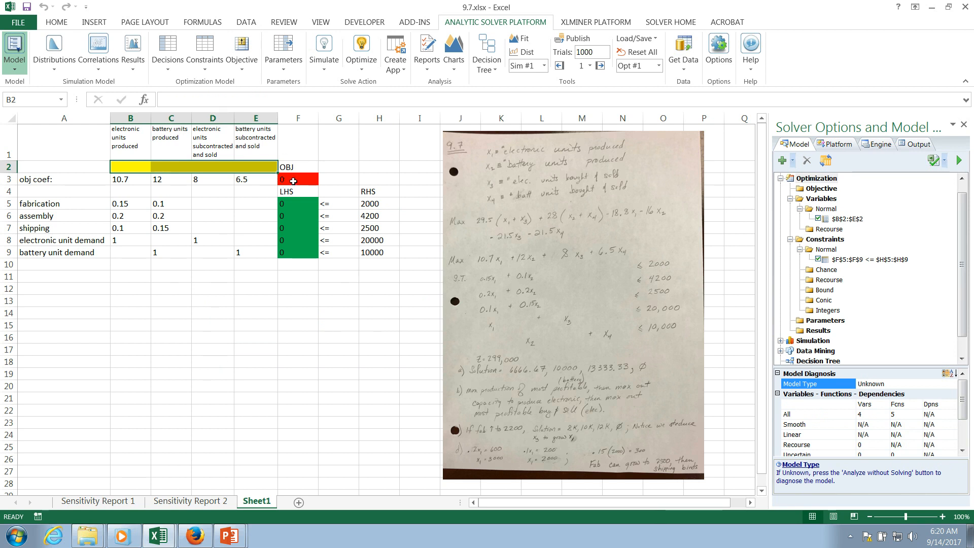
Make F3 a Max > Normal objective and confirm maximize in Change Objective
{"action": "left_click", "coordinate": [243, 48]}
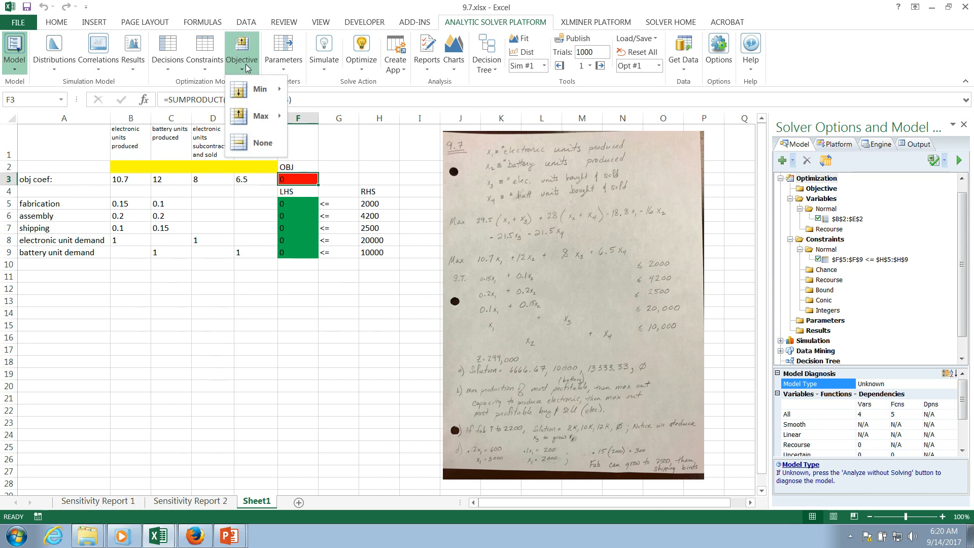
{"action": "mouse_move", "coordinate": [274, 114]}
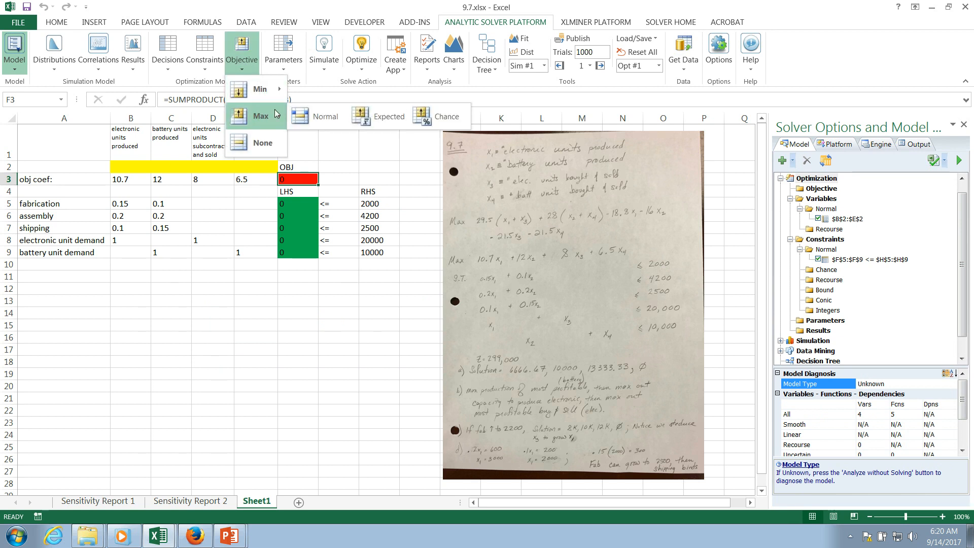
{"action": "left_click", "coordinate": [261, 115]}
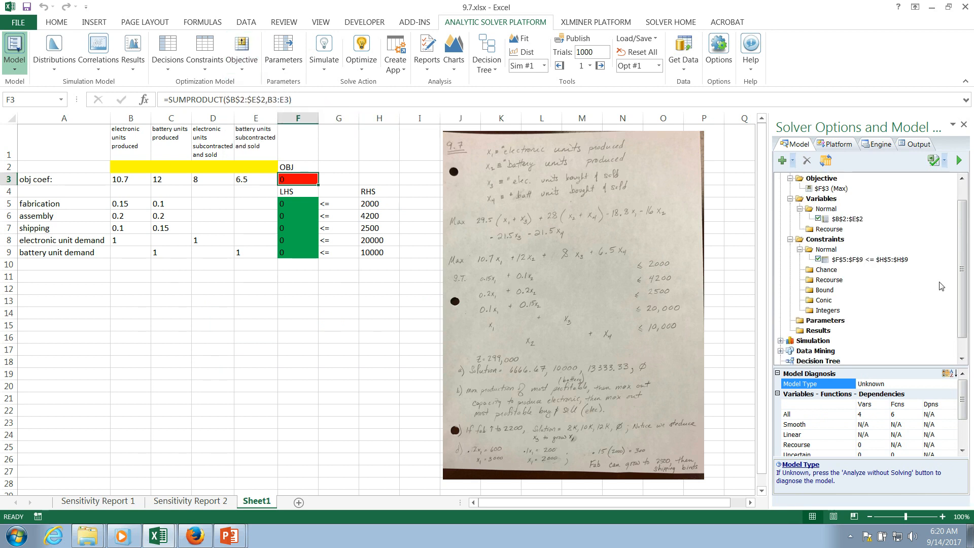
{"action": "mouse_move", "coordinate": [836, 188]}
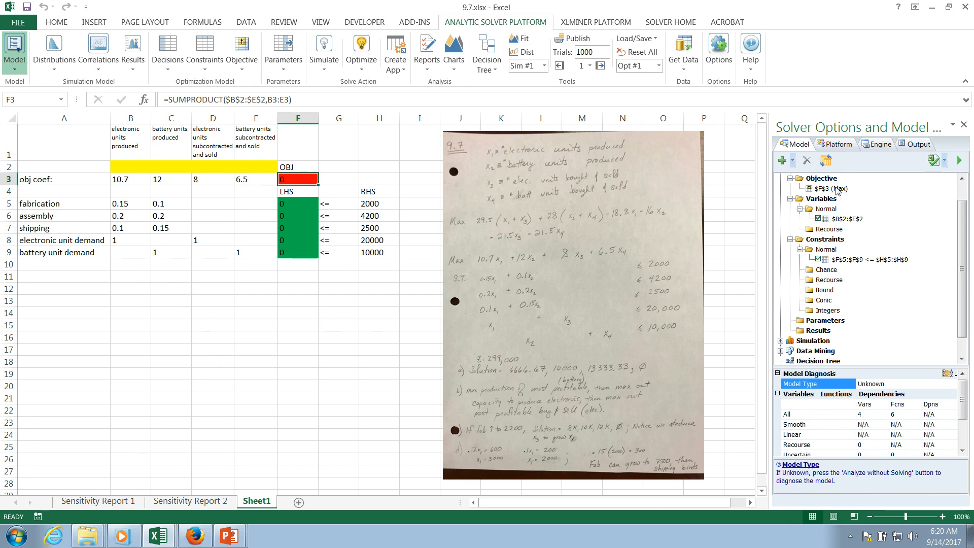
{"action": "double_click", "coordinate": [826, 189]}
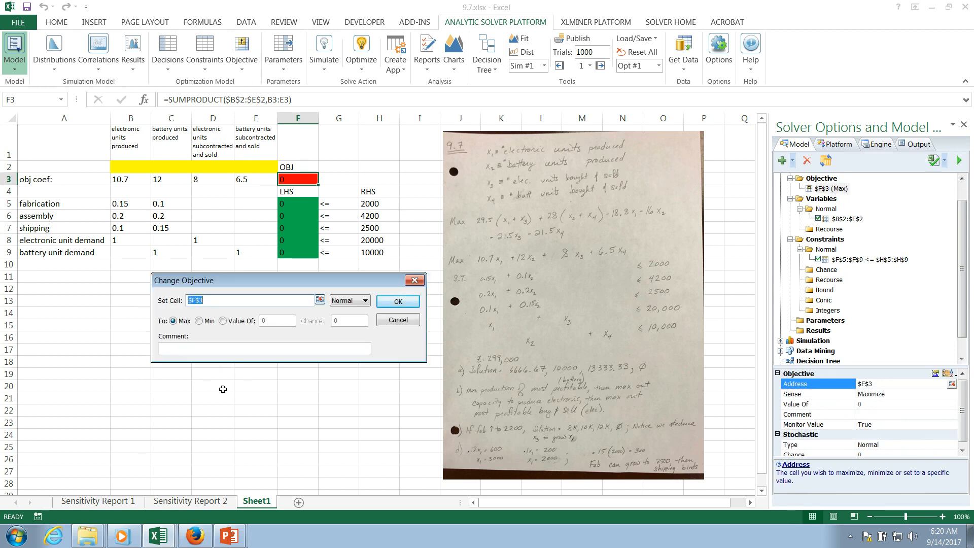
{"action": "left_click", "coordinate": [398, 301]}
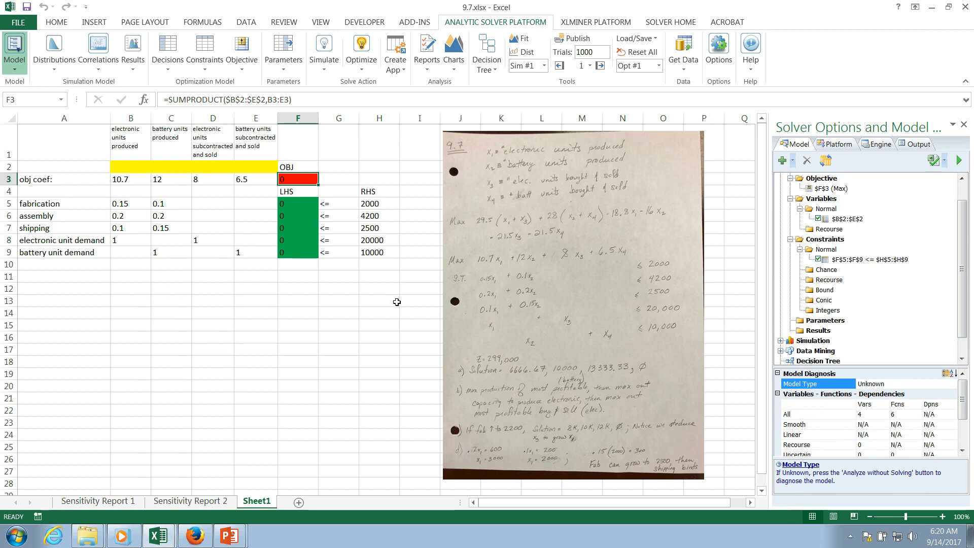
{"action": "mouse_move", "coordinate": [662, 303]}
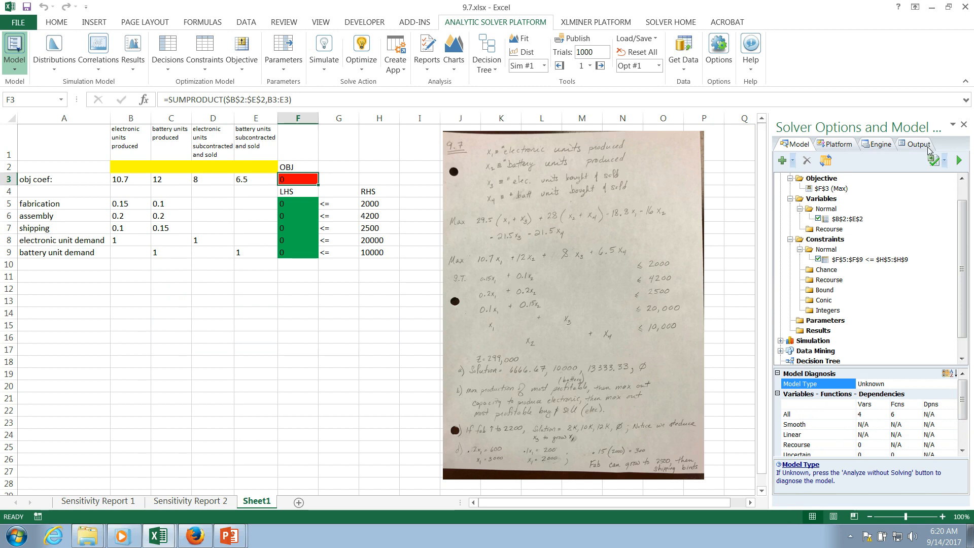
{"action": "left_click", "coordinate": [879, 144]}
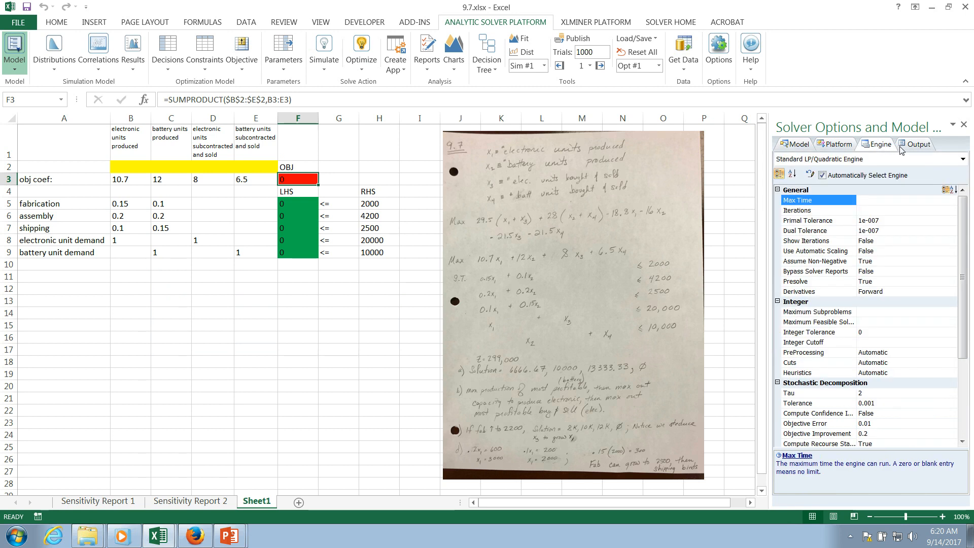
{"action": "left_click", "coordinate": [962, 159]}
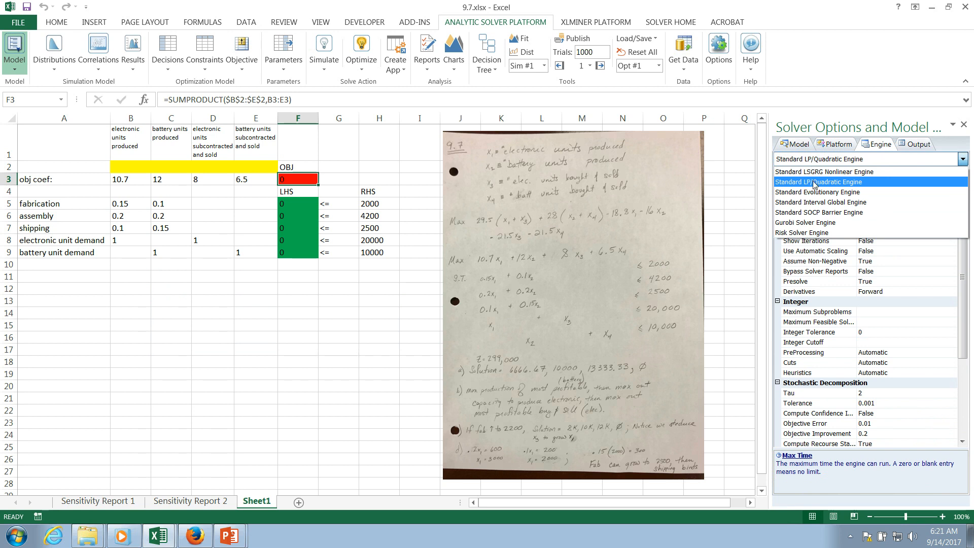
{"action": "left_click", "coordinate": [817, 182]}
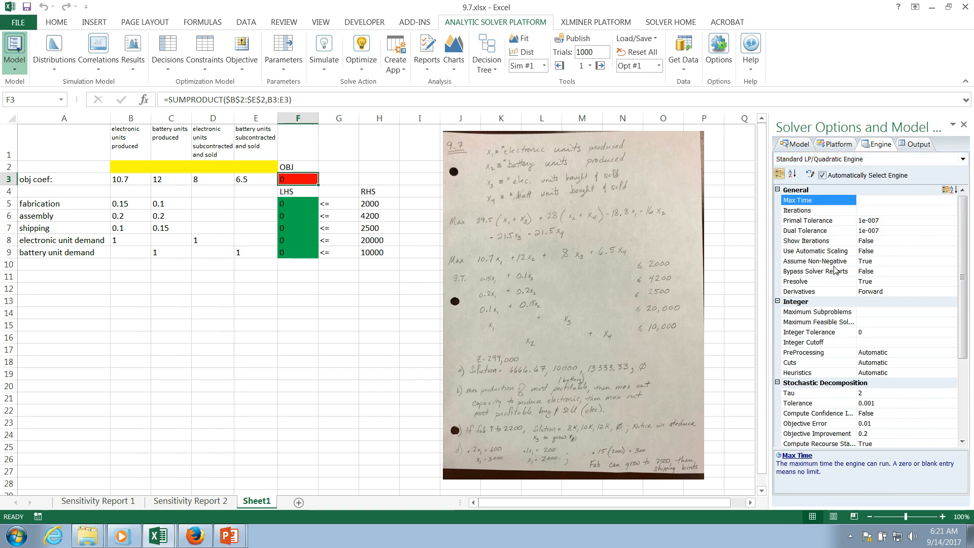
{"action": "left_click", "coordinate": [816, 261]}
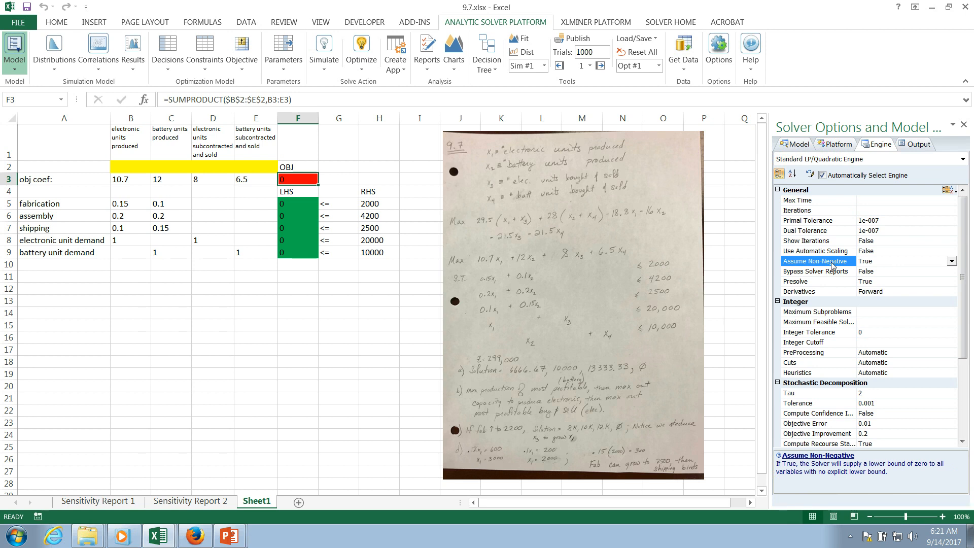
{"action": "left_click", "coordinate": [952, 261]}
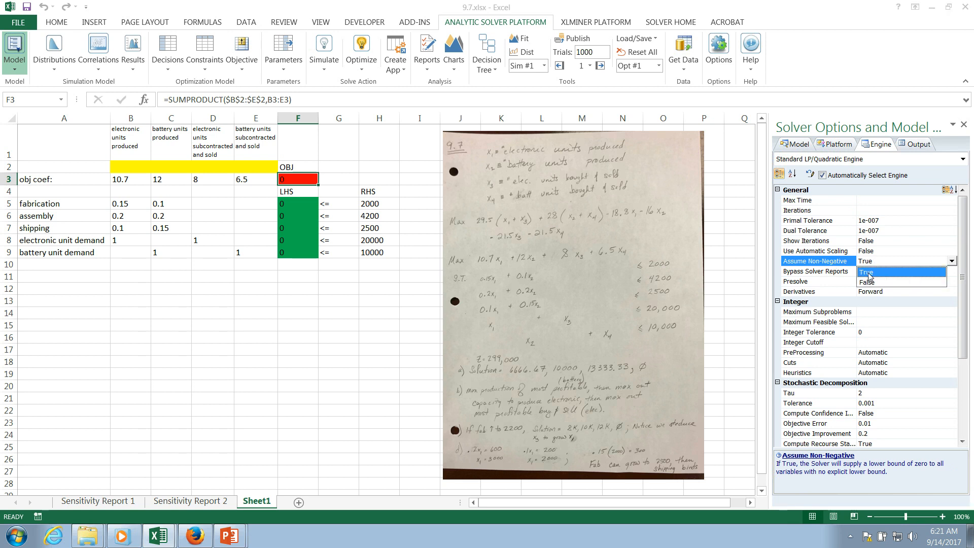
{"action": "left_click", "coordinate": [866, 272]}
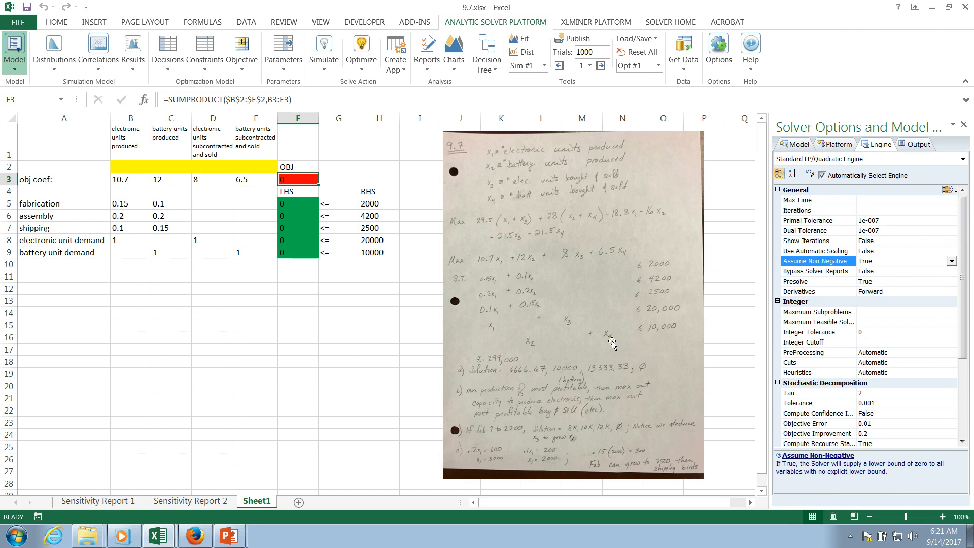
{"action": "mouse_move", "coordinate": [585, 361]}
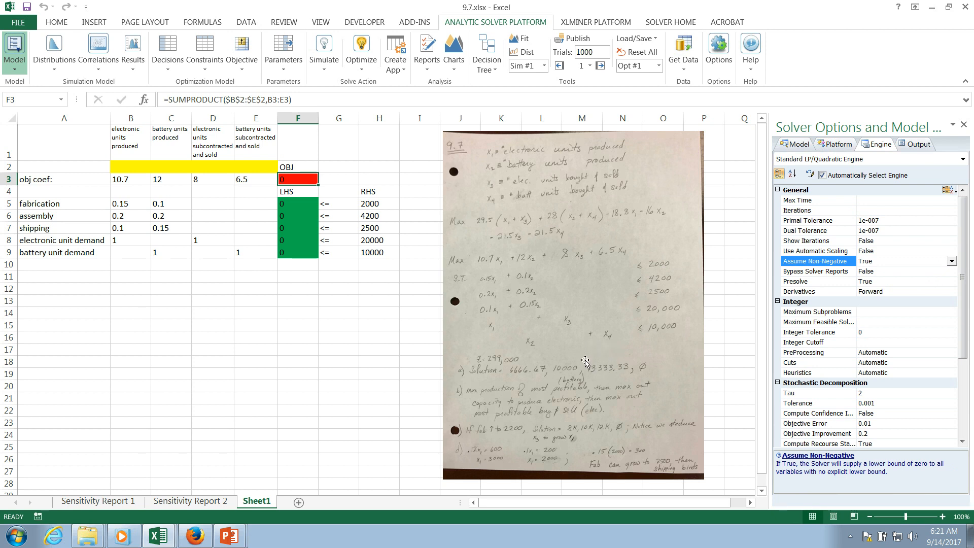
{"action": "mouse_move", "coordinate": [578, 353]}
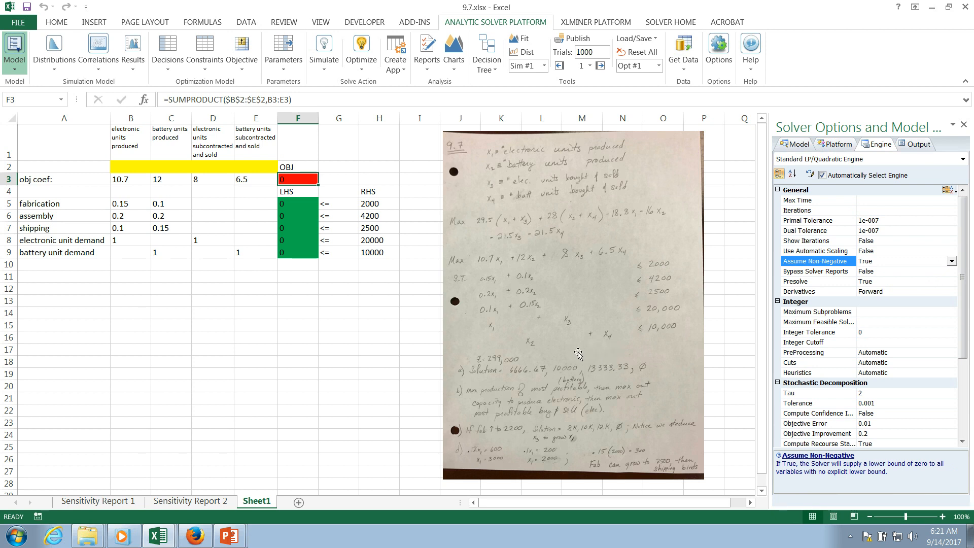
{"action": "mouse_move", "coordinate": [576, 359]}
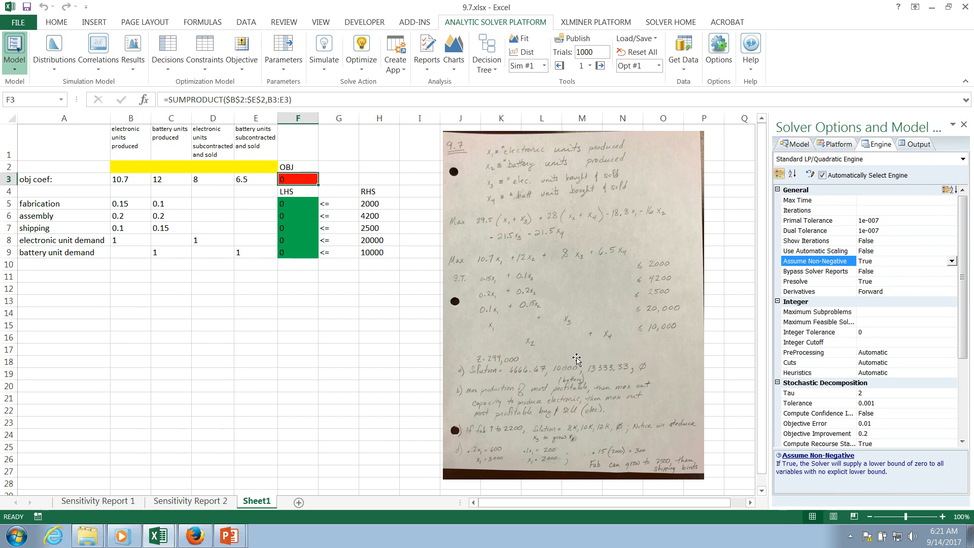
{"action": "mouse_move", "coordinate": [584, 351]}
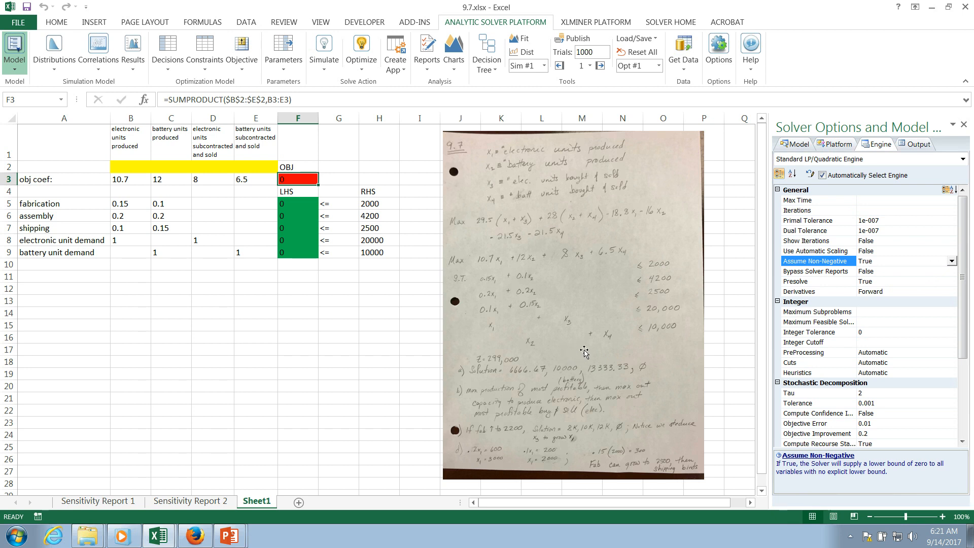
{"action": "mouse_move", "coordinate": [574, 363]}
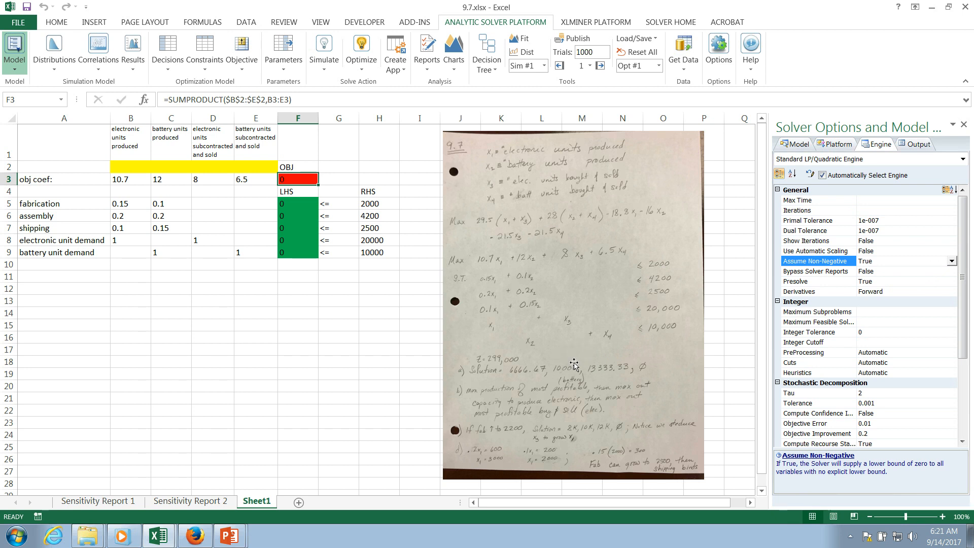
{"action": "mouse_move", "coordinate": [521, 398]}
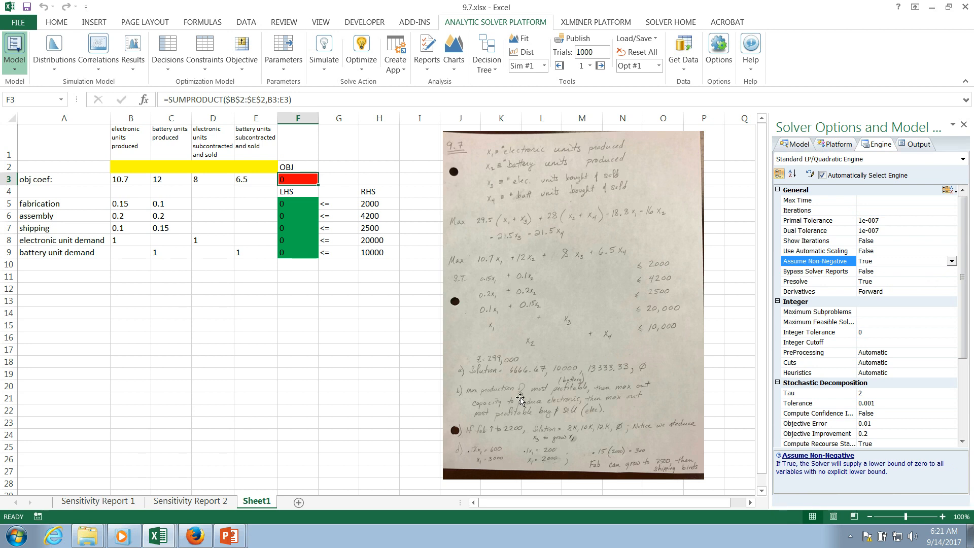
{"action": "mouse_move", "coordinate": [609, 353]}
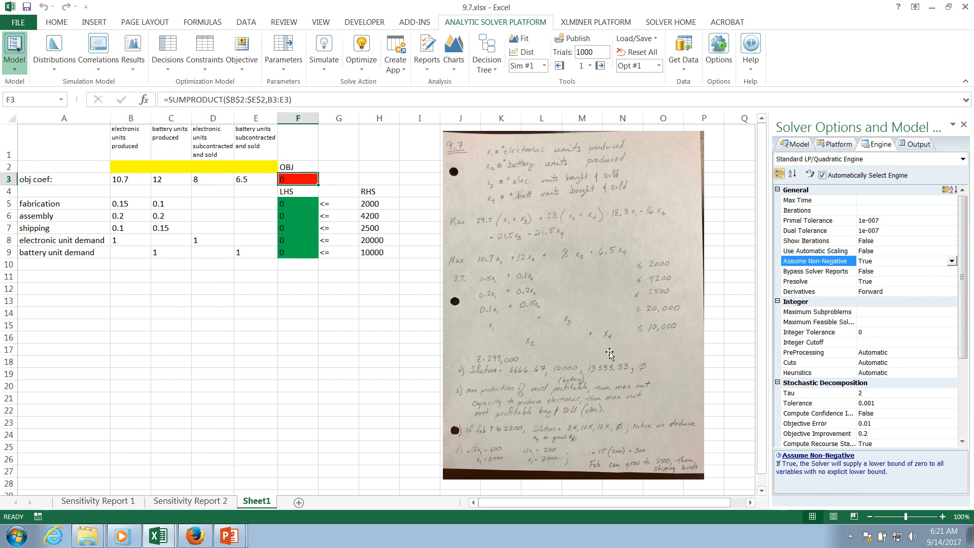
{"action": "mouse_move", "coordinate": [888, 266]}
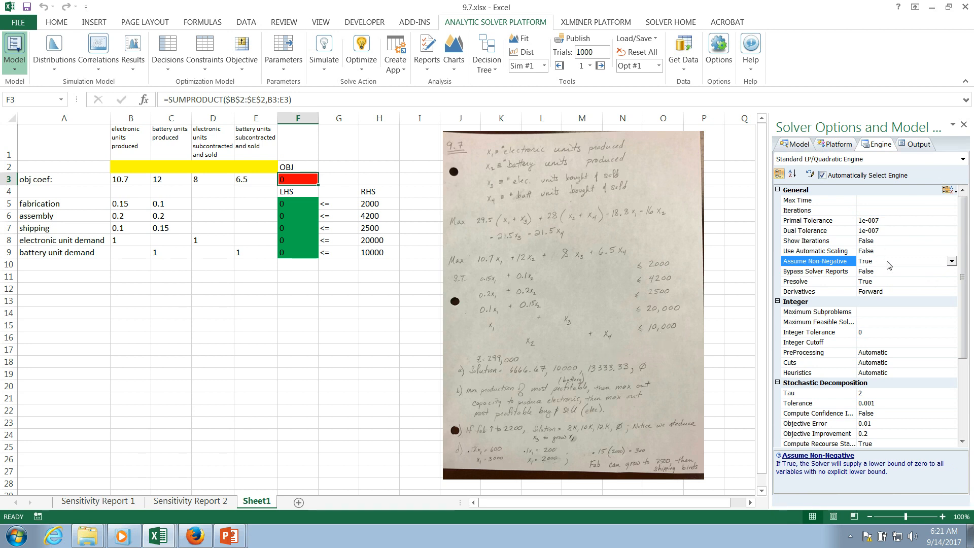
Run Solve from the Output tab, skipping Guided Mode, reaching objective 298000
{"action": "left_click", "coordinate": [917, 144]}
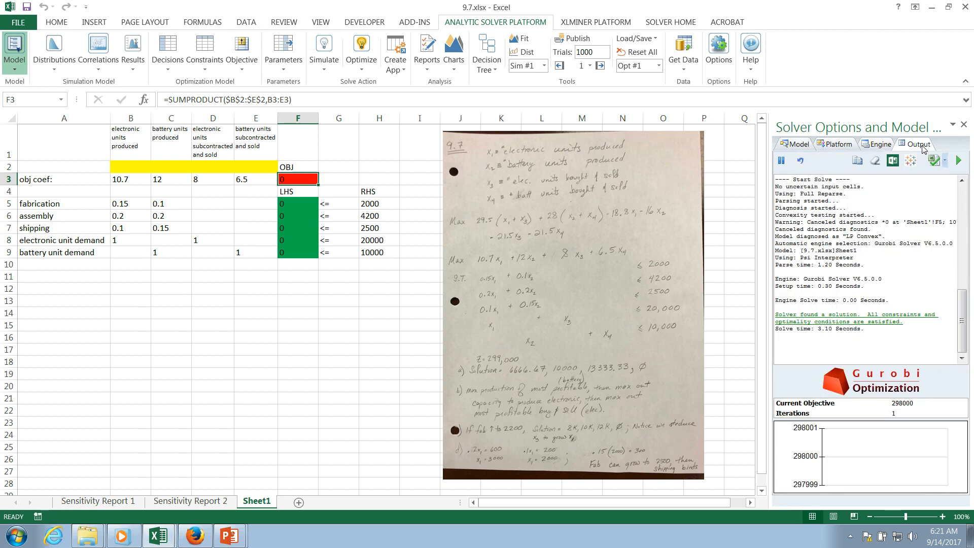
{"action": "mouse_move", "coordinate": [961, 159]}
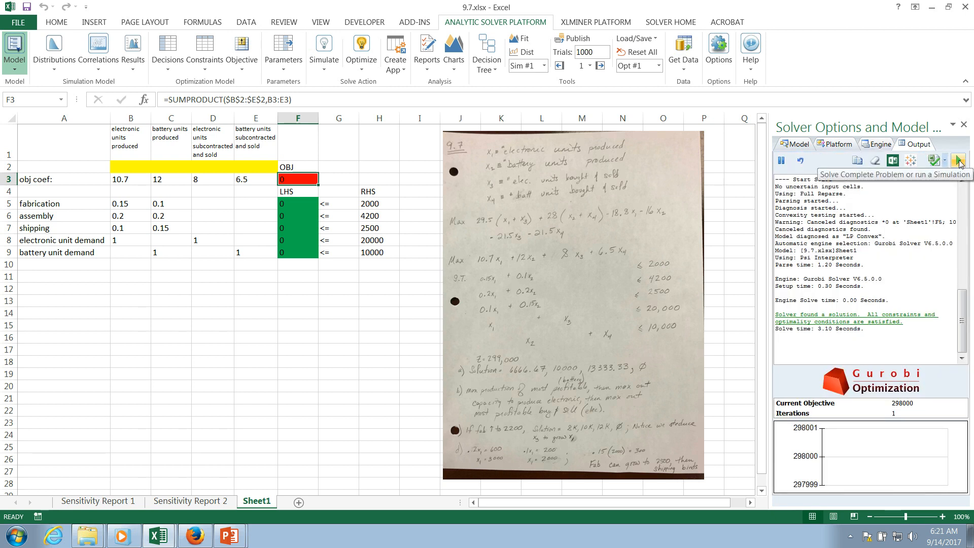
{"action": "left_click", "coordinate": [960, 160]}
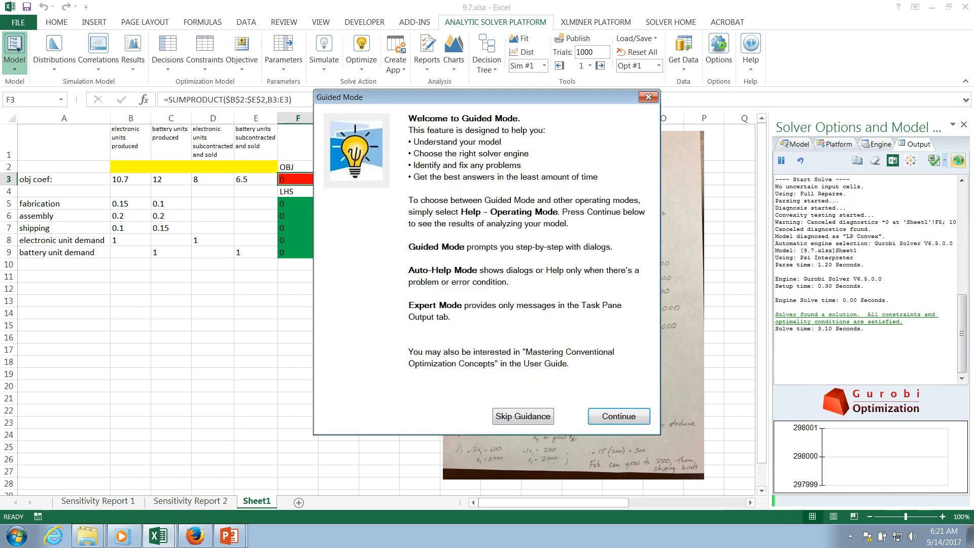
{"action": "left_click", "coordinate": [619, 416]}
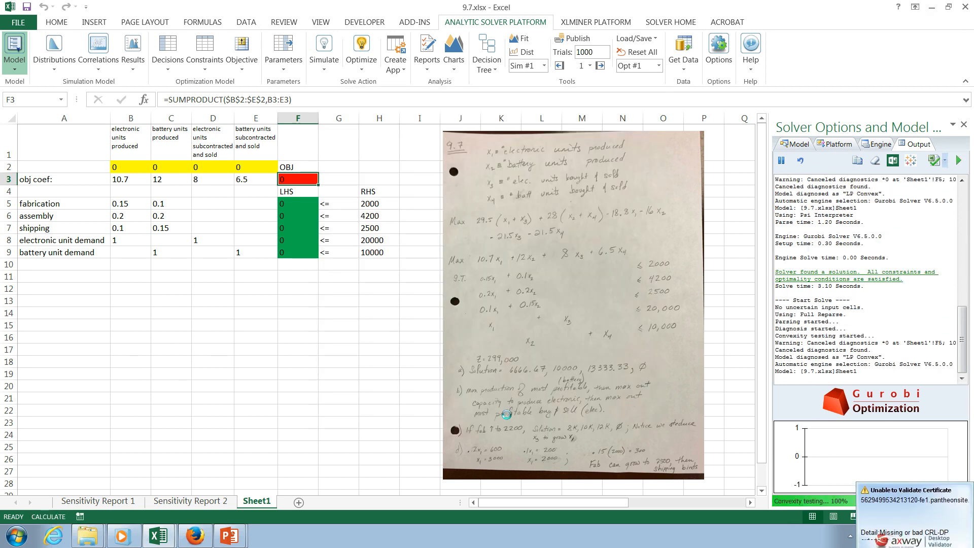
{"action": "left_click", "coordinate": [361, 46]}
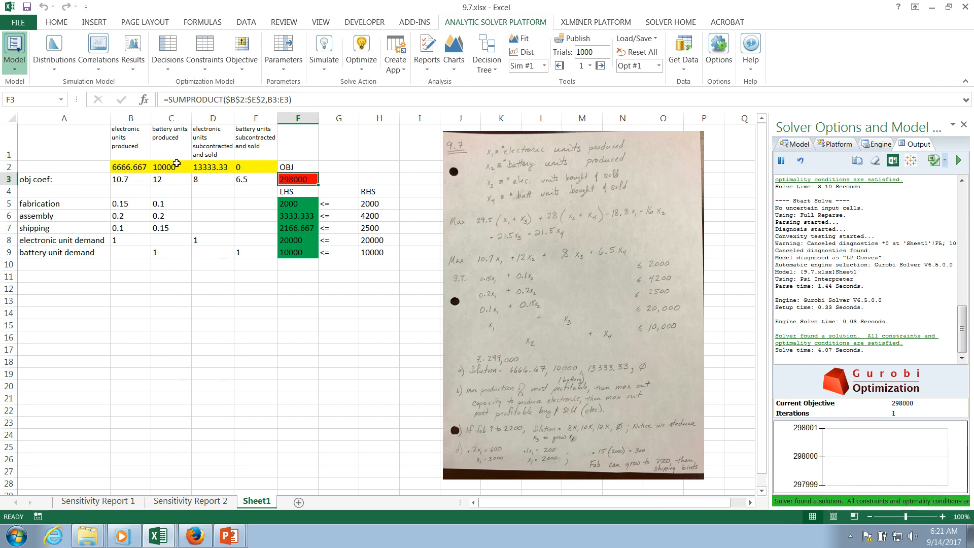
{"action": "mouse_move", "coordinate": [240, 163]}
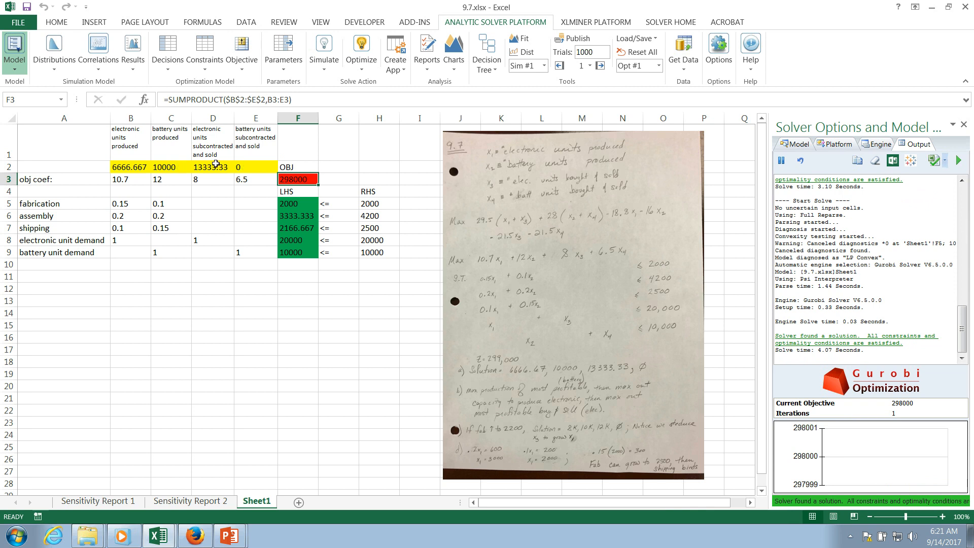
{"action": "mouse_move", "coordinate": [290, 191]}
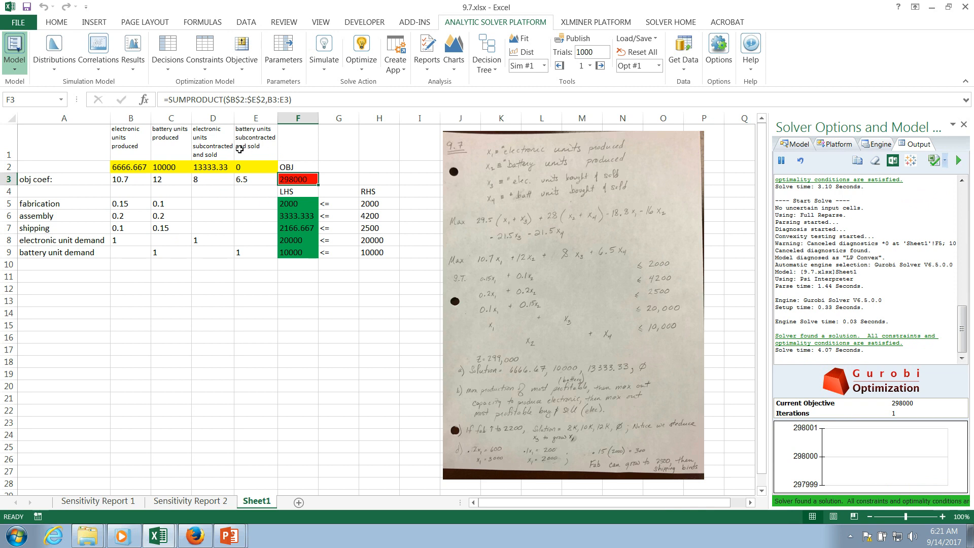
{"action": "mouse_move", "coordinate": [283, 141]}
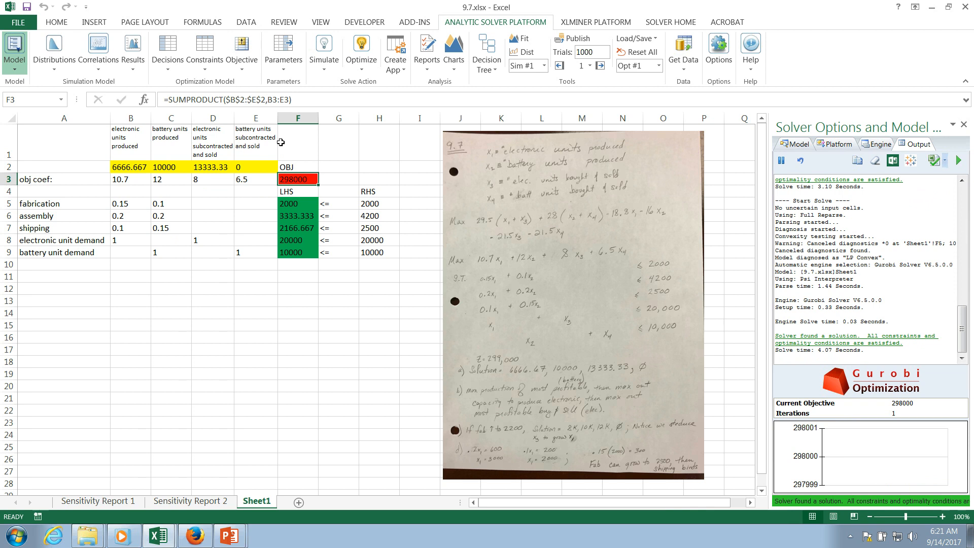
{"action": "mouse_move", "coordinate": [368, 351]}
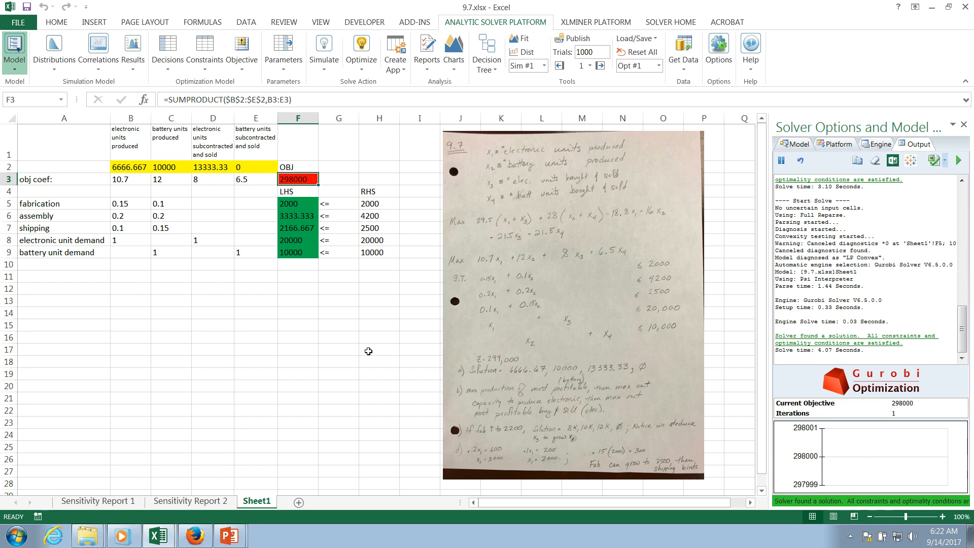
{"action": "mouse_move", "coordinate": [381, 202]}
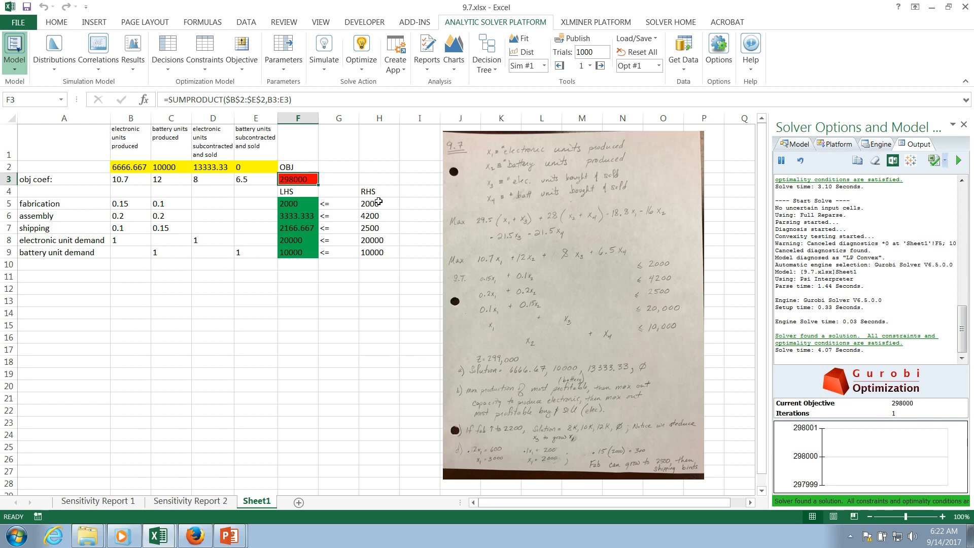
{"action": "mouse_move", "coordinate": [426, 304]}
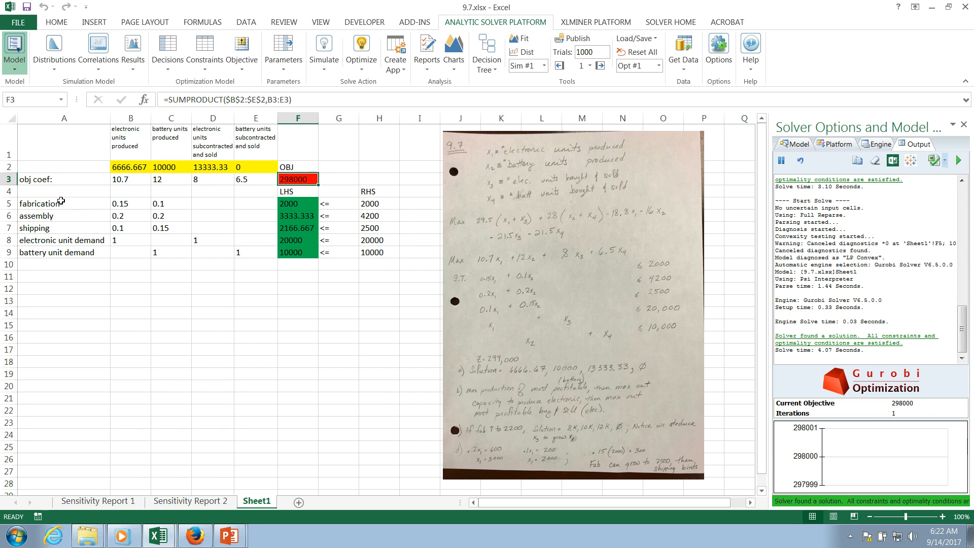
{"action": "mouse_move", "coordinate": [63, 215]}
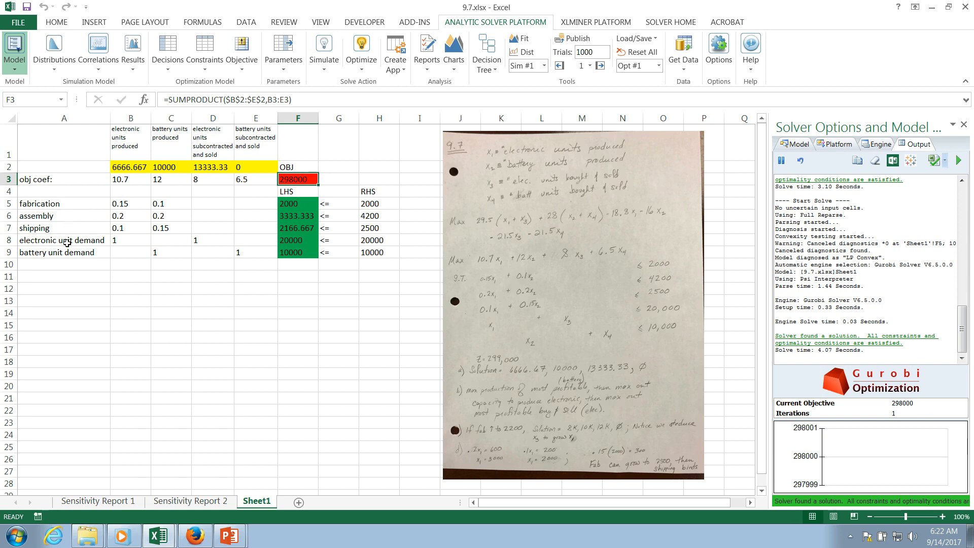
{"action": "mouse_move", "coordinate": [245, 300]}
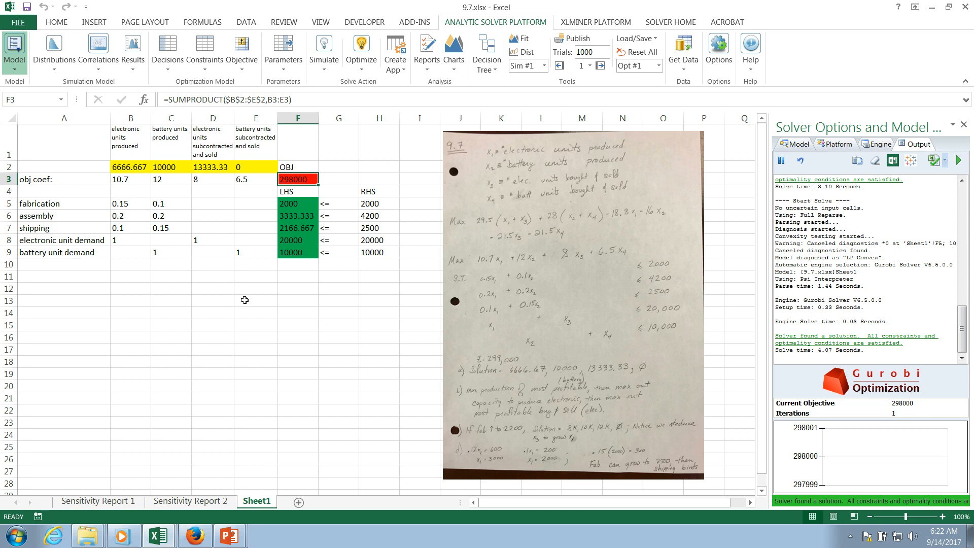
{"action": "mouse_move", "coordinate": [134, 281]}
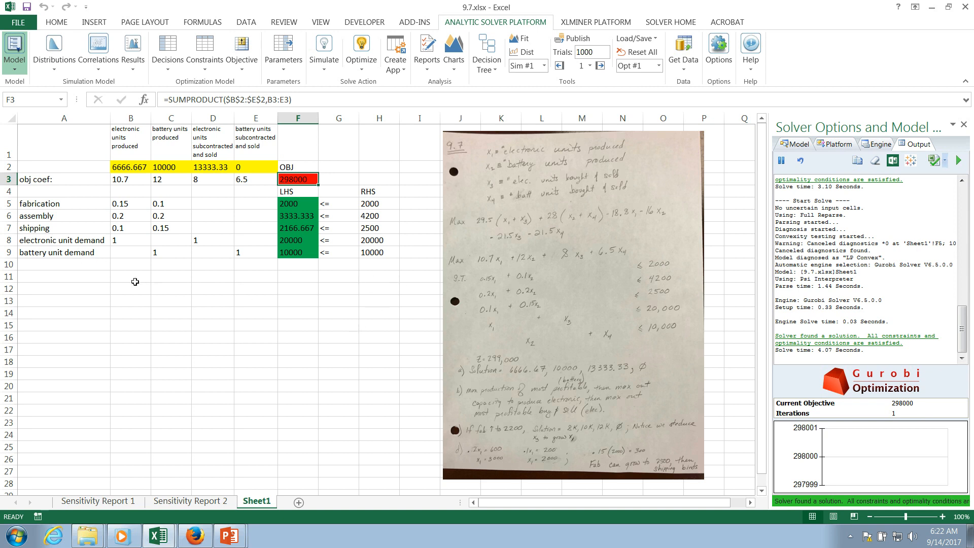
{"action": "mouse_move", "coordinate": [58, 171]}
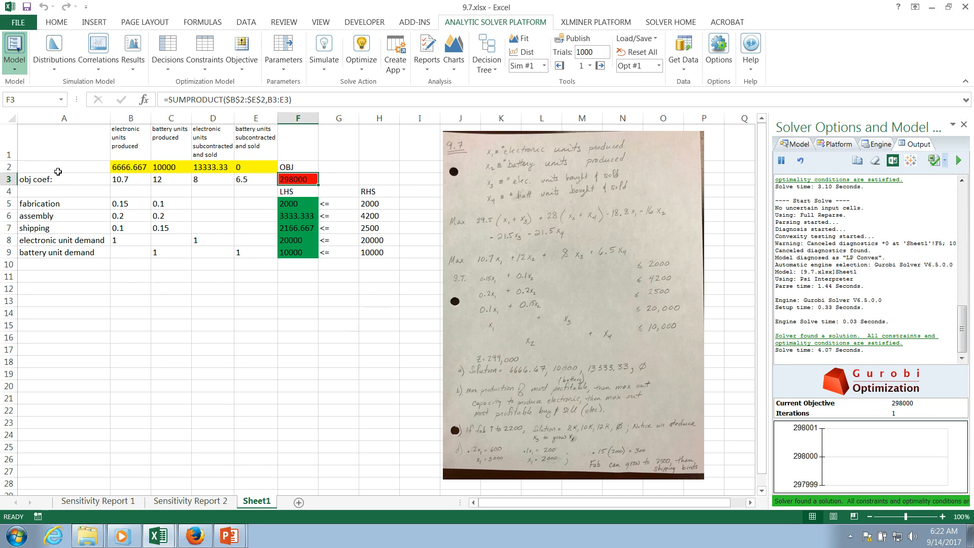
{"action": "mouse_move", "coordinate": [69, 176]}
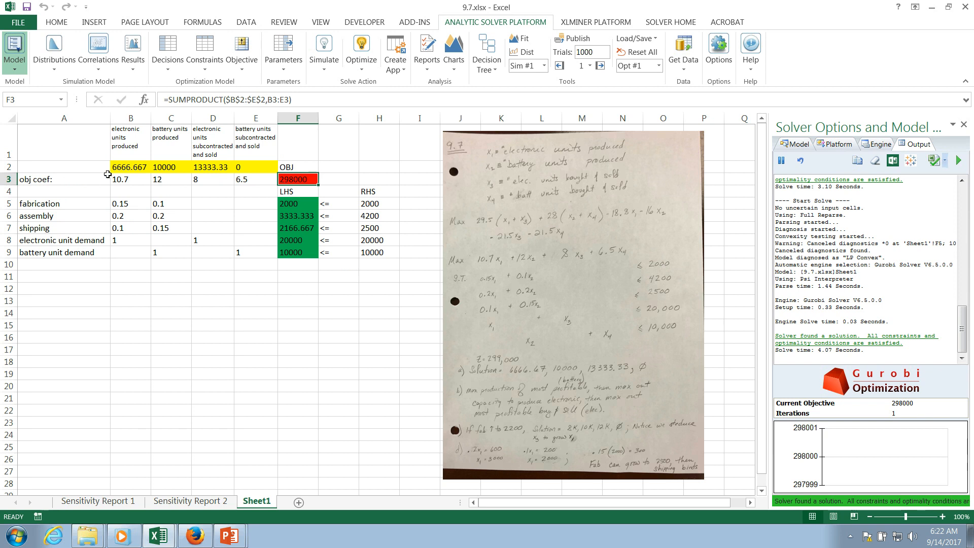
{"action": "mouse_move", "coordinate": [293, 358]}
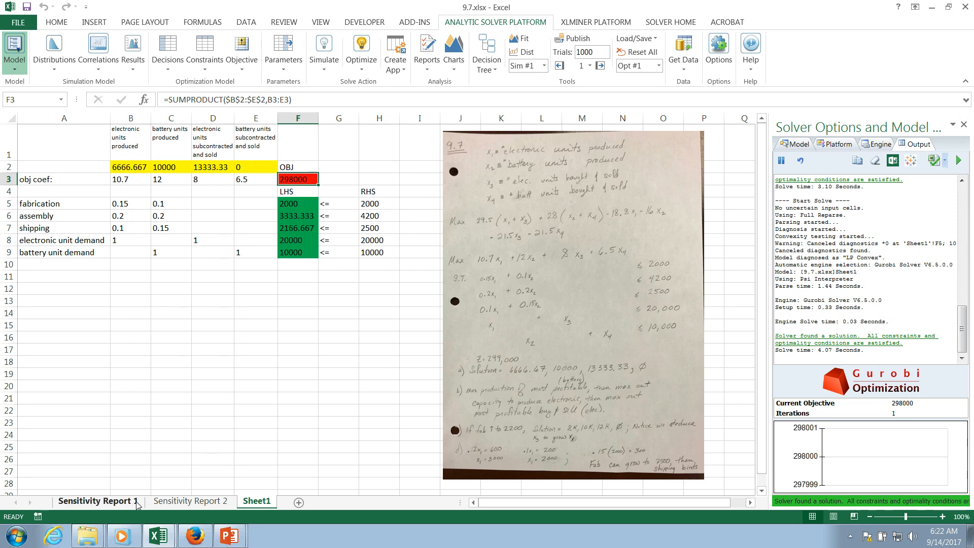
{"action": "right_click", "coordinate": [190, 515]}
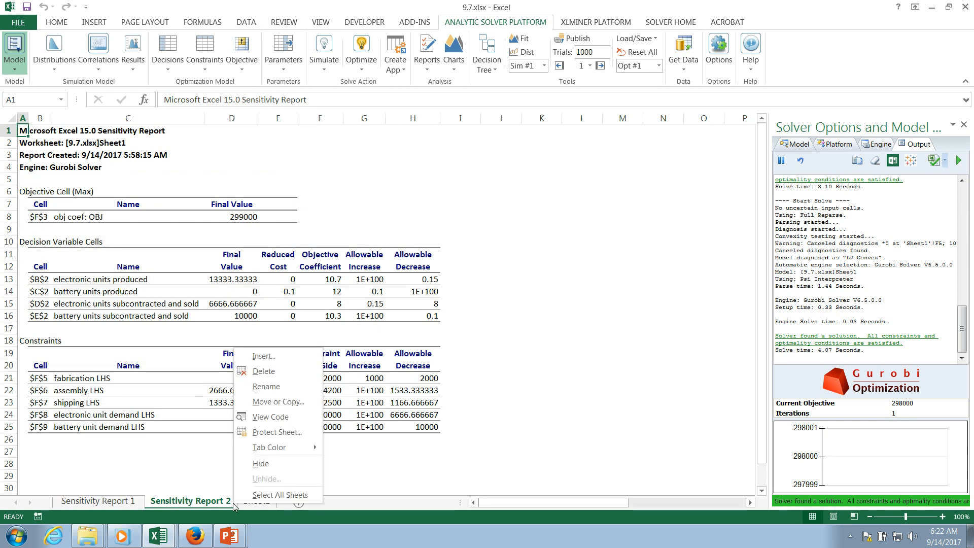
{"action": "left_click", "coordinate": [264, 371]}
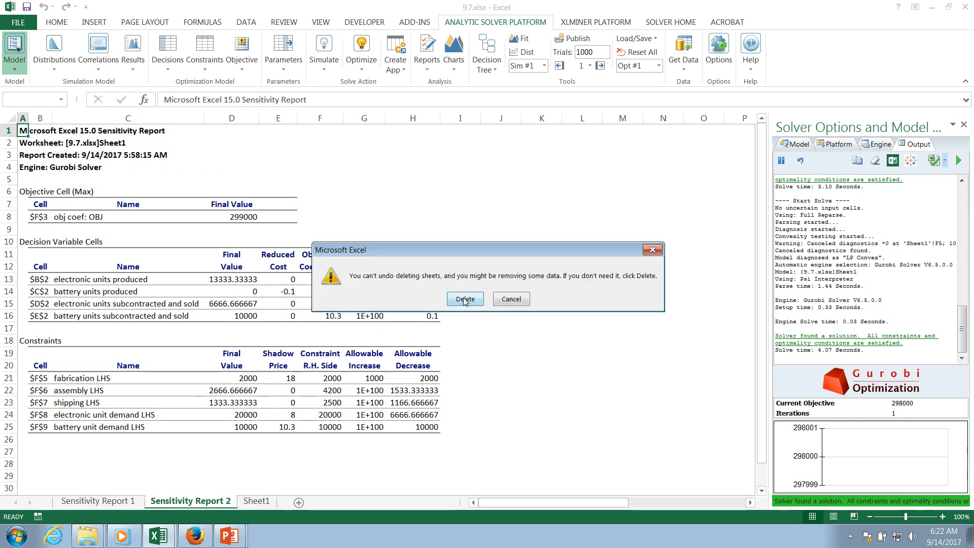
{"action": "left_click", "coordinate": [465, 299]}
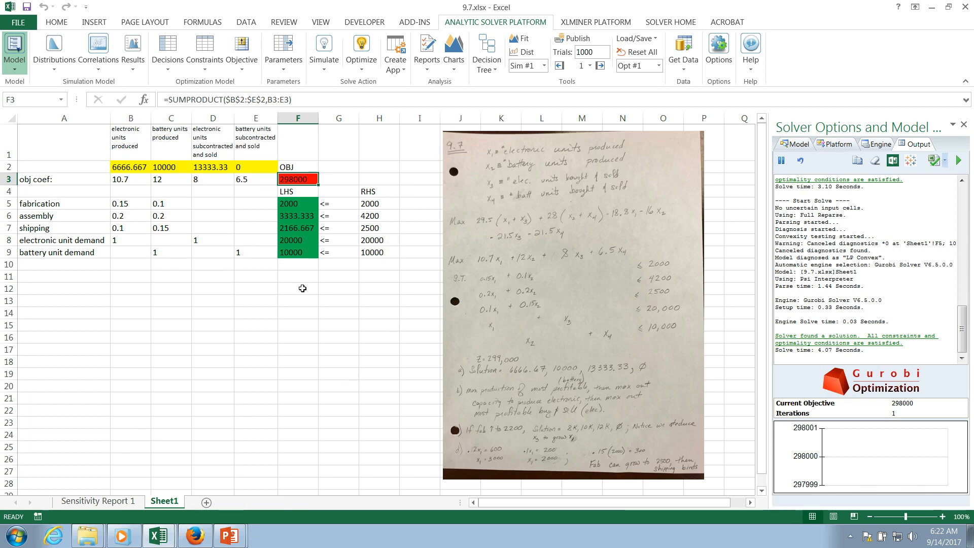
{"action": "mouse_move", "coordinate": [385, 420]}
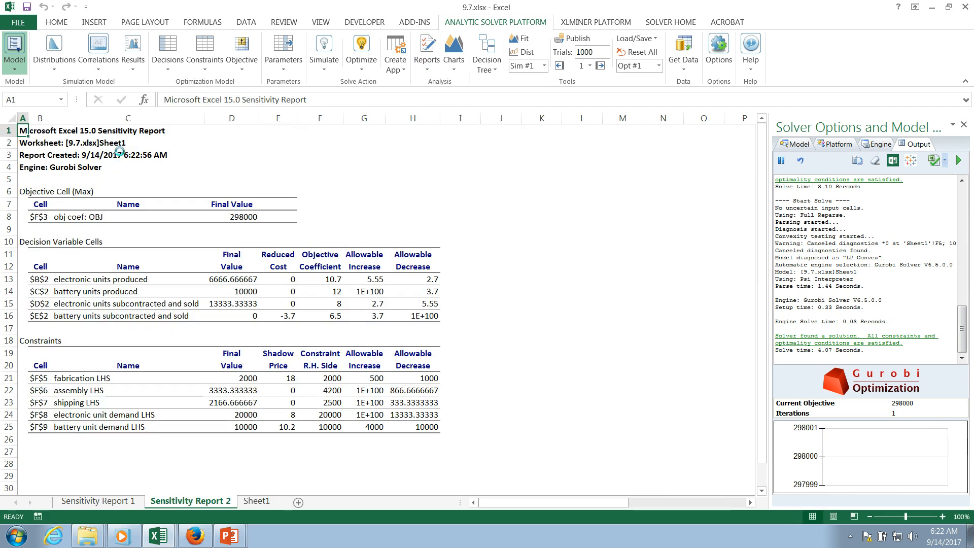
{"action": "mouse_move", "coordinate": [564, 390]}
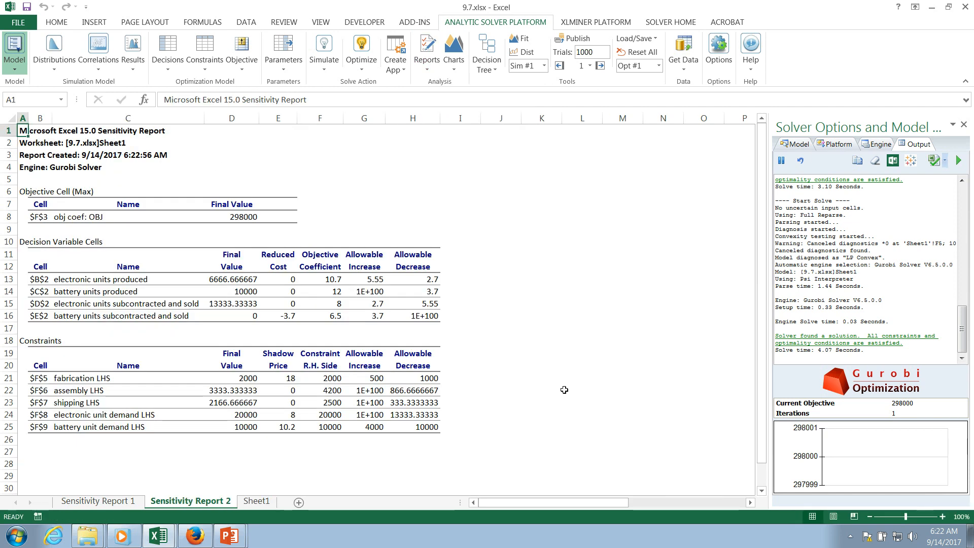
{"action": "mouse_move", "coordinate": [470, 399]}
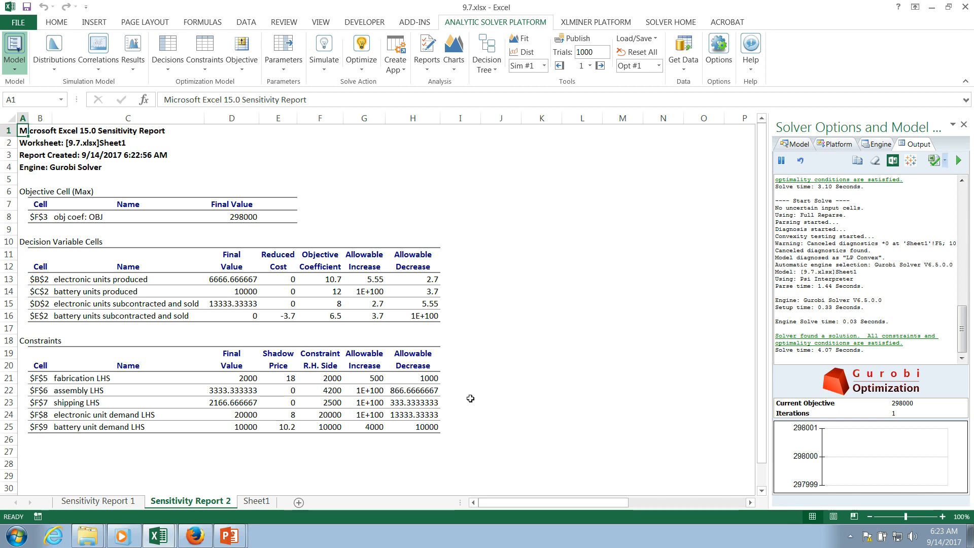
{"action": "mouse_move", "coordinate": [308, 266]}
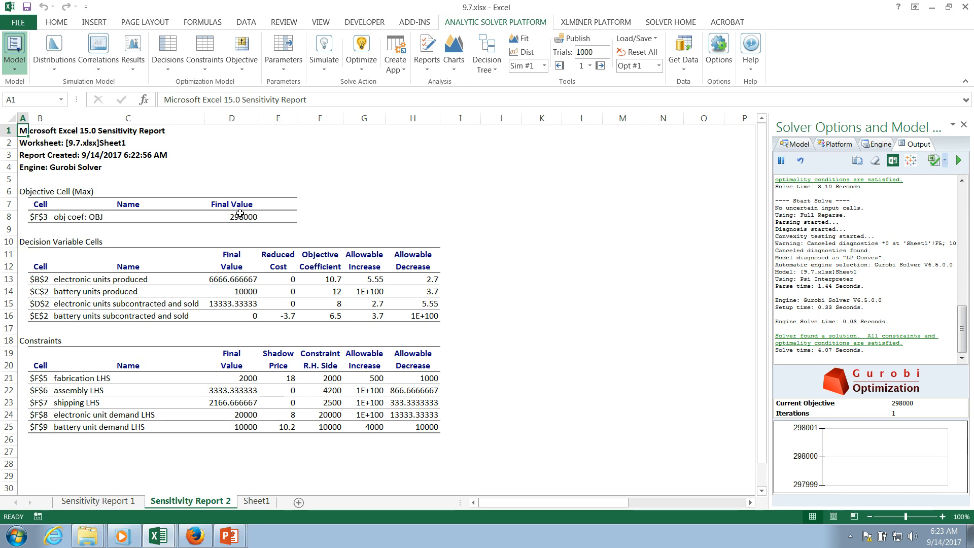
{"action": "mouse_move", "coordinate": [257, 214]}
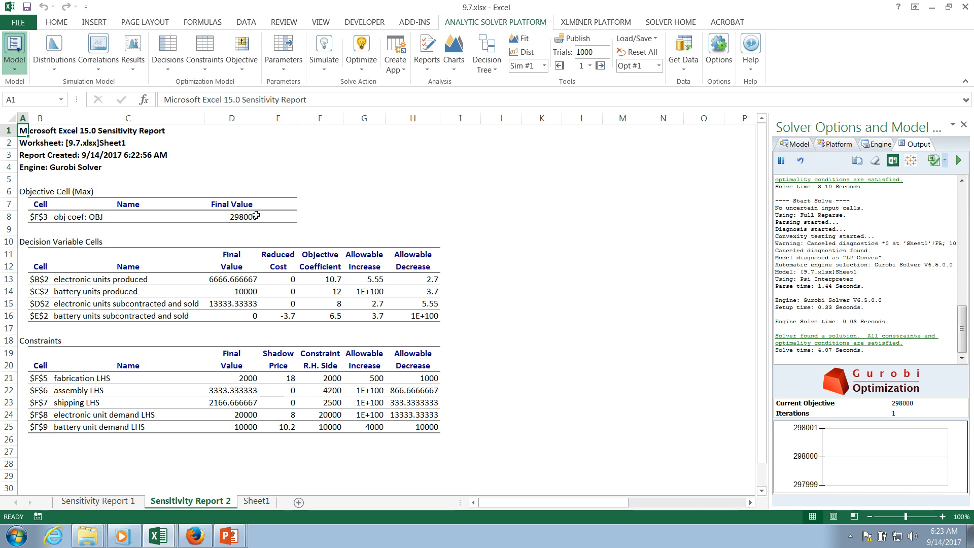
{"action": "mouse_move", "coordinate": [246, 290]}
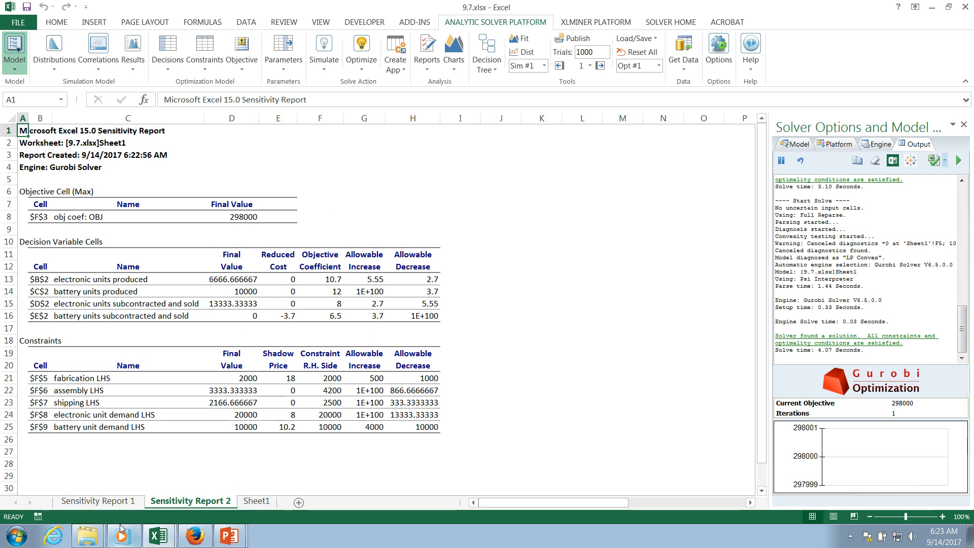
Copy both explanatory note pictures from Sensitivity Report 1 to Sensitivity Report 2
{"action": "left_click", "coordinate": [98, 501]}
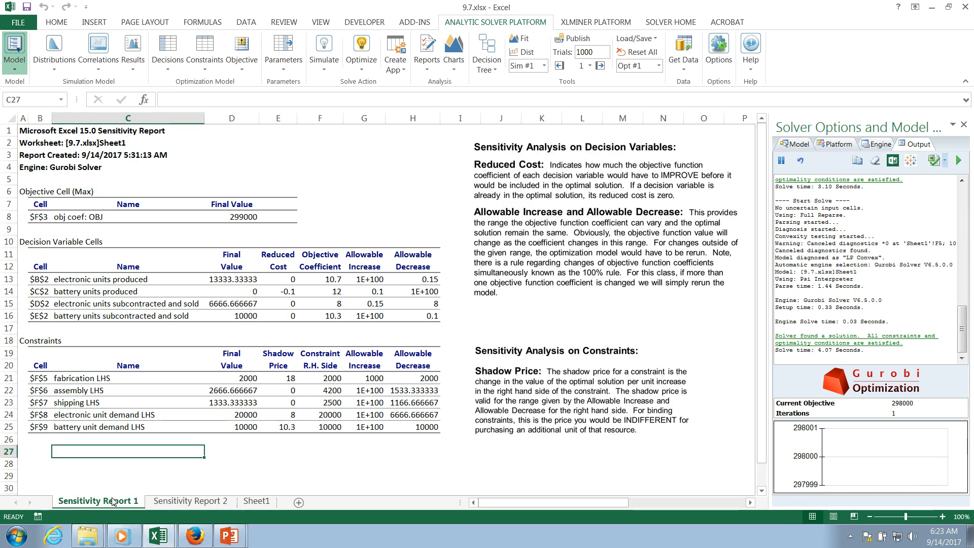
{"action": "left_click", "coordinate": [580, 261]}
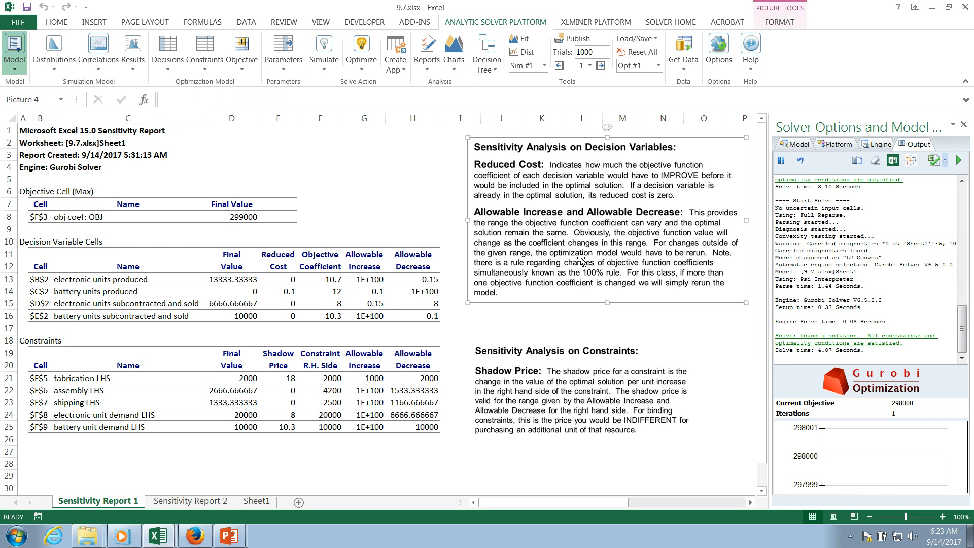
{"action": "left_click", "coordinate": [583, 393]}
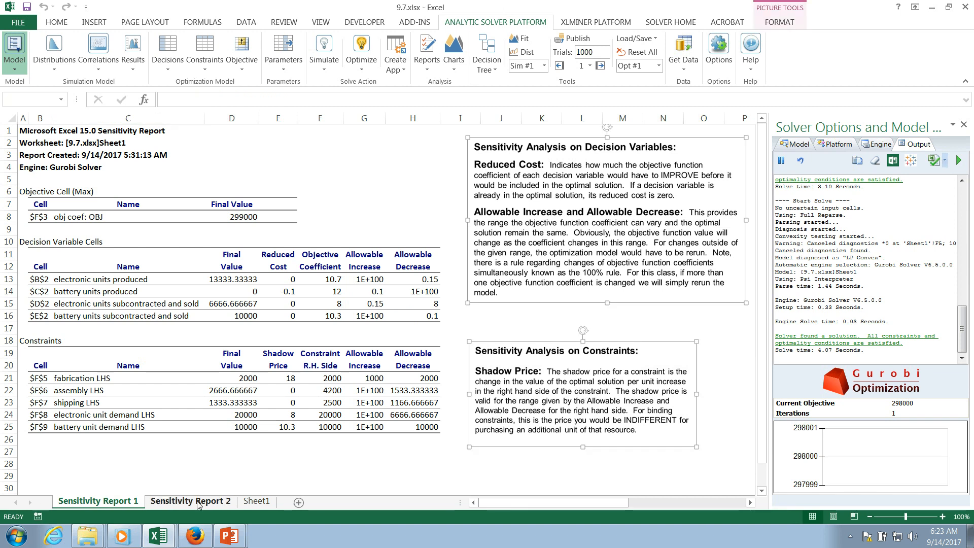
{"action": "left_click", "coordinate": [191, 501]}
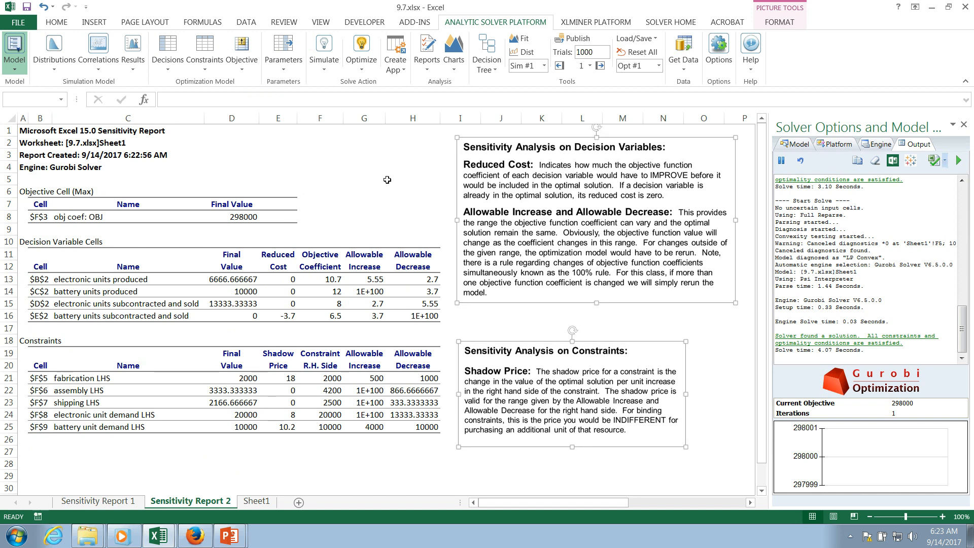
Crop the old decision-variables heading off the upper notes picture
{"action": "left_click", "coordinate": [412, 180]}
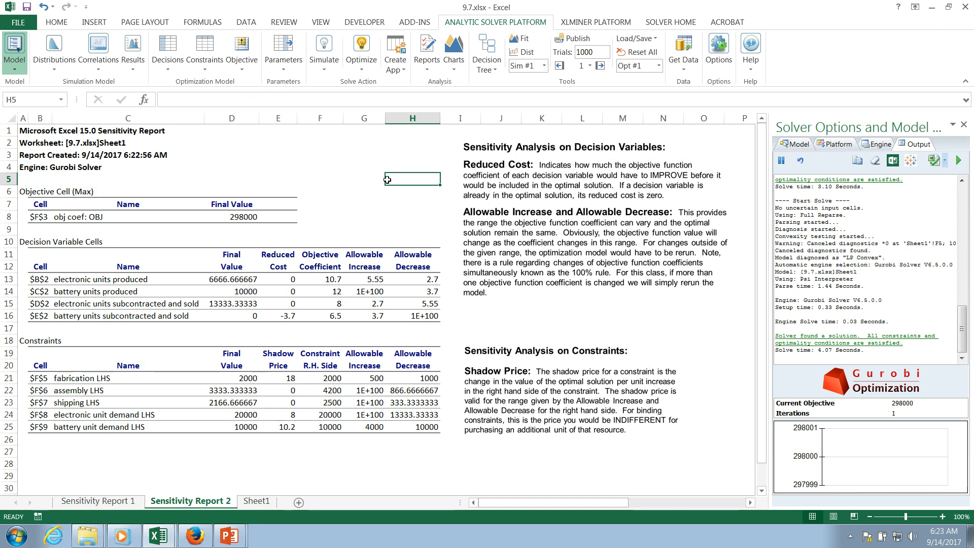
{"action": "left_click", "coordinate": [599, 147]}
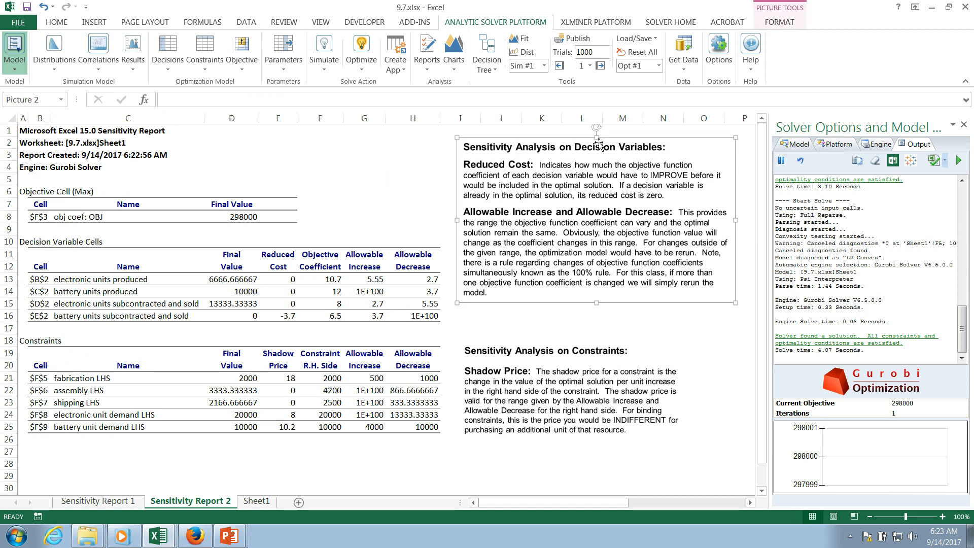
{"action": "mouse_move", "coordinate": [555, 140]}
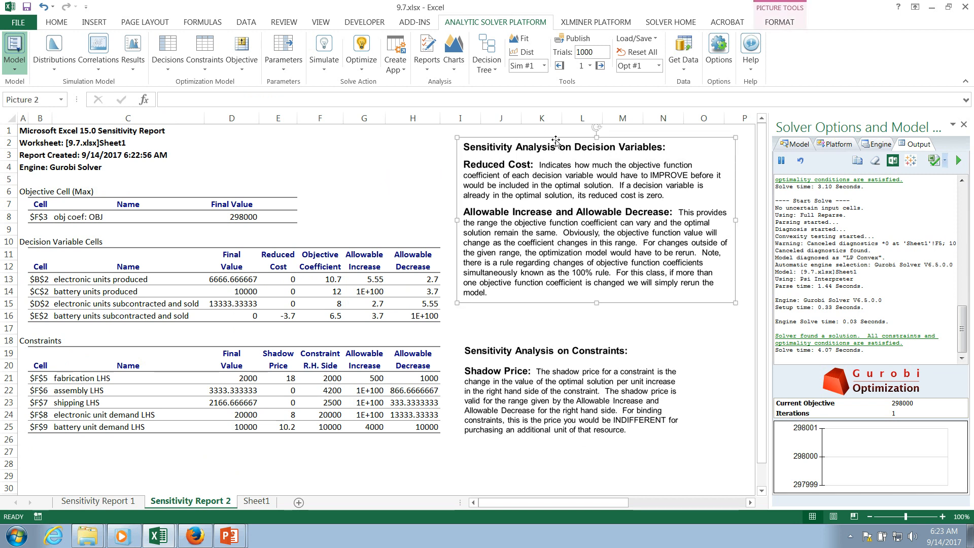
{"action": "left_click", "coordinate": [780, 22]}
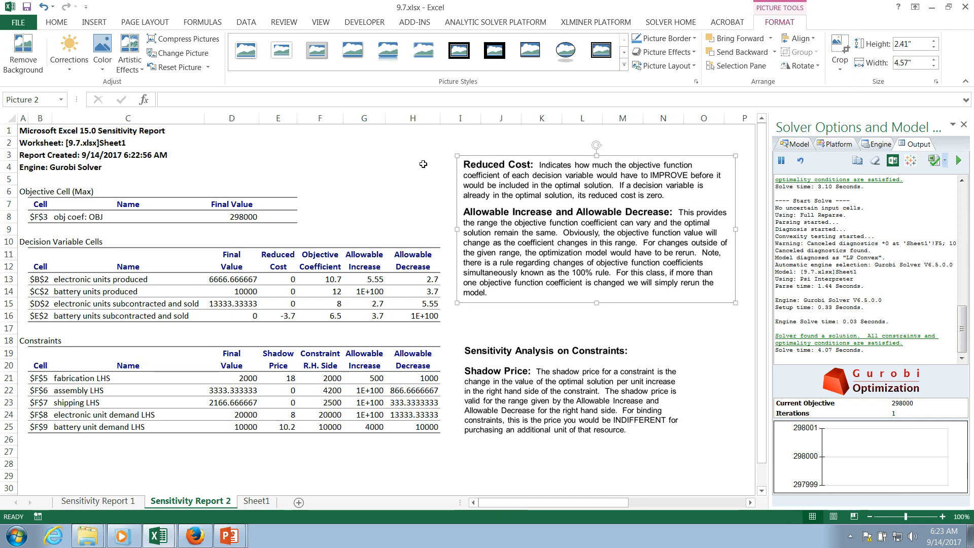
Type 'Sensitivity Analysis on Objective Function Coefficients' into cell J2
{"action": "left_click", "coordinate": [459, 142]}
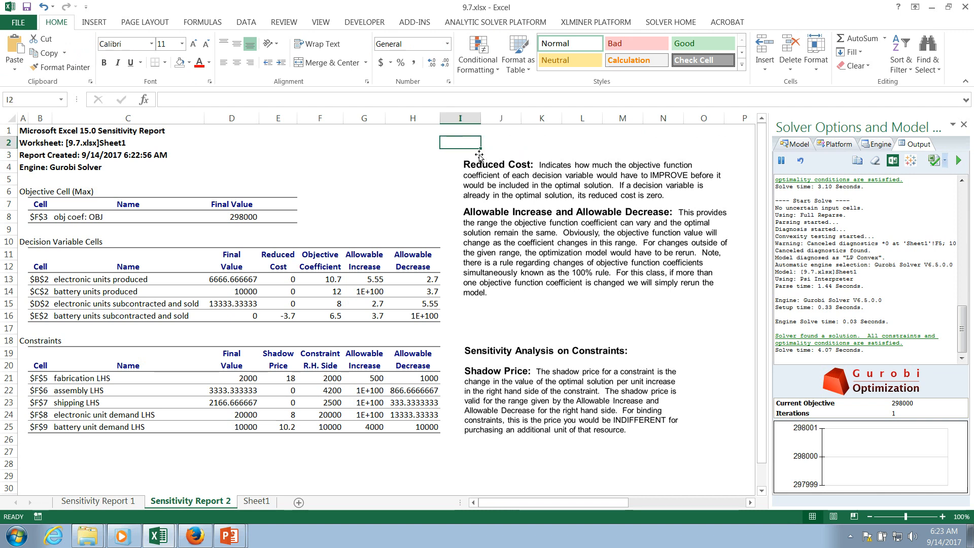
{"action": "left_click", "coordinate": [501, 142]}
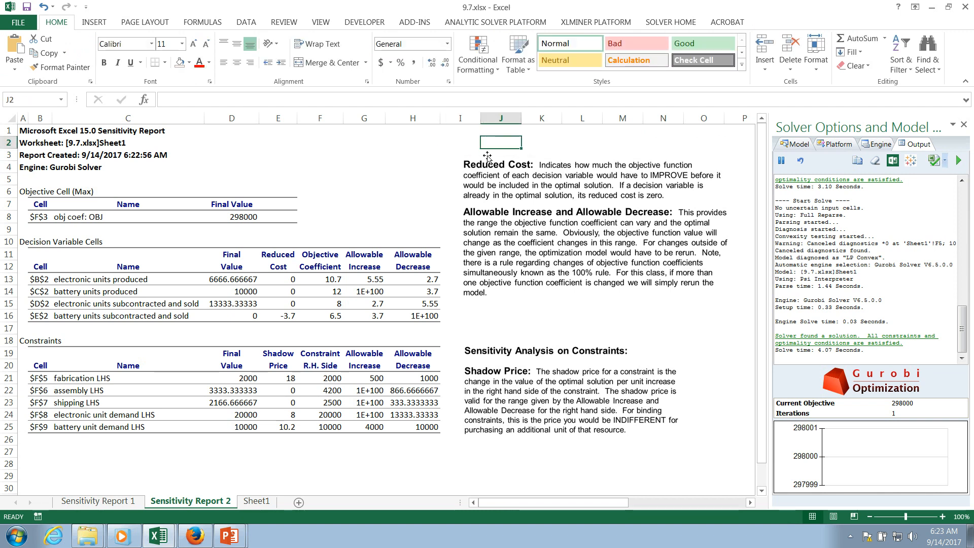
{"action": "type", "text": "Sensitivity Analysis o"}
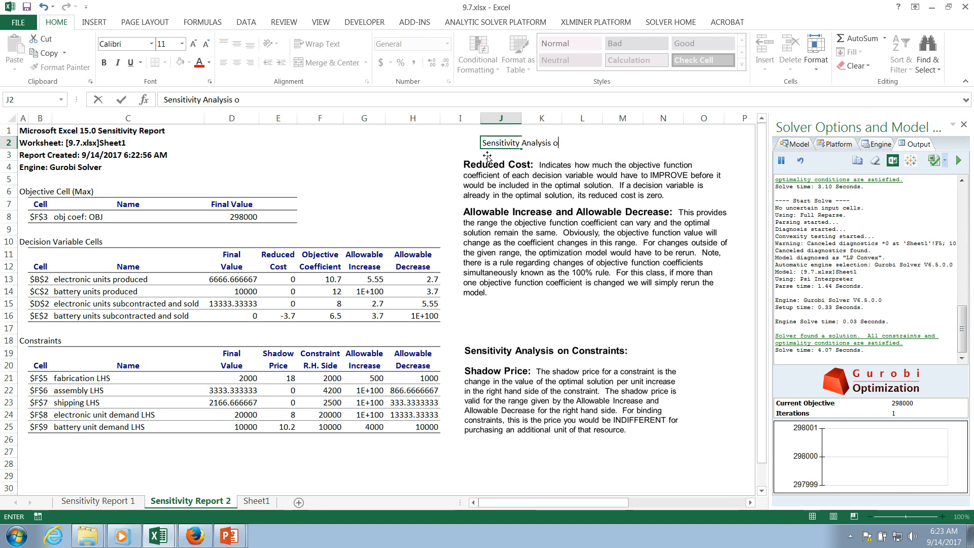
{"action": "type", "text": "n Constr"}
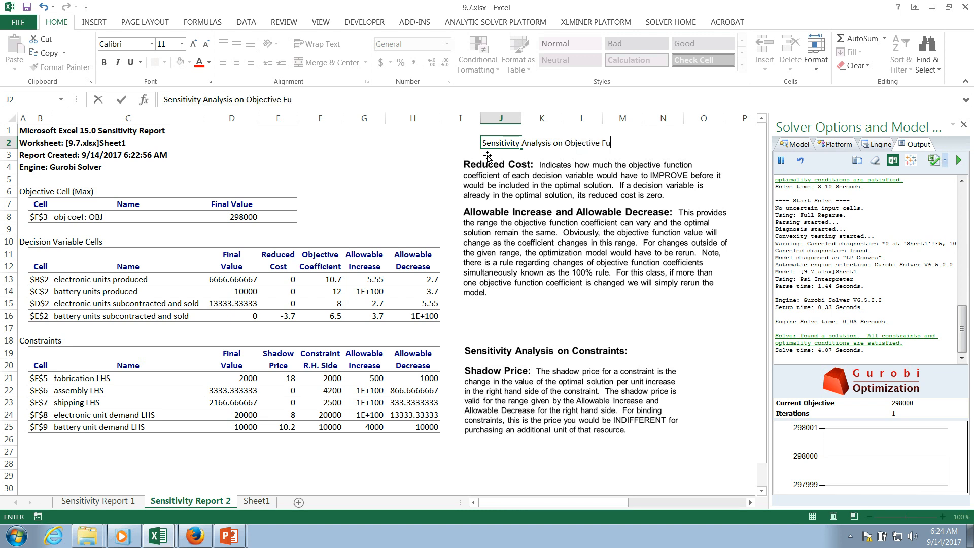
{"action": "type", "text": "nction Coefficients"}
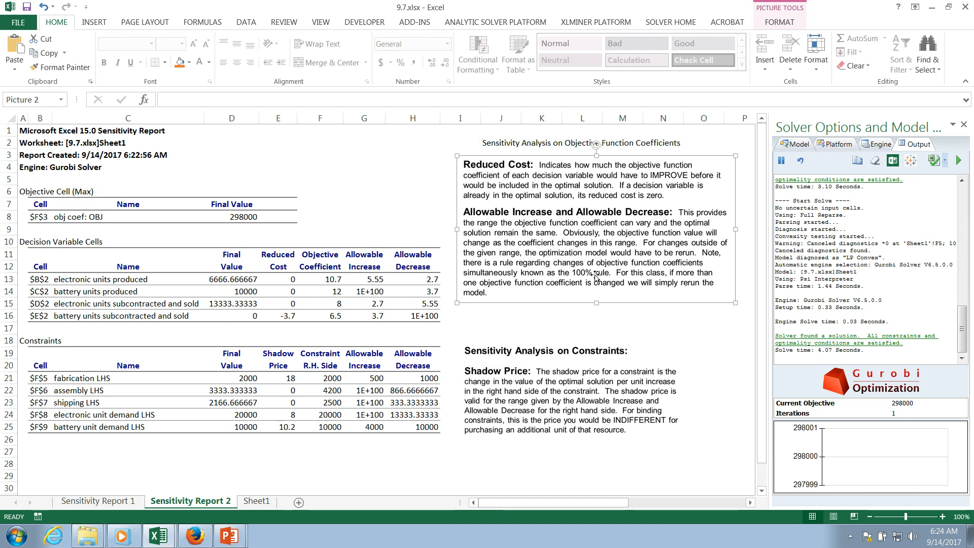
{"action": "left_click", "coordinate": [256, 501]}
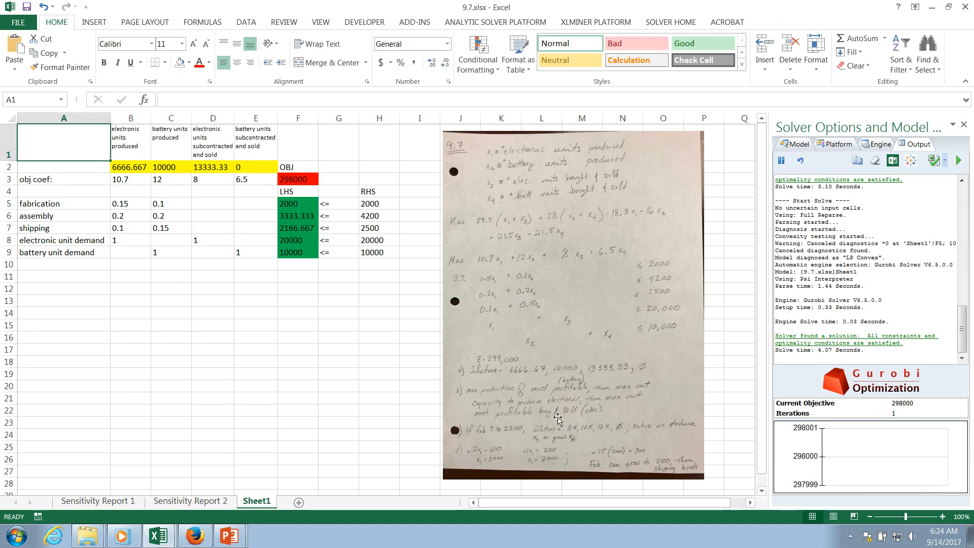
{"action": "mouse_move", "coordinate": [489, 264]}
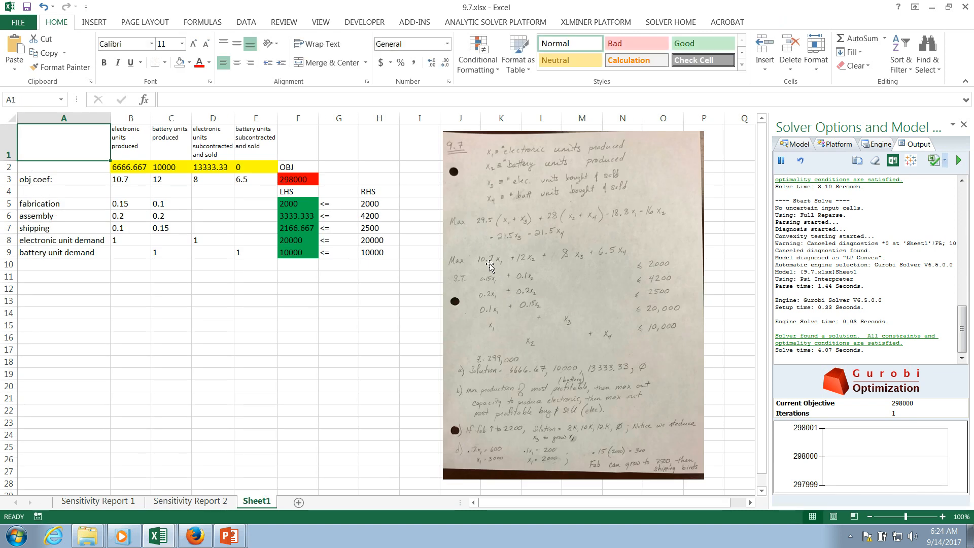
{"action": "mouse_move", "coordinate": [616, 260]}
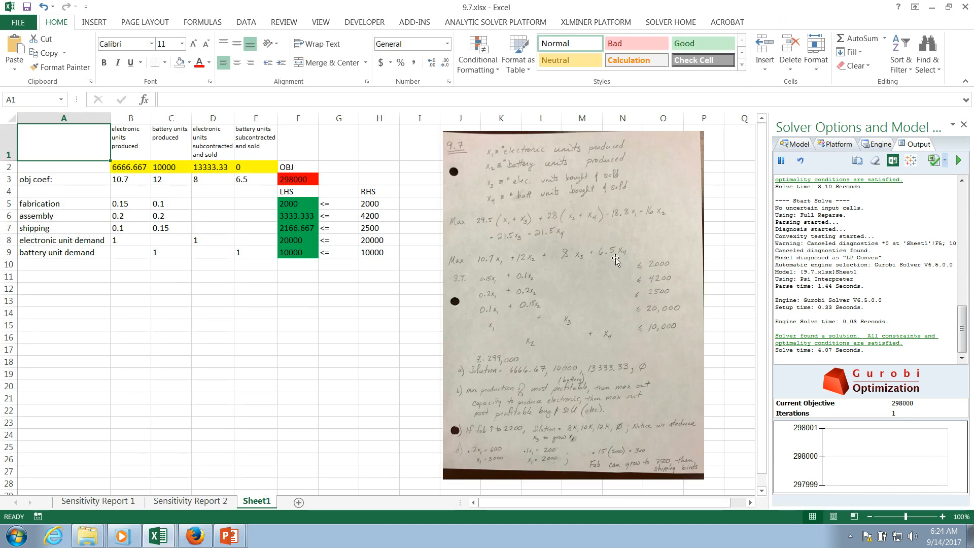
{"action": "left_click", "coordinate": [127, 179]}
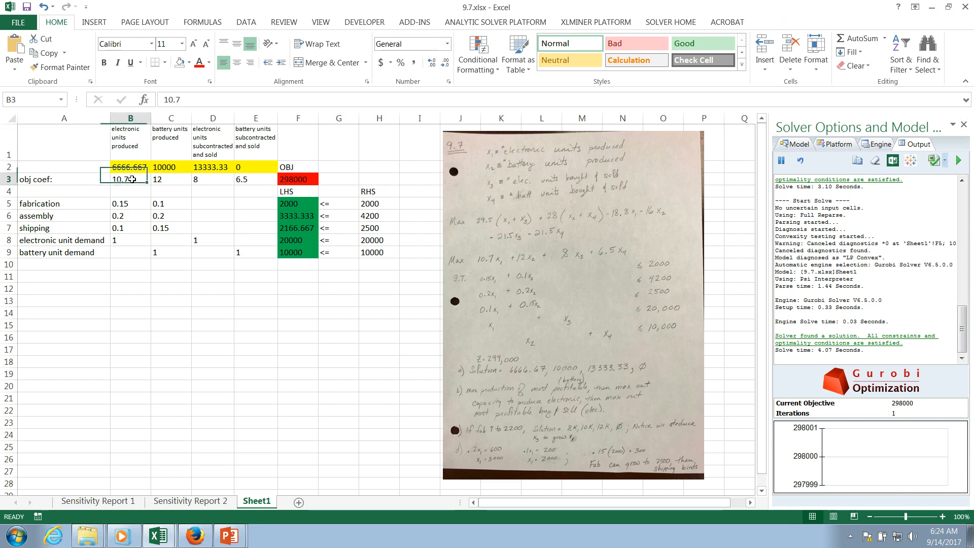
{"action": "left_click_drag", "start_coordinate": [127, 179], "coordinate": [255, 179]}
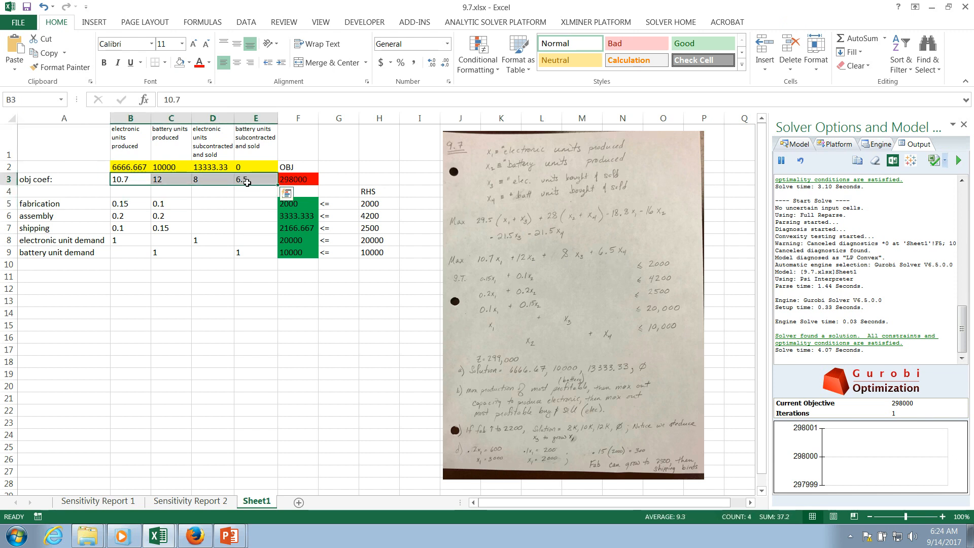
{"action": "left_click", "coordinate": [190, 501]}
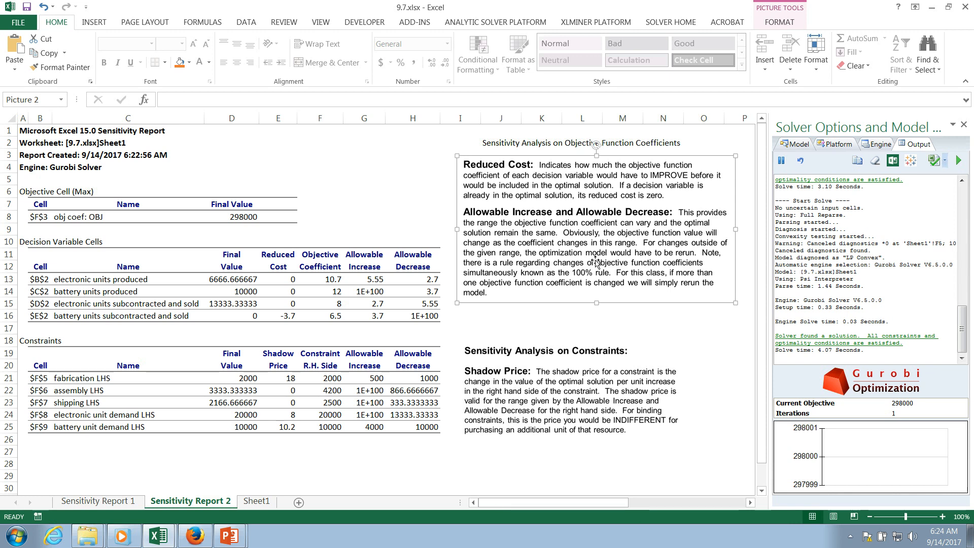
{"action": "mouse_move", "coordinate": [240, 304]}
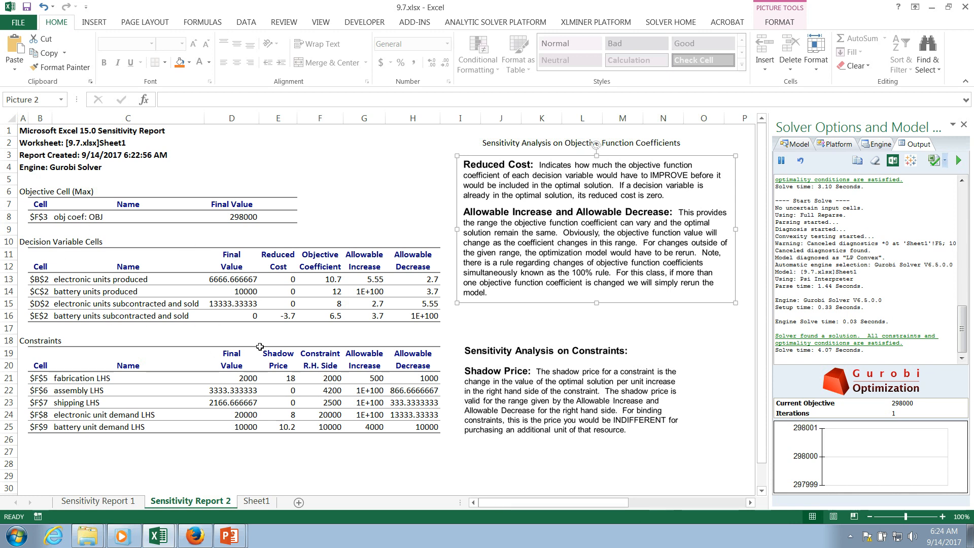
{"action": "mouse_move", "coordinate": [475, 297]}
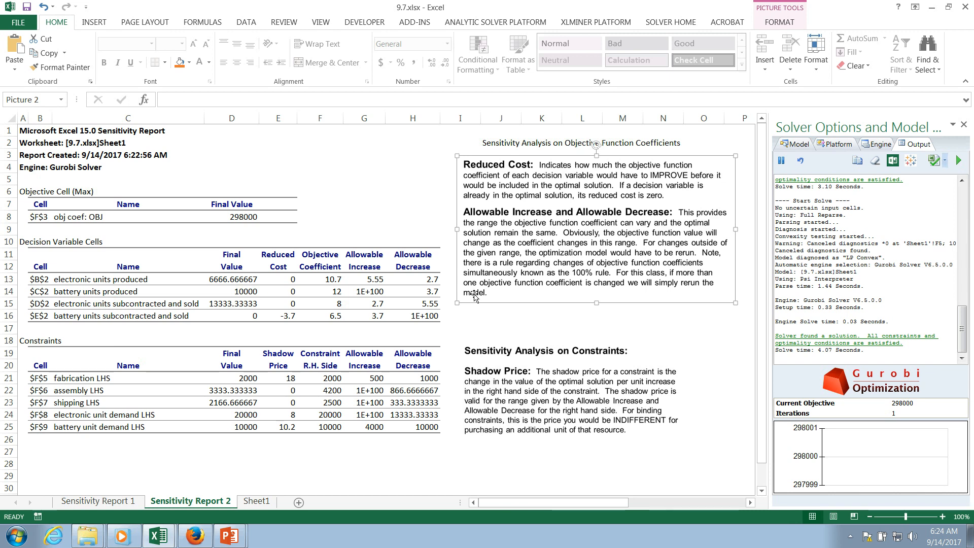
{"action": "mouse_move", "coordinate": [294, 282]}
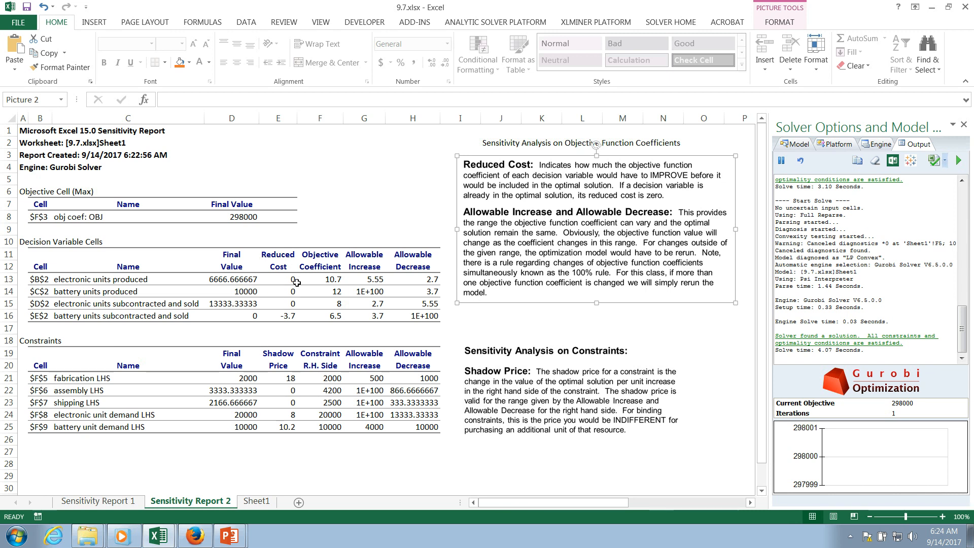
{"action": "mouse_move", "coordinate": [289, 319]}
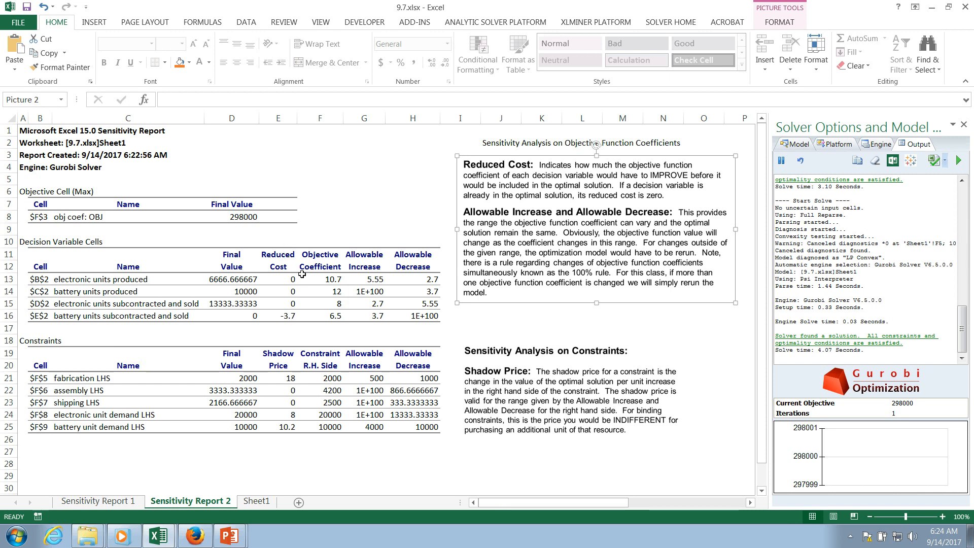
{"action": "mouse_move", "coordinate": [549, 178]}
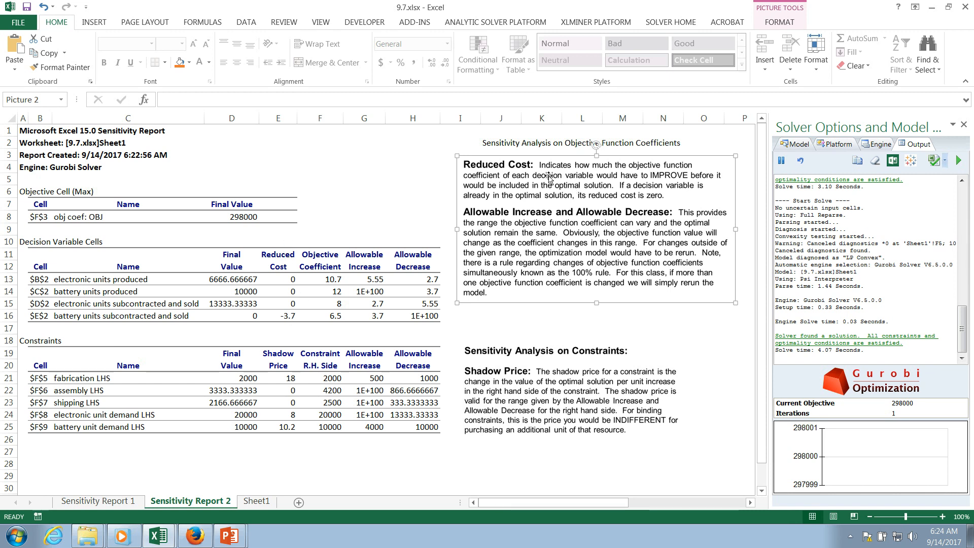
{"action": "mouse_move", "coordinate": [374, 193]}
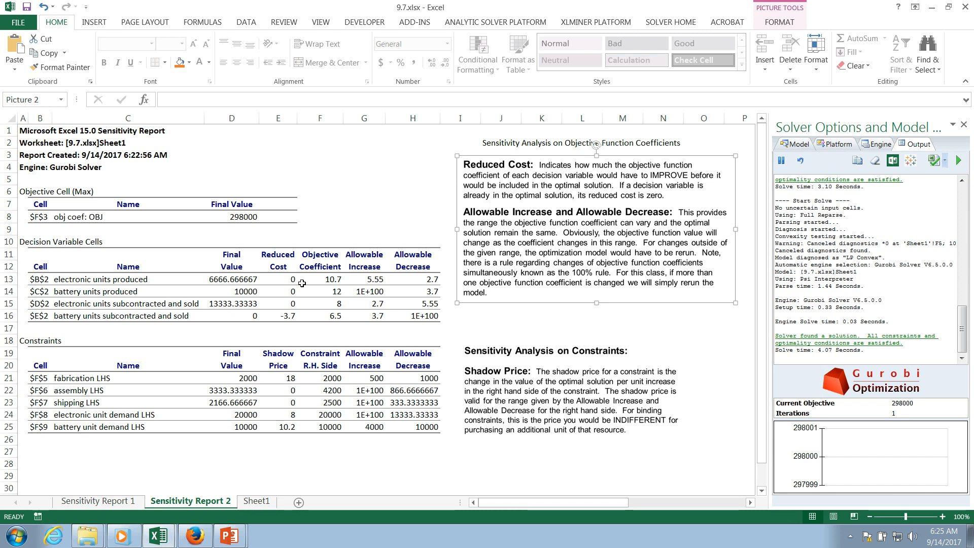
{"action": "mouse_move", "coordinate": [293, 306]}
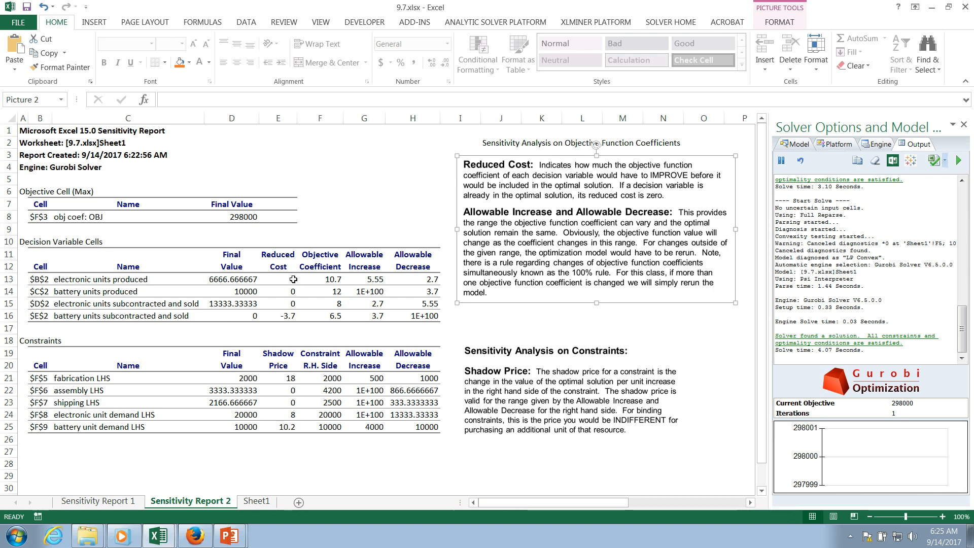
{"action": "mouse_move", "coordinate": [291, 288]}
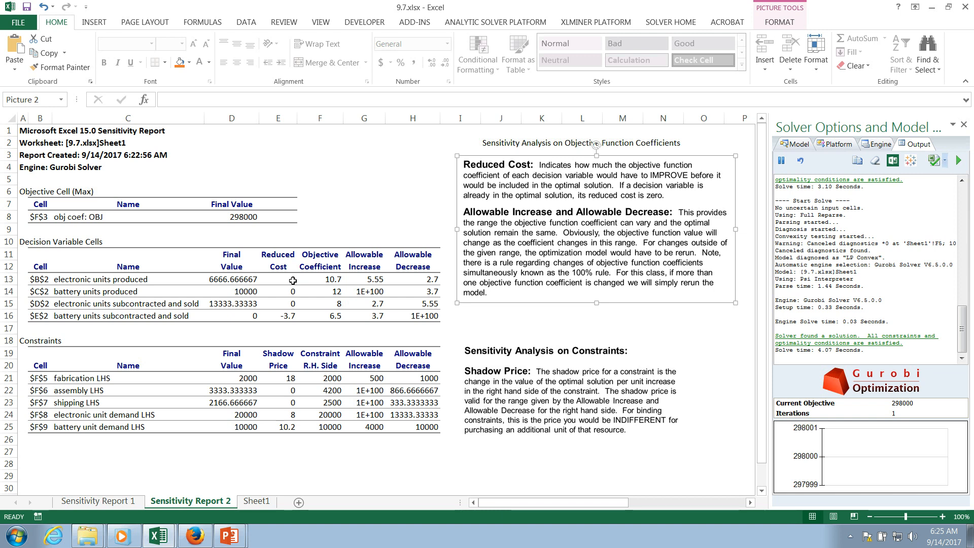
{"action": "mouse_move", "coordinate": [292, 304]}
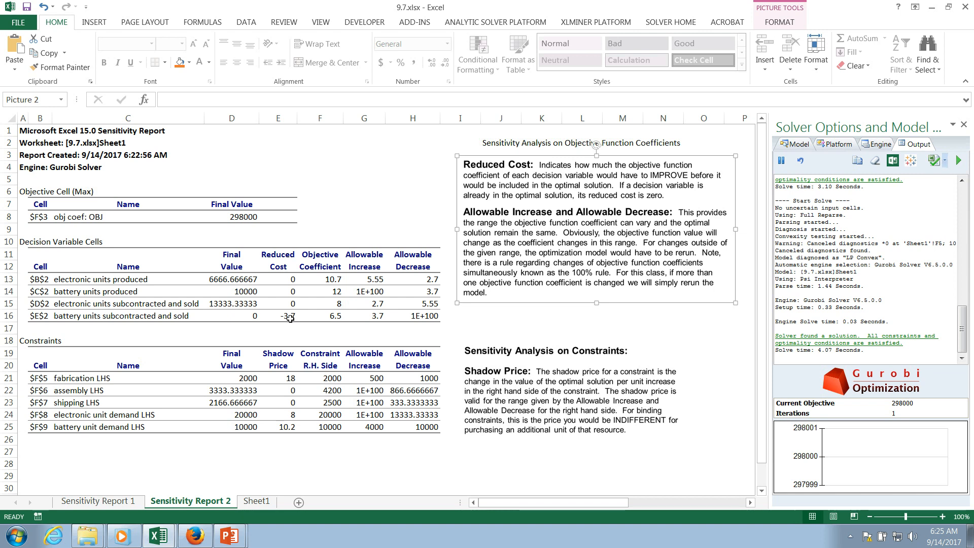
{"action": "mouse_move", "coordinate": [320, 317]}
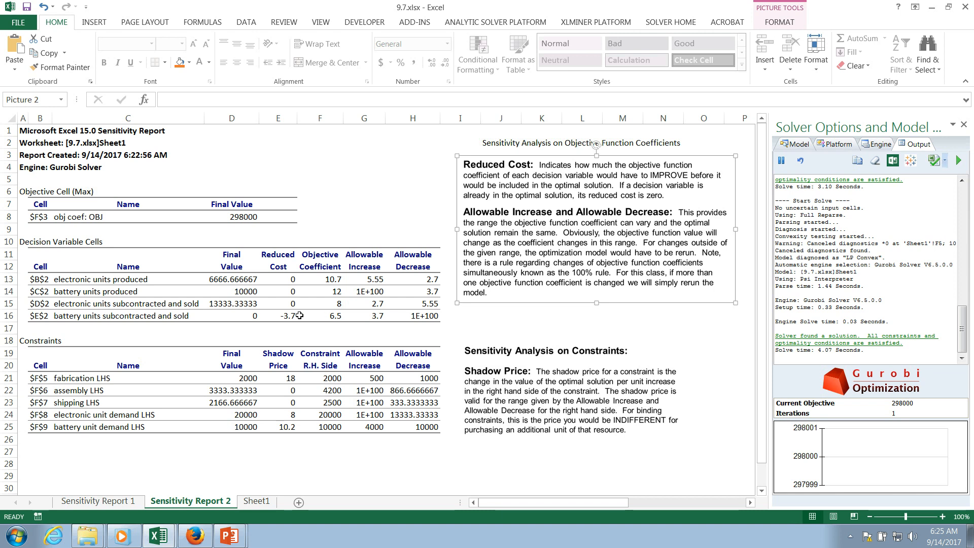
{"action": "mouse_move", "coordinate": [305, 315]}
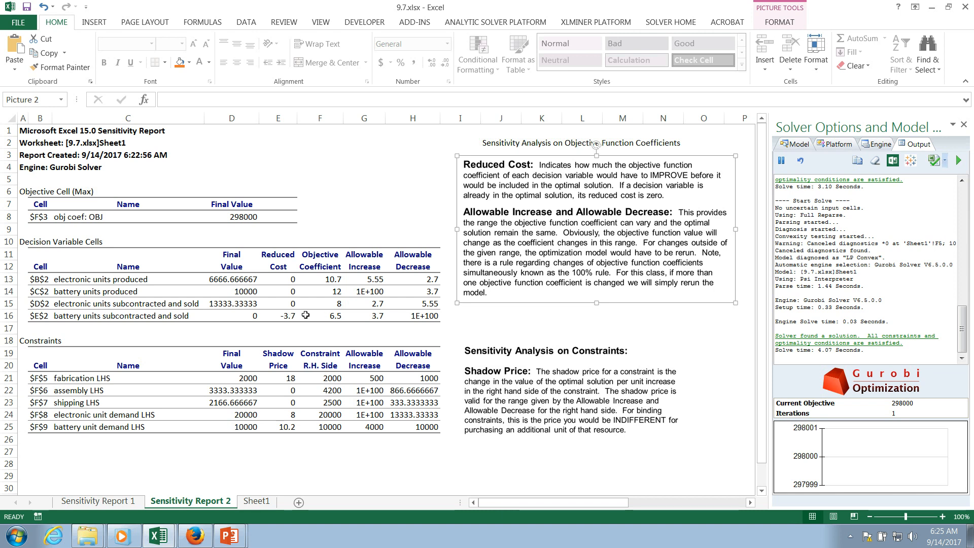
{"action": "mouse_move", "coordinate": [301, 317]}
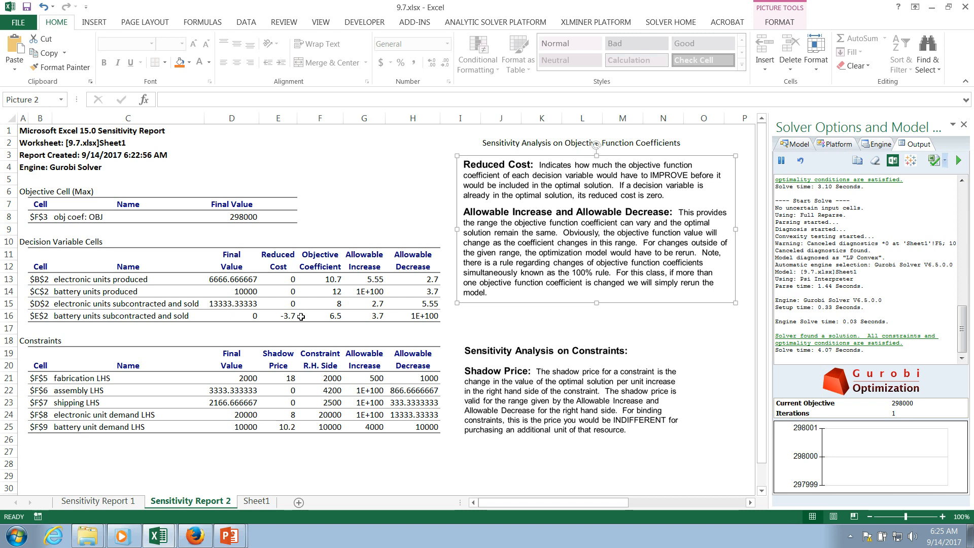
{"action": "mouse_move", "coordinate": [300, 318]}
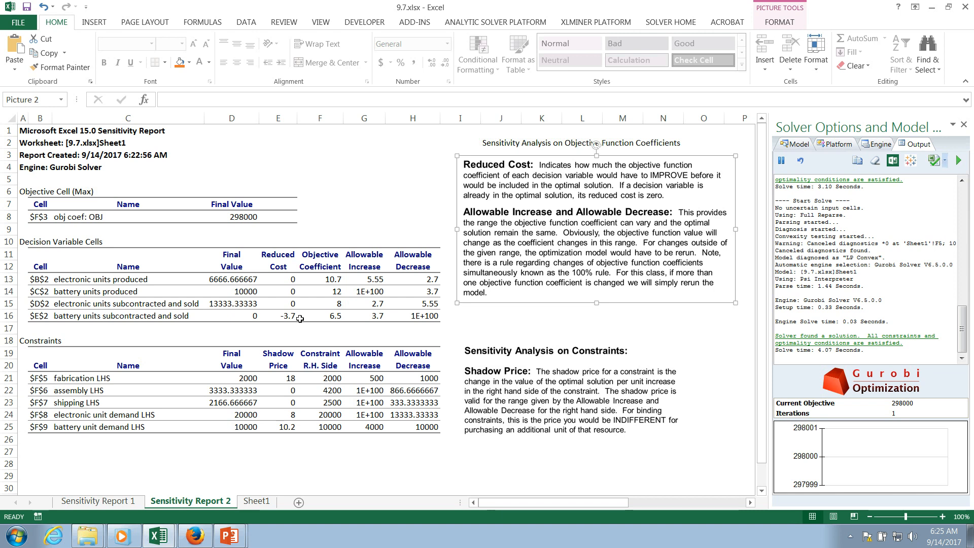
{"action": "mouse_move", "coordinate": [285, 311]}
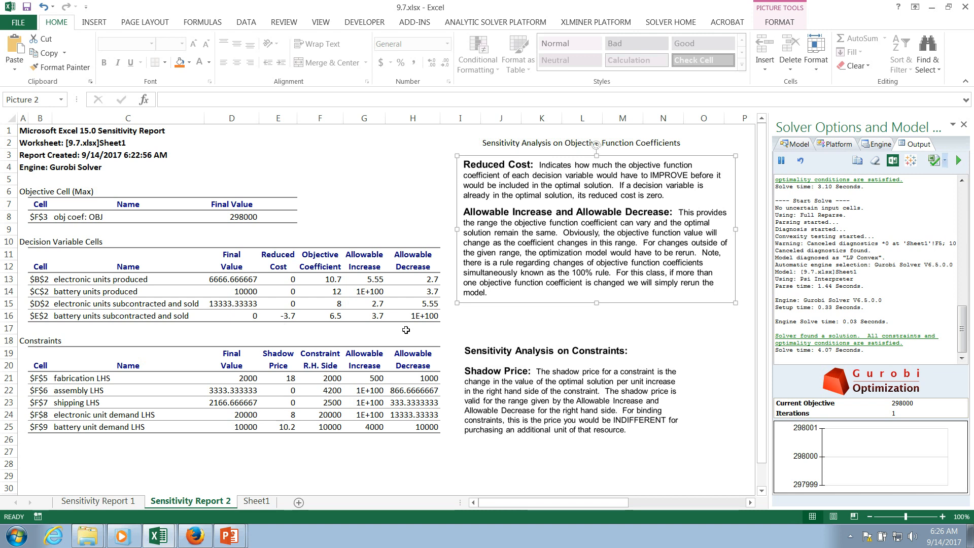
{"action": "mouse_move", "coordinate": [374, 318]}
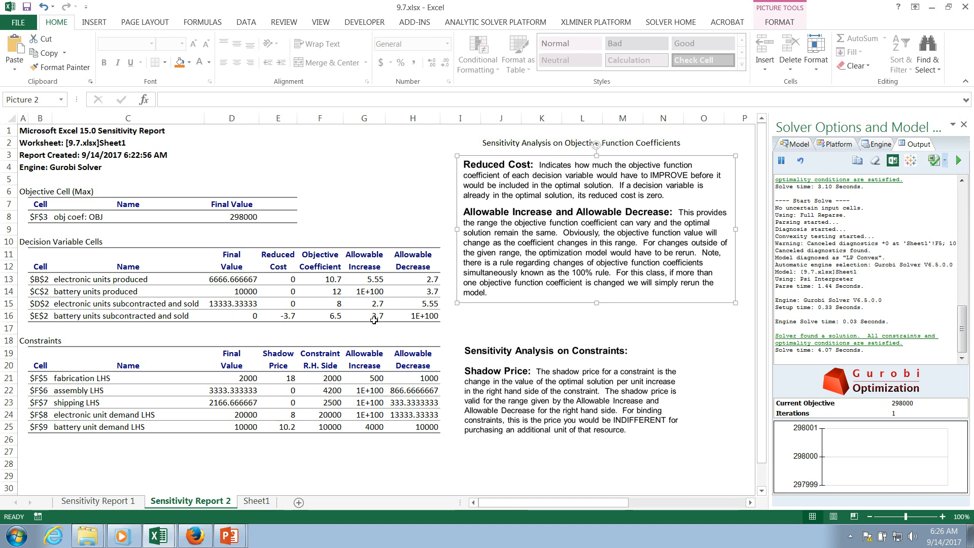
{"action": "mouse_move", "coordinate": [381, 311]}
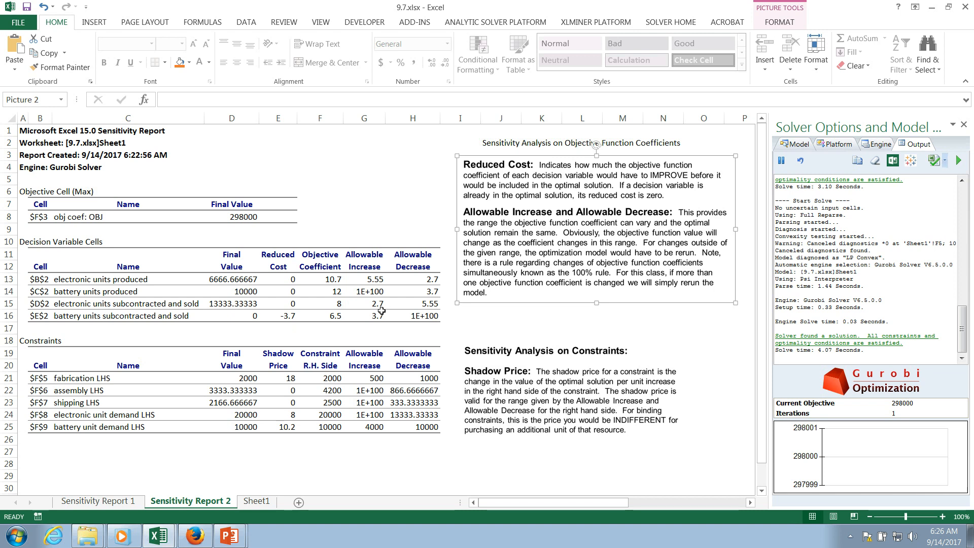
{"action": "mouse_move", "coordinate": [372, 315]}
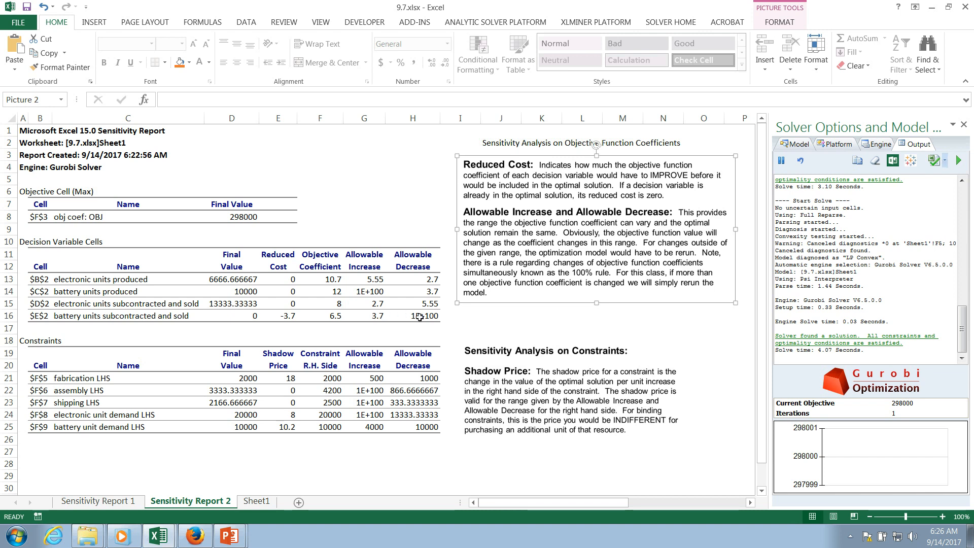
{"action": "mouse_move", "coordinate": [376, 316]}
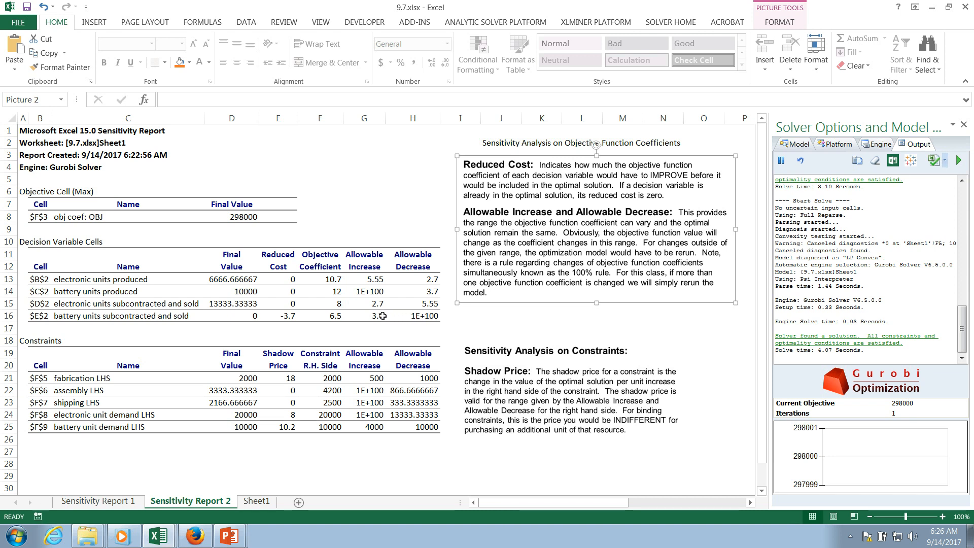
On Sheet1, set the battery subcontracting coefficient E3 to 10.1 and re-solve
{"action": "left_click", "coordinate": [257, 501]}
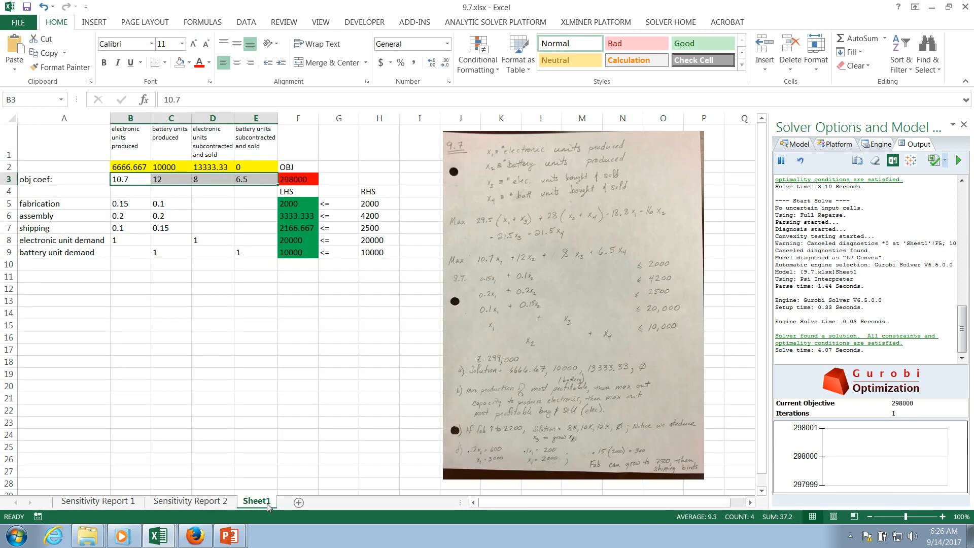
{"action": "mouse_move", "coordinate": [287, 457]}
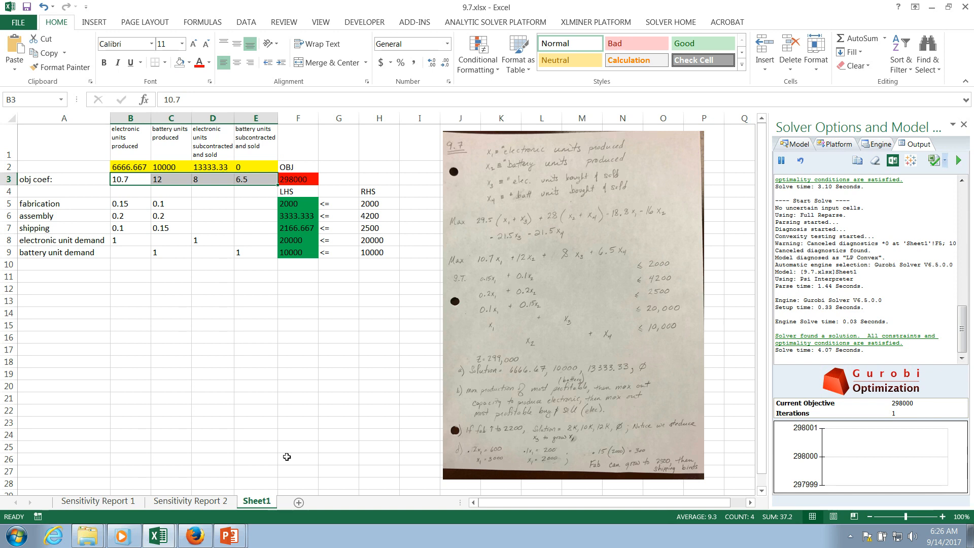
{"action": "left_click", "coordinate": [297, 385]}
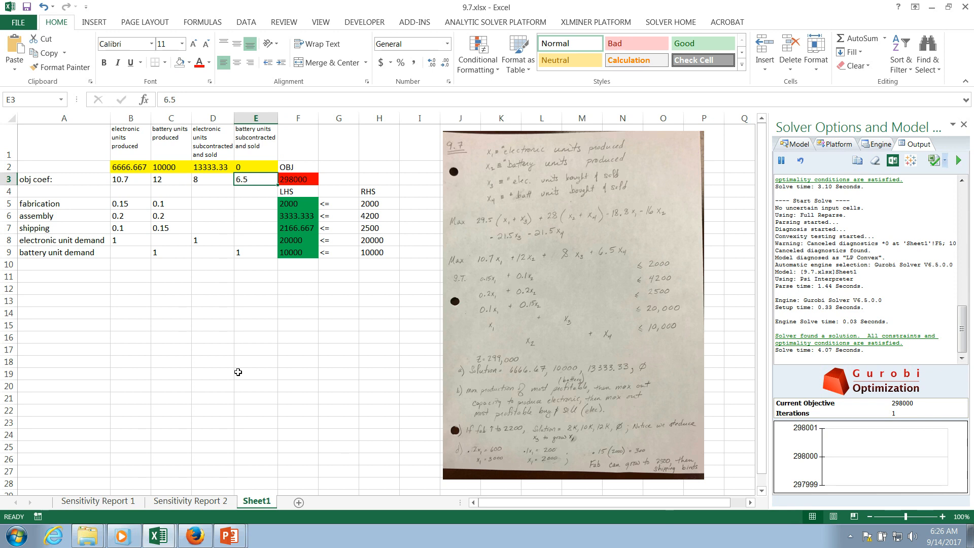
{"action": "mouse_move", "coordinate": [326, 331]}
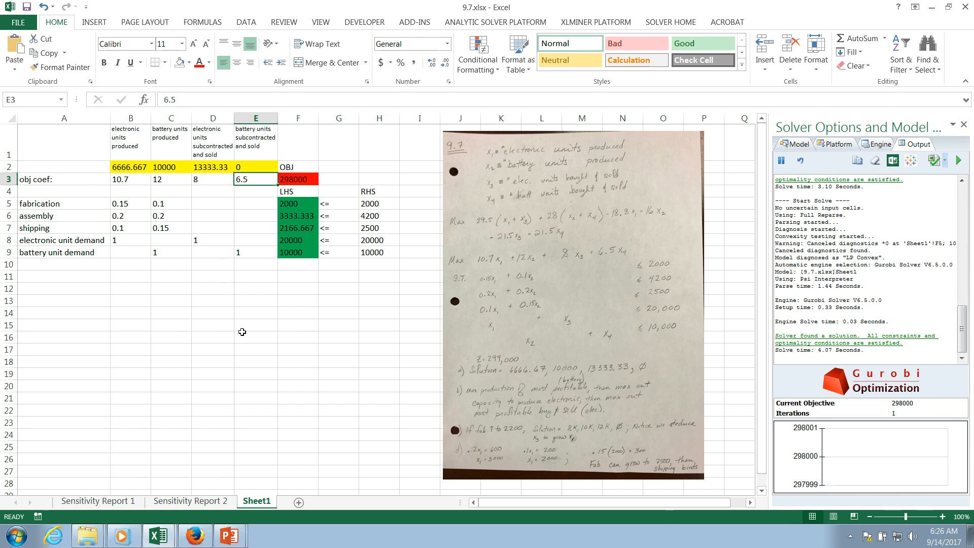
{"action": "type", "text": "1"}
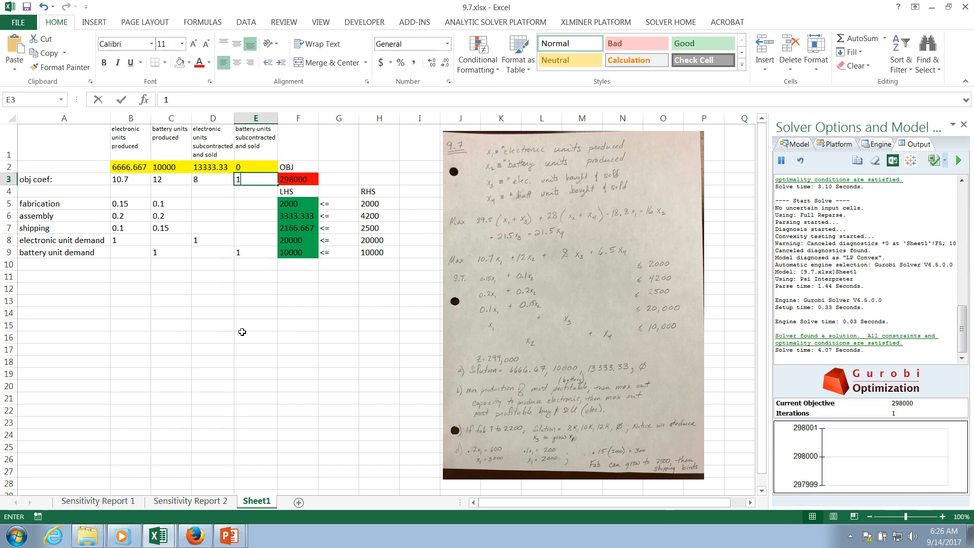
{"action": "type", "text": "10.1"}
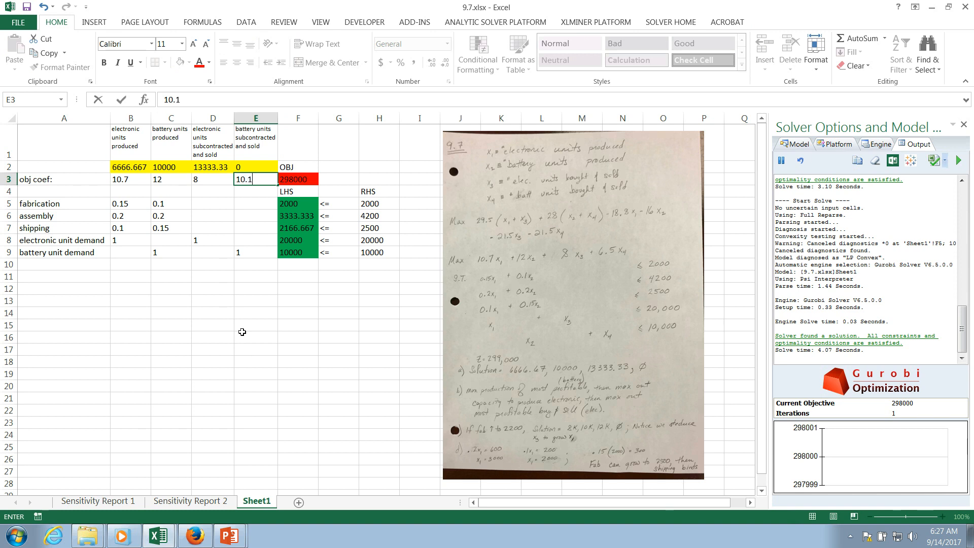
{"action": "left_click", "coordinate": [255, 337]}
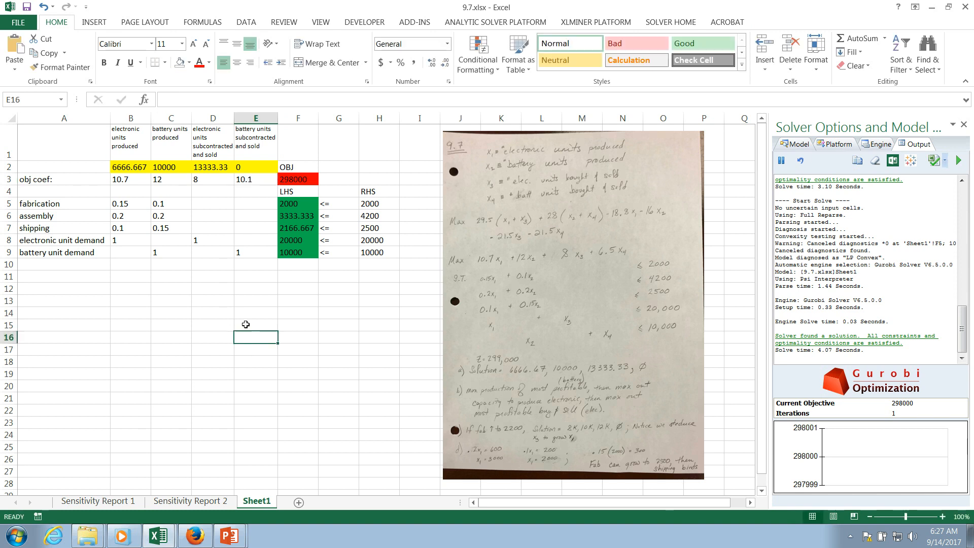
{"action": "left_click", "coordinate": [298, 179]}
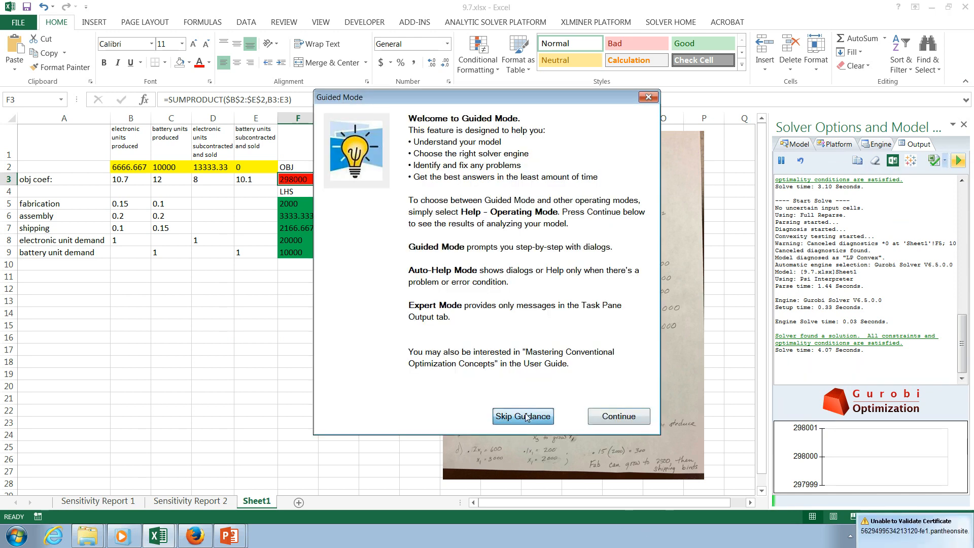
{"action": "left_click", "coordinate": [523, 416]}
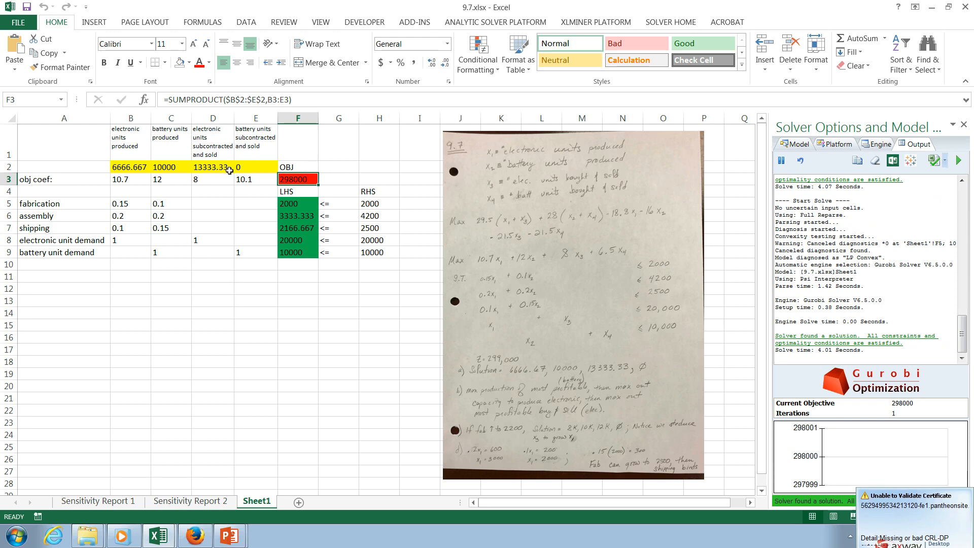
Raise the coefficient to 10.2, then 10.25, re-solving each time to reach 298500
{"action": "left_click", "coordinate": [254, 179]}
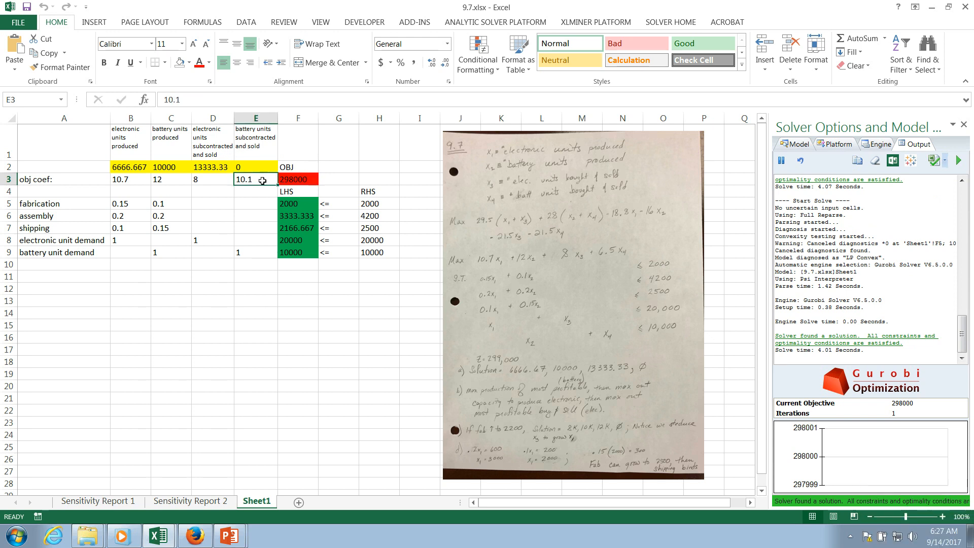
{"action": "type", "text": "10"}
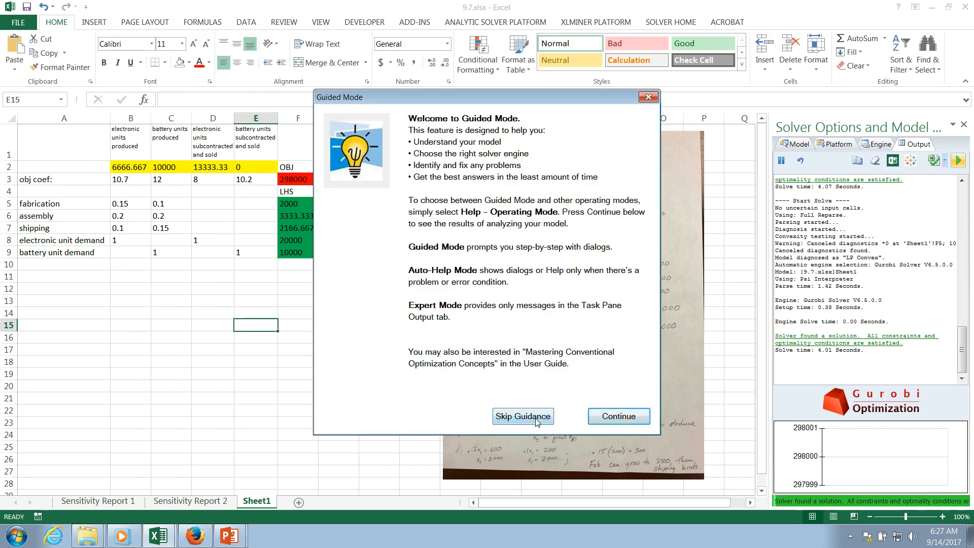
{"action": "left_click", "coordinate": [522, 416]}
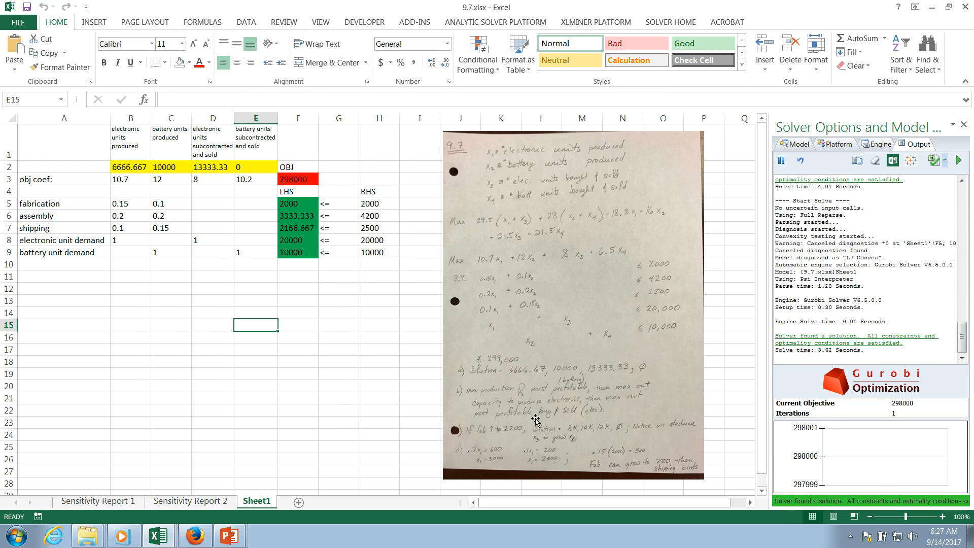
{"action": "mouse_move", "coordinate": [263, 180]}
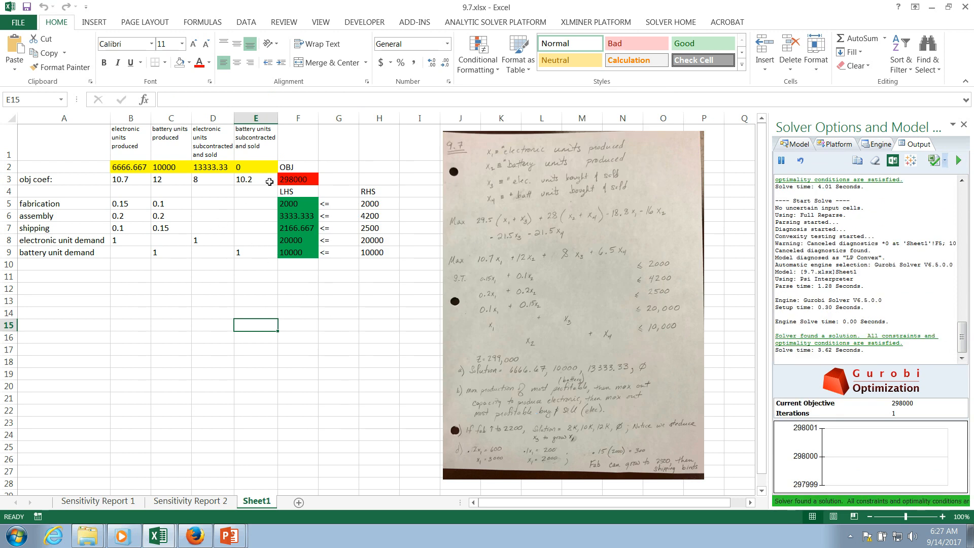
{"action": "type", "text": "10"}
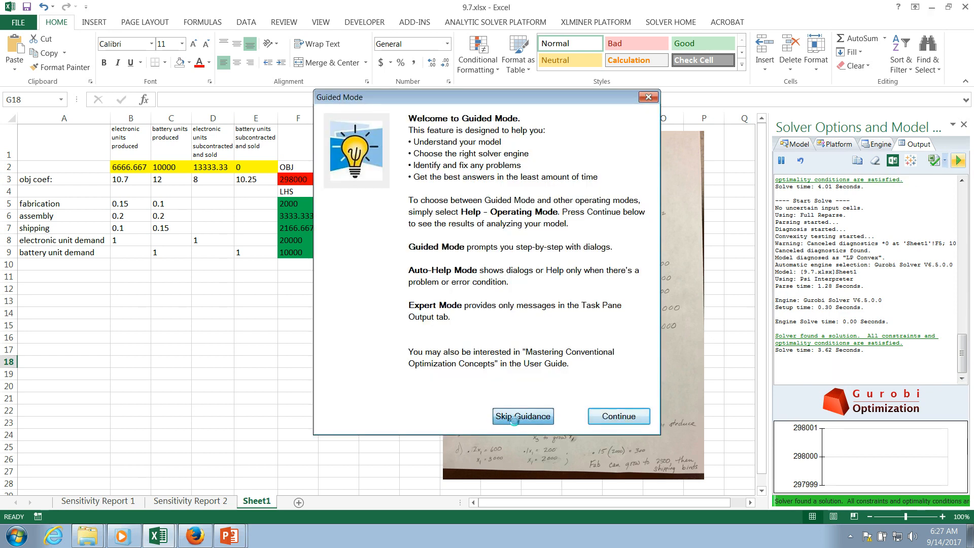
{"action": "left_click", "coordinate": [523, 416]}
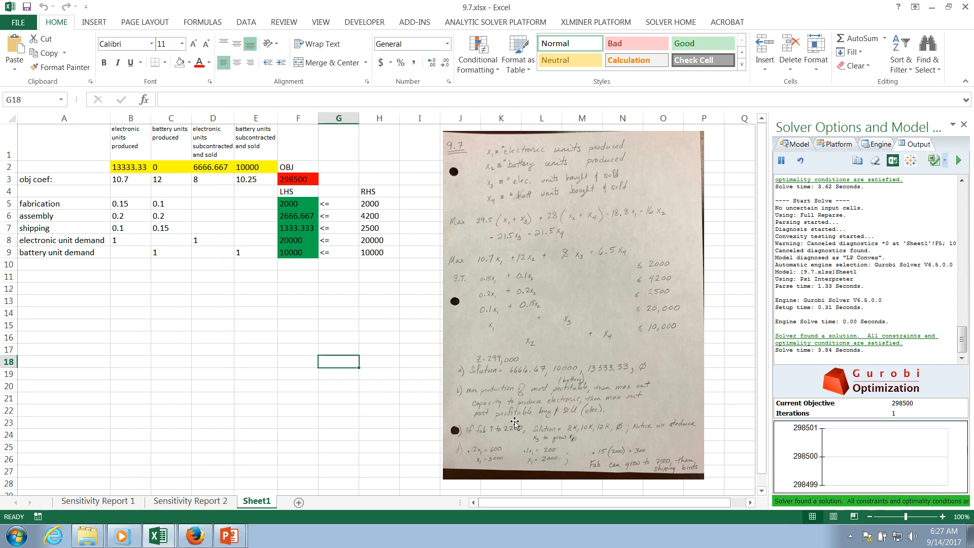
{"action": "mouse_move", "coordinate": [238, 136]}
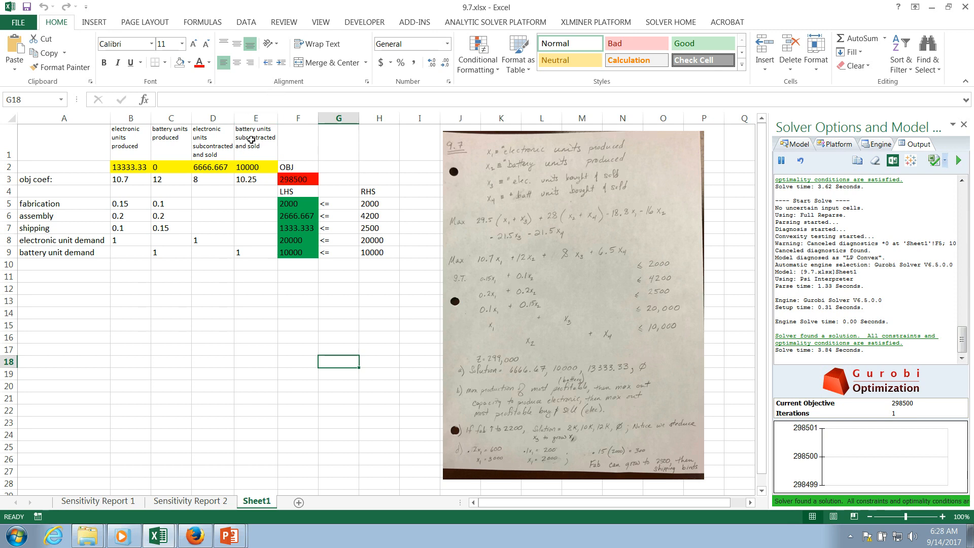
{"action": "mouse_move", "coordinate": [260, 202]}
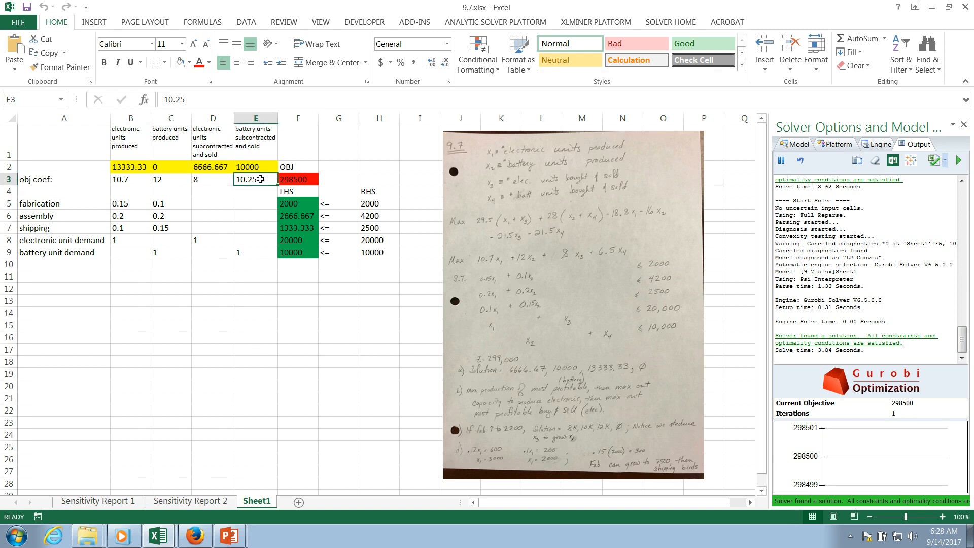
Reset E3 to 6.5 and bring Sensitivity Report 2 back into view
{"action": "type", "text": "6.5"}
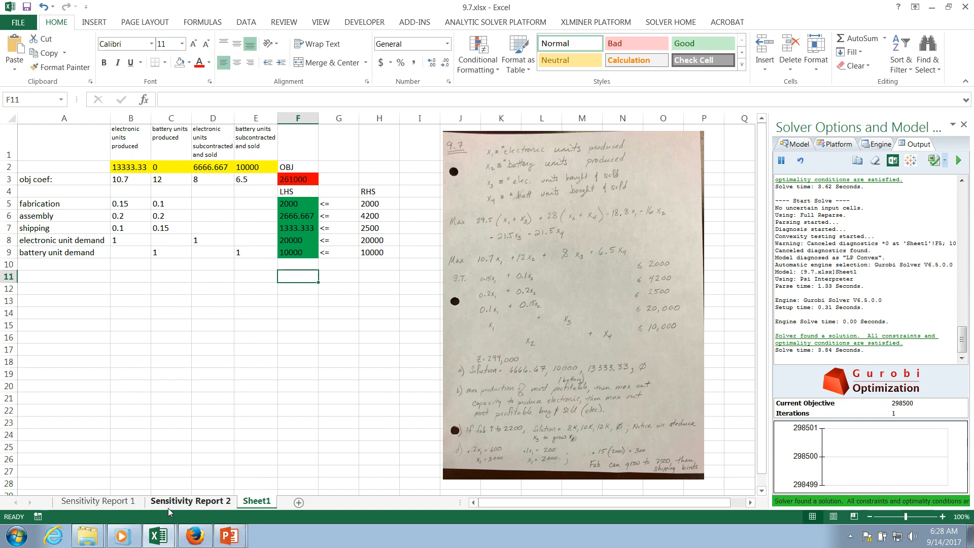
{"action": "left_click", "coordinate": [191, 500]}
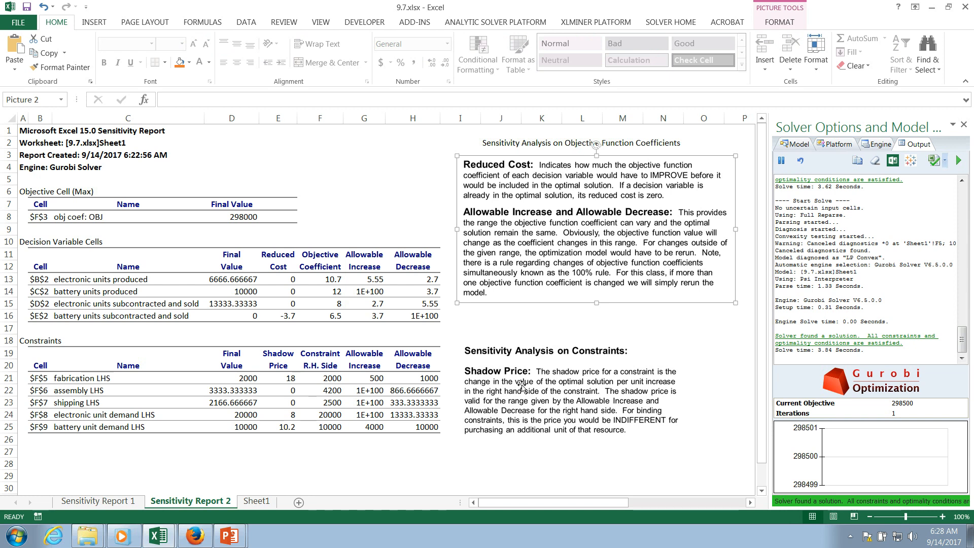
{"action": "left_click", "coordinate": [571, 397]}
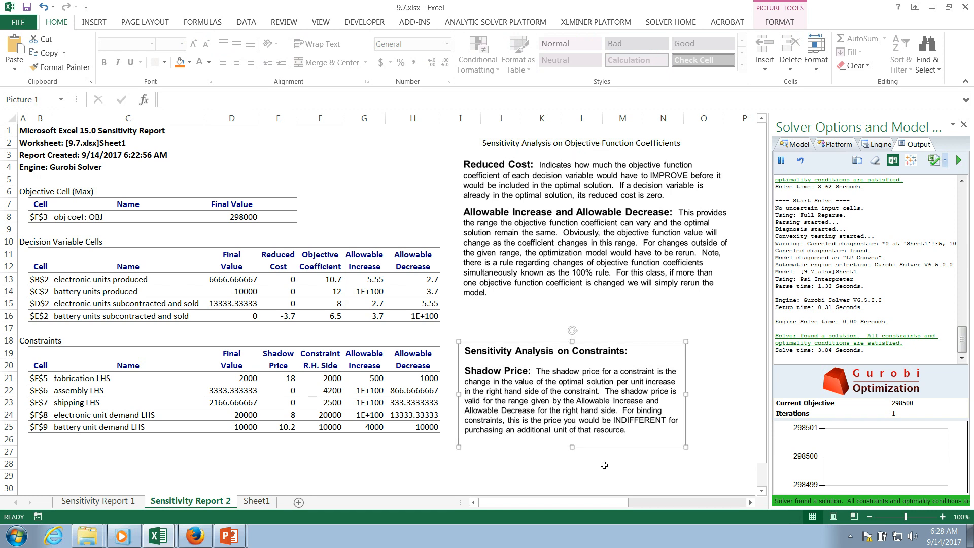
{"action": "mouse_move", "coordinate": [609, 460]}
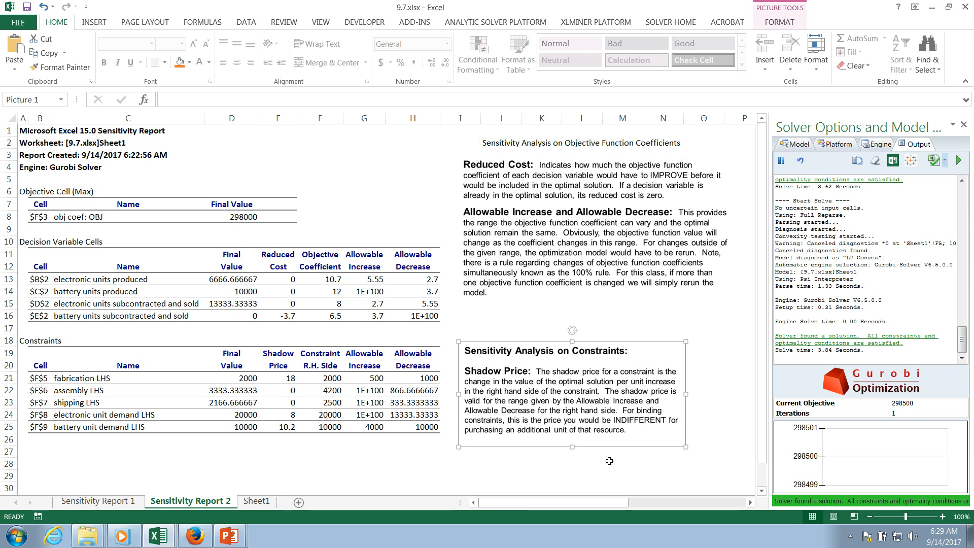
{"action": "mouse_move", "coordinate": [768, 381]}
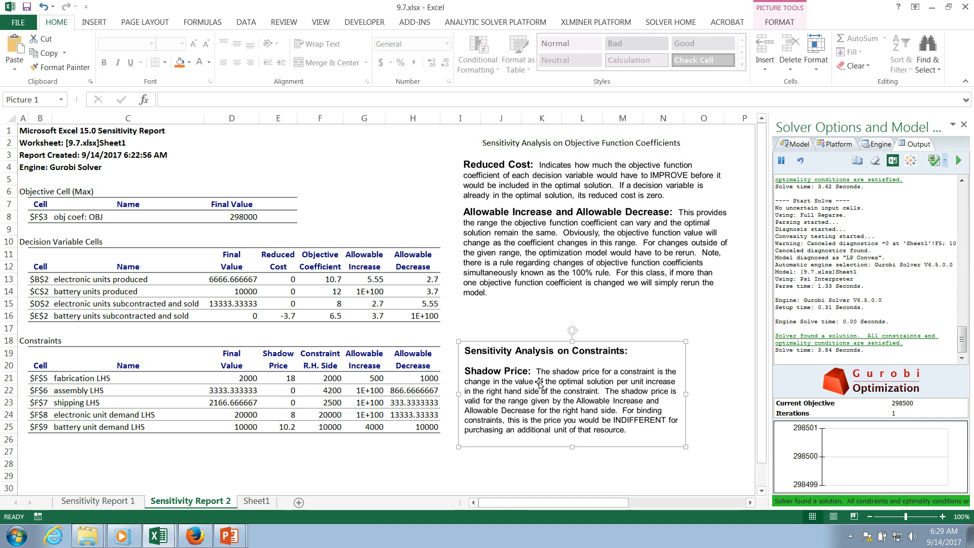
{"action": "mouse_move", "coordinate": [541, 372]}
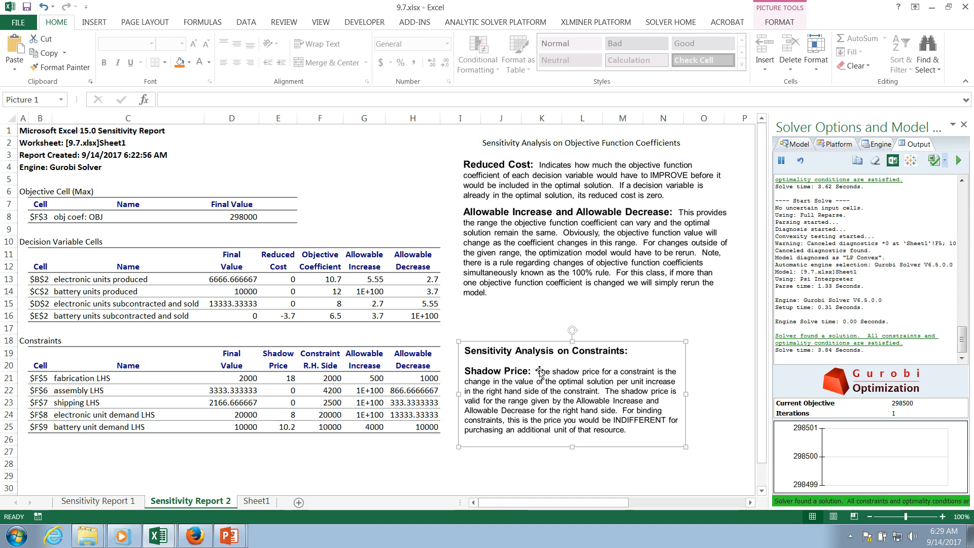
{"action": "mouse_move", "coordinate": [634, 366]}
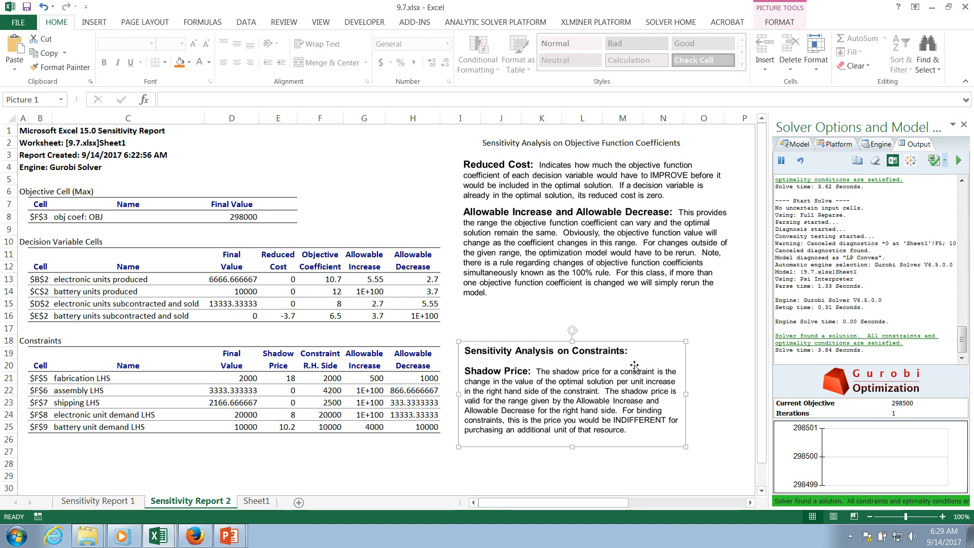
{"action": "mouse_move", "coordinate": [660, 359]}
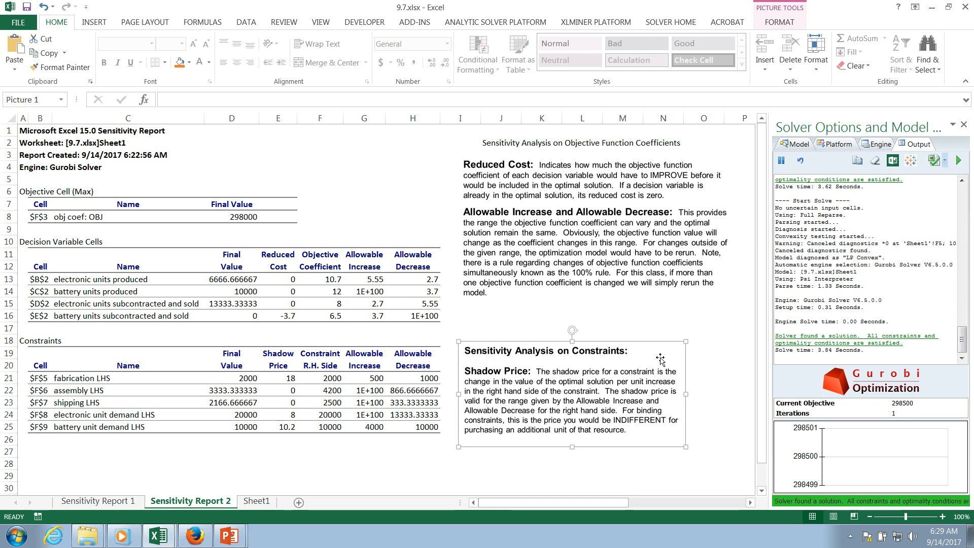
{"action": "mouse_move", "coordinate": [506, 398]}
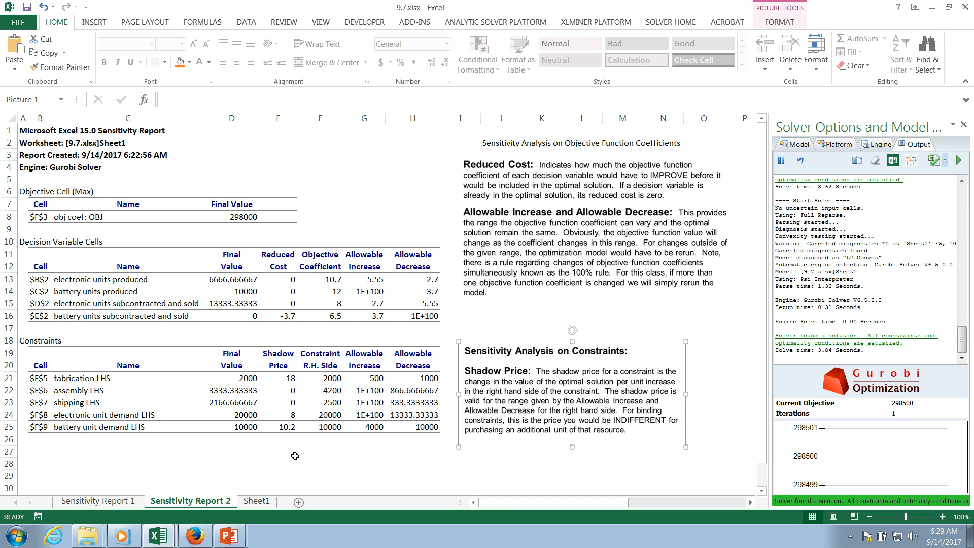
{"action": "mouse_move", "coordinate": [320, 421]}
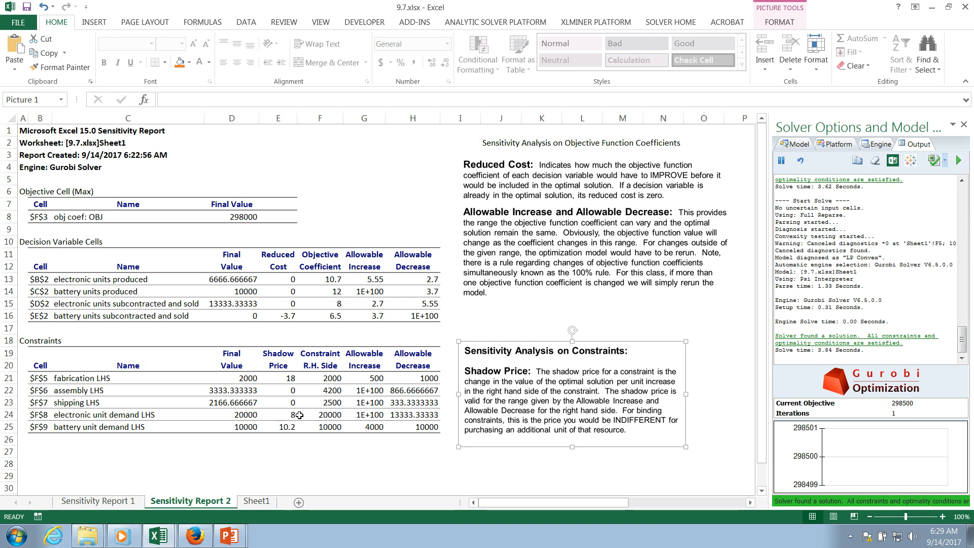
{"action": "mouse_move", "coordinate": [296, 427]}
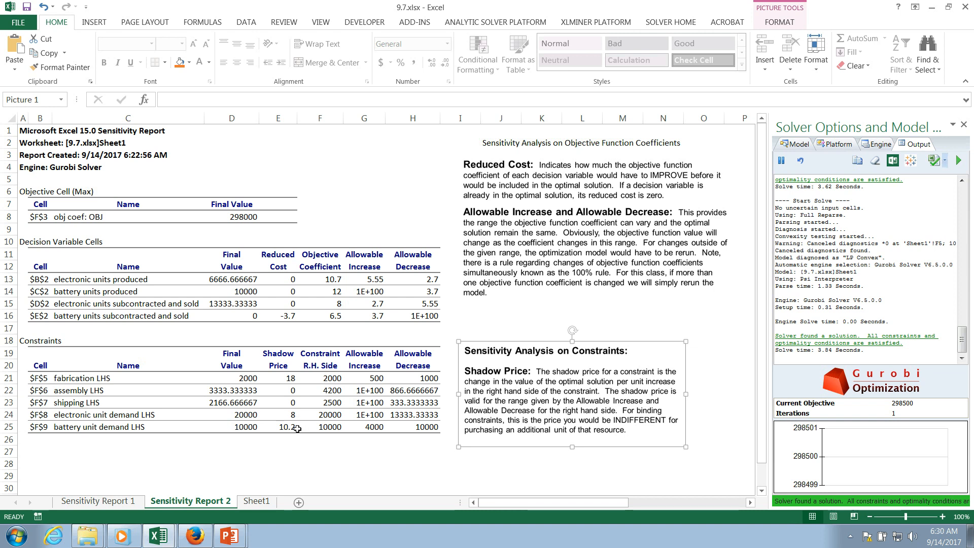
{"action": "mouse_move", "coordinate": [310, 395]}
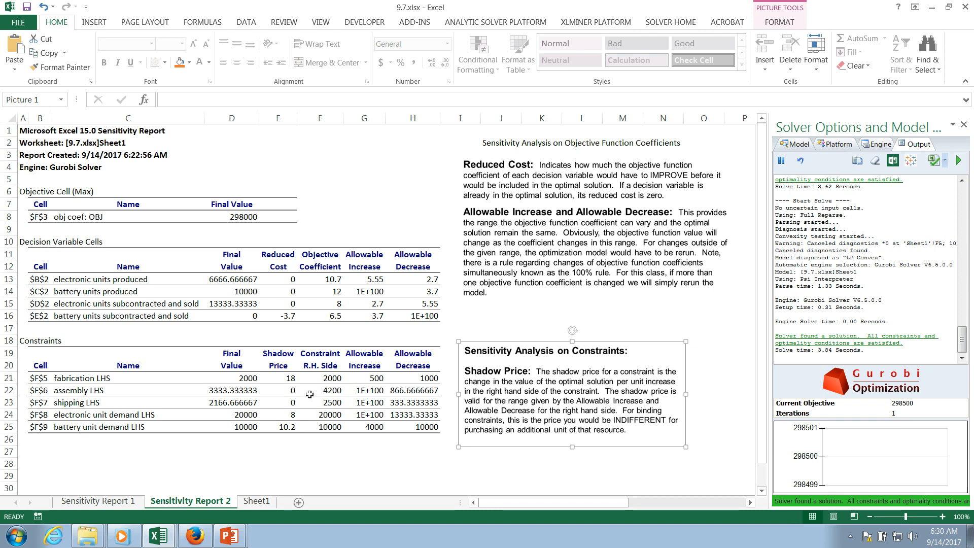
{"action": "mouse_move", "coordinate": [307, 405]}
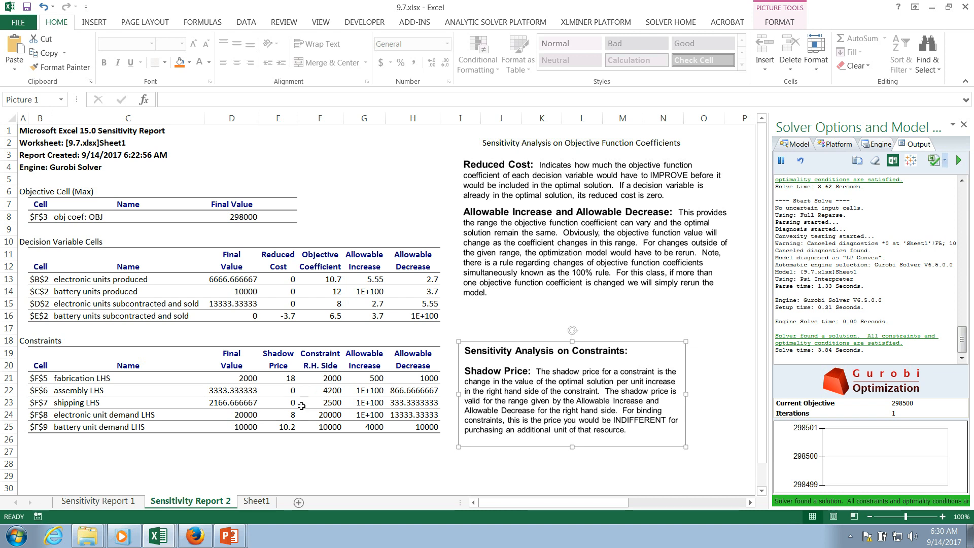
{"action": "mouse_move", "coordinate": [304, 390]}
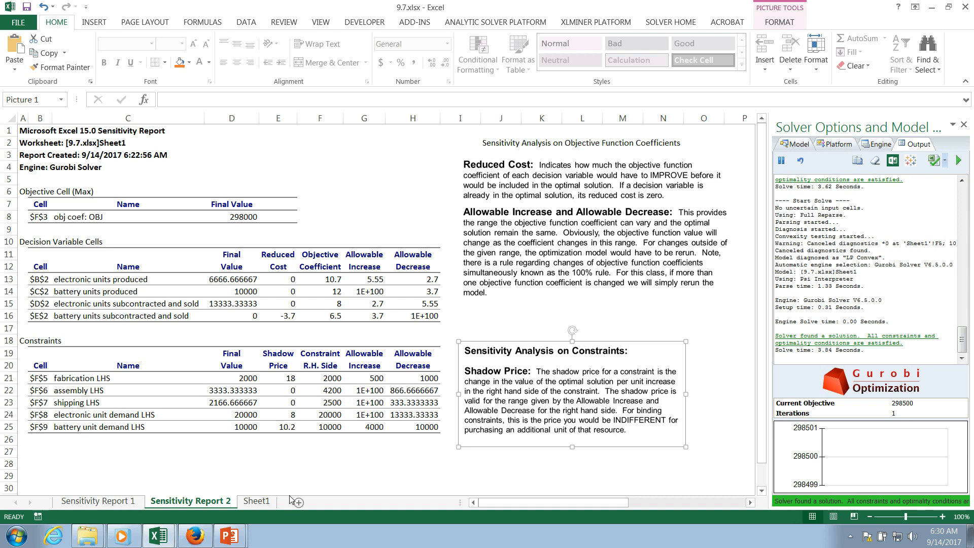
From Sheet1, click Solve again so the objective returns to 298000
{"action": "left_click", "coordinate": [257, 501]}
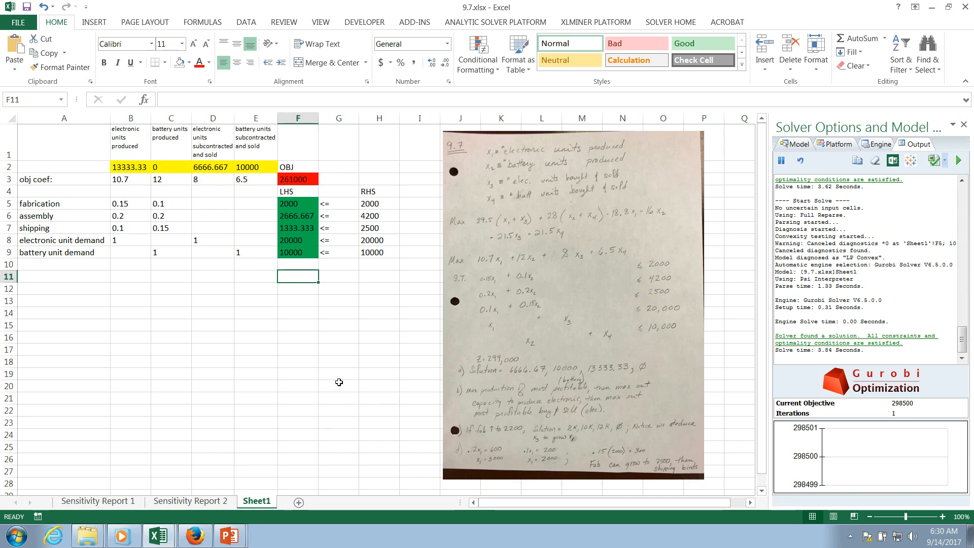
{"action": "mouse_move", "coordinate": [388, 292]}
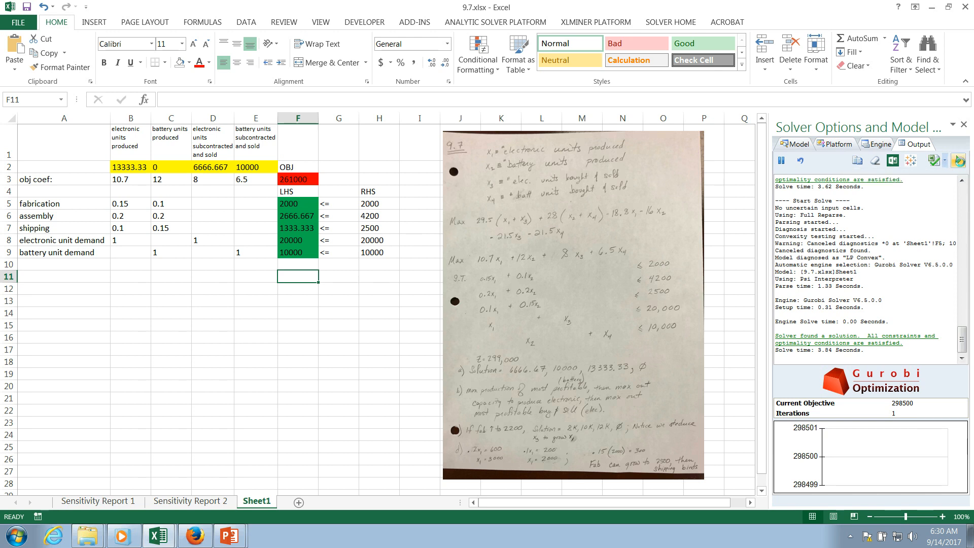
{"action": "left_click", "coordinate": [960, 160]}
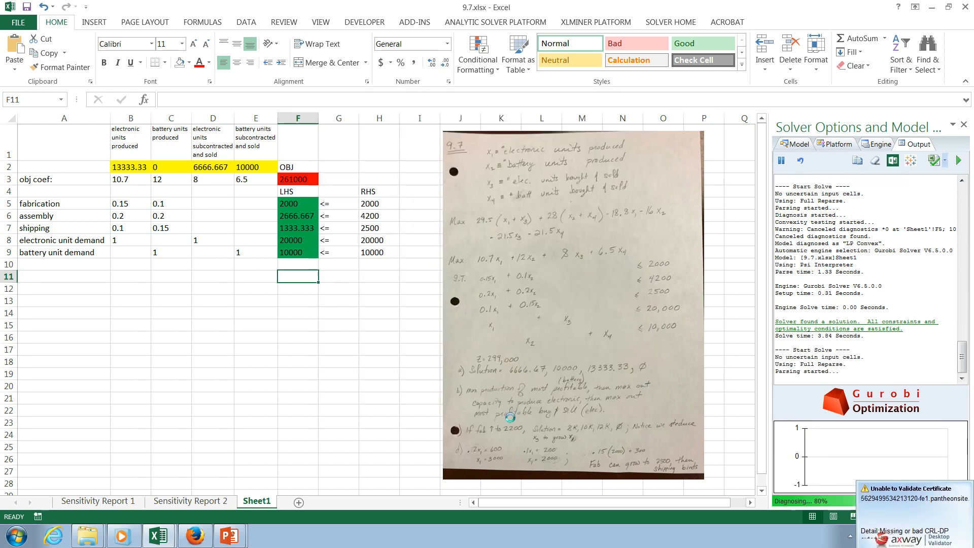
{"action": "left_click", "coordinate": [962, 160]}
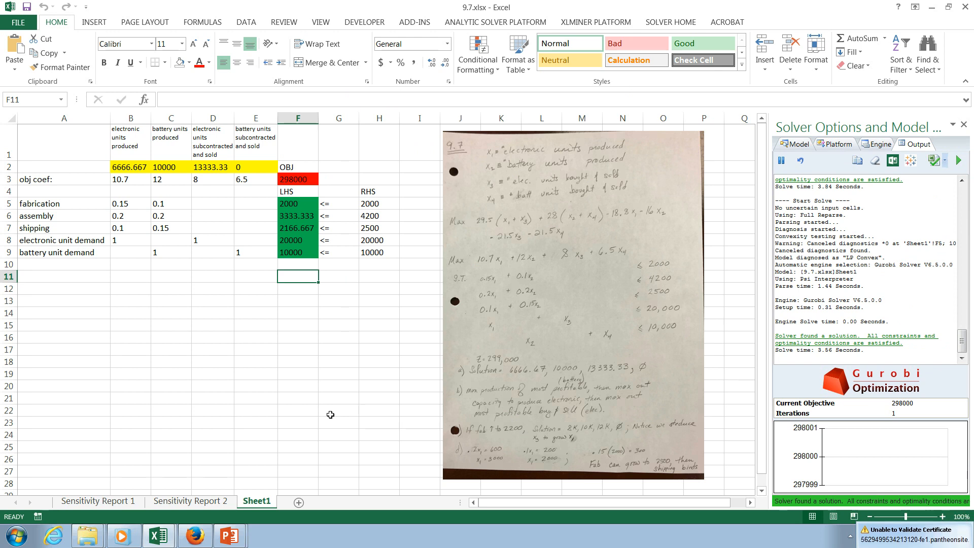
{"action": "mouse_move", "coordinate": [293, 204]}
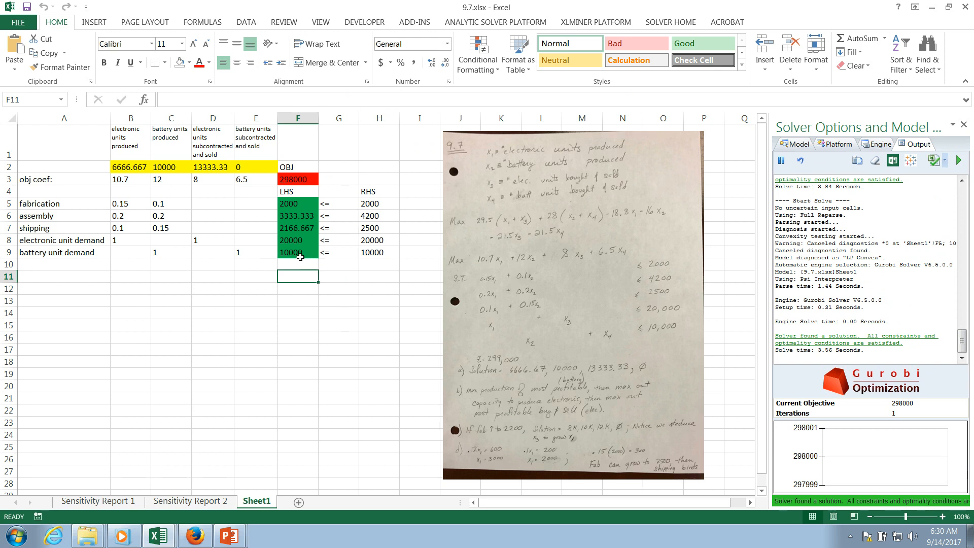
Flip between Sensitivity Report 2 and Sheet1, ending on the report's shadow prices
{"action": "left_click", "coordinate": [190, 500]}
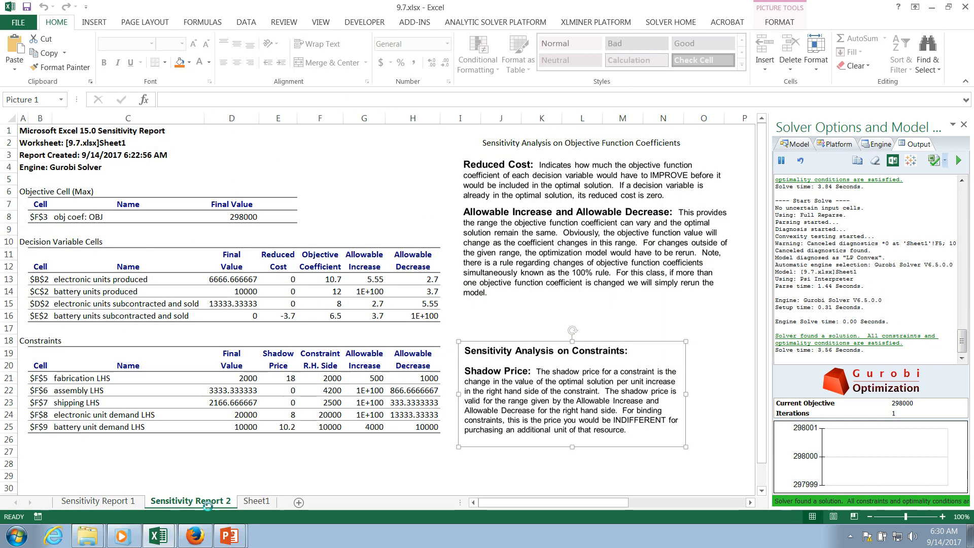
{"action": "mouse_move", "coordinate": [296, 359]}
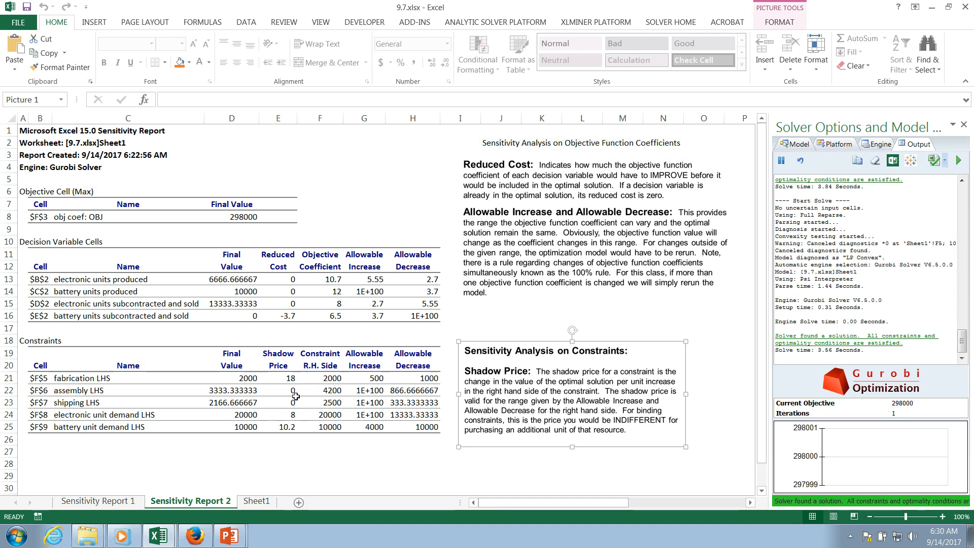
{"action": "left_click", "coordinate": [256, 500]}
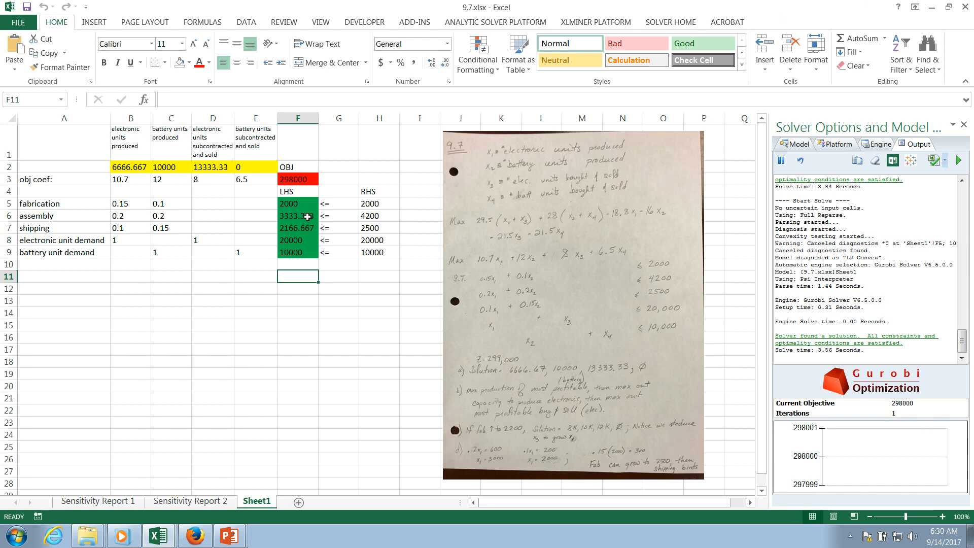
{"action": "mouse_move", "coordinate": [306, 230]}
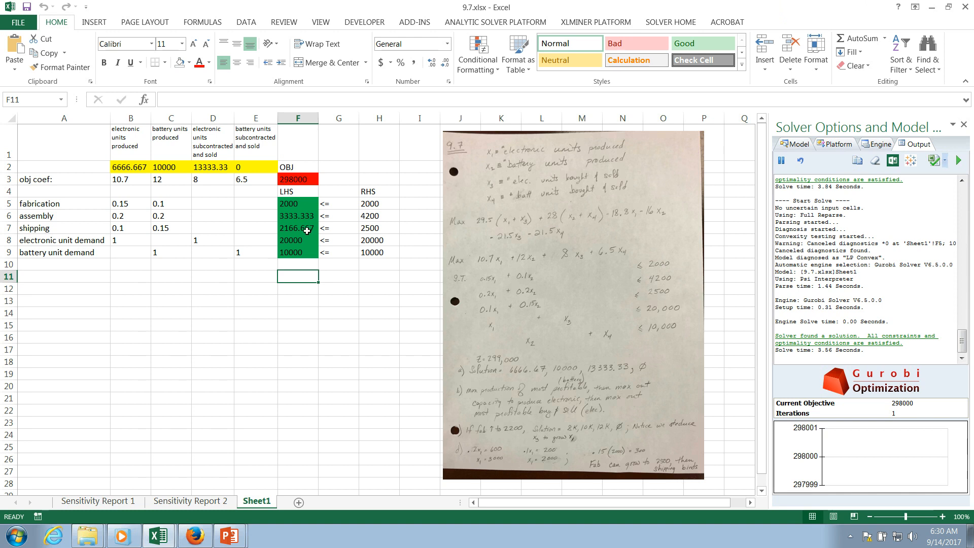
{"action": "mouse_move", "coordinate": [300, 216]}
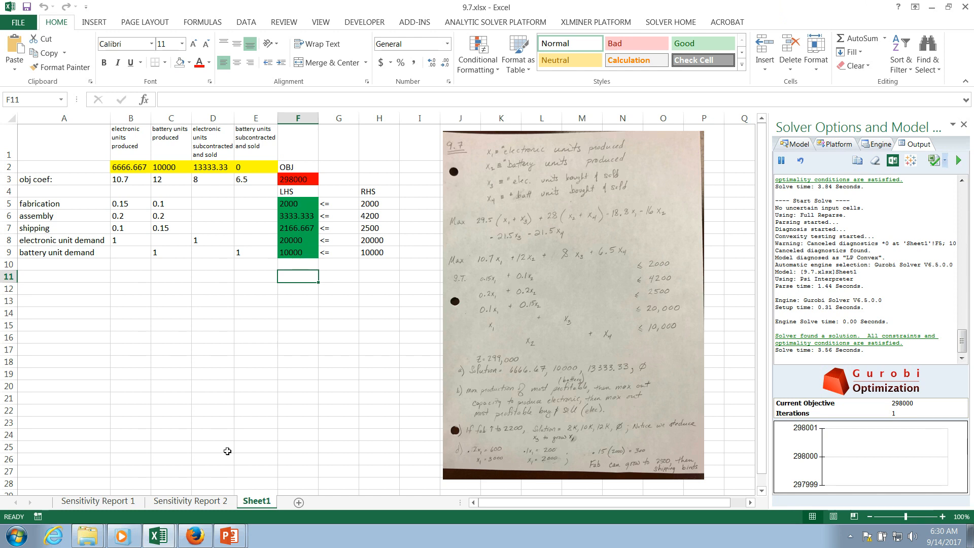
{"action": "left_click", "coordinate": [191, 501]}
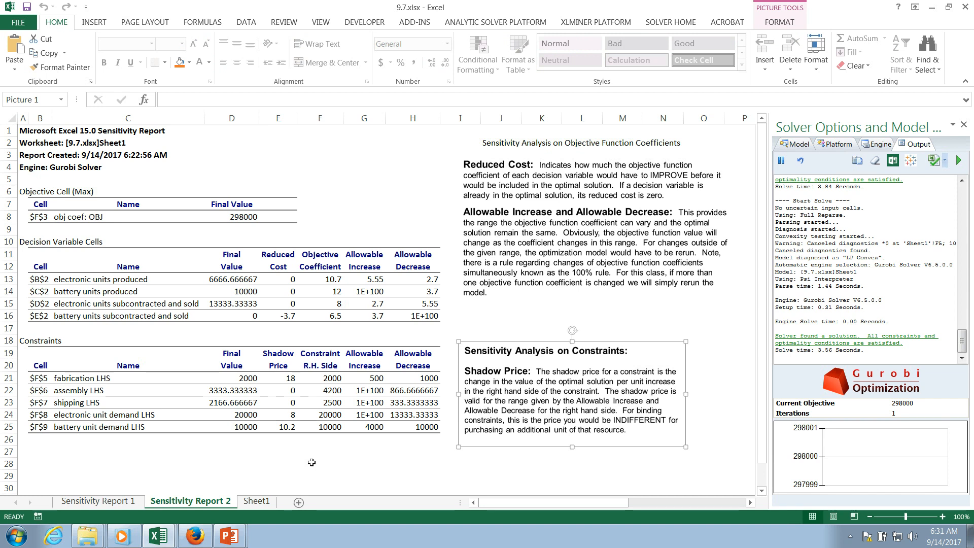
{"action": "mouse_move", "coordinate": [280, 427]}
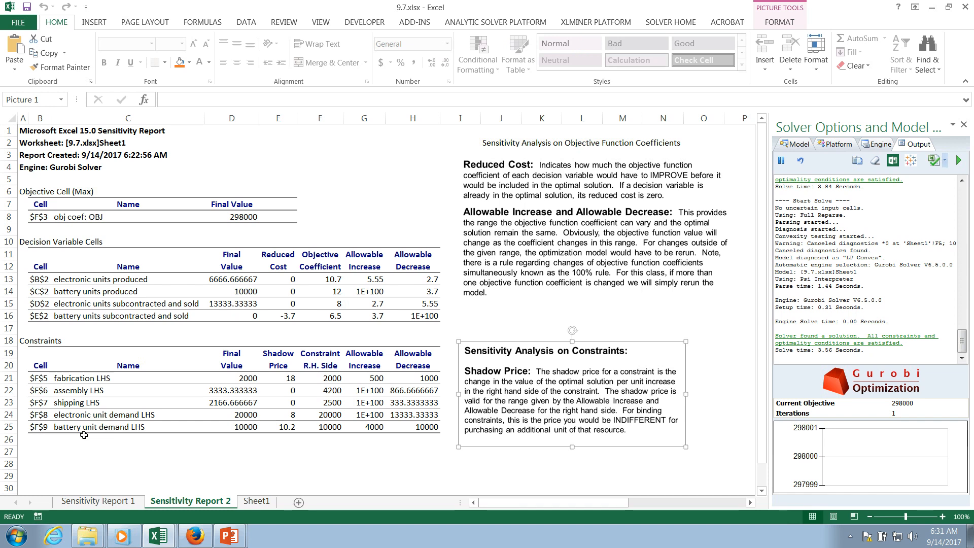
{"action": "mouse_move", "coordinate": [301, 430]}
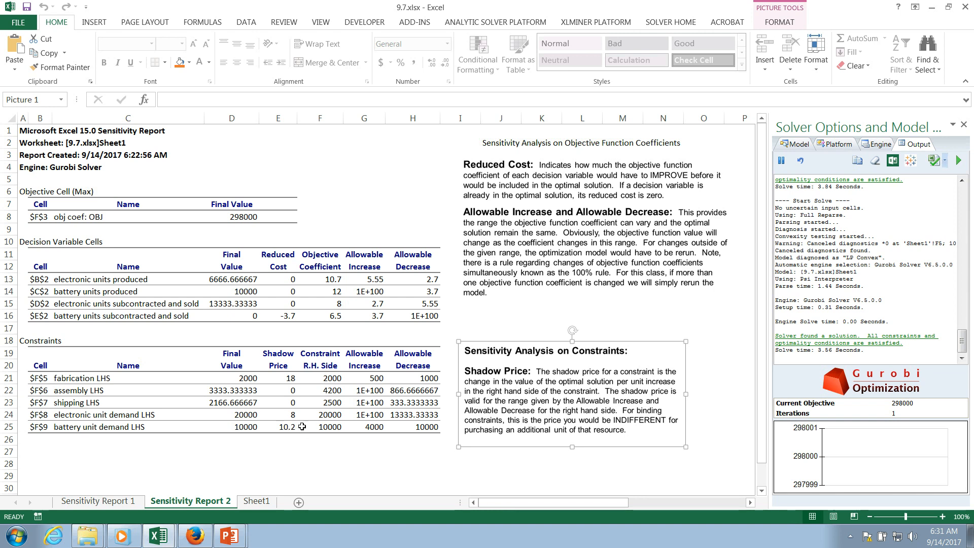
Return to the model on Sheet1 and pick the battery unit demand limit cell H9
{"action": "left_click", "coordinate": [256, 501]}
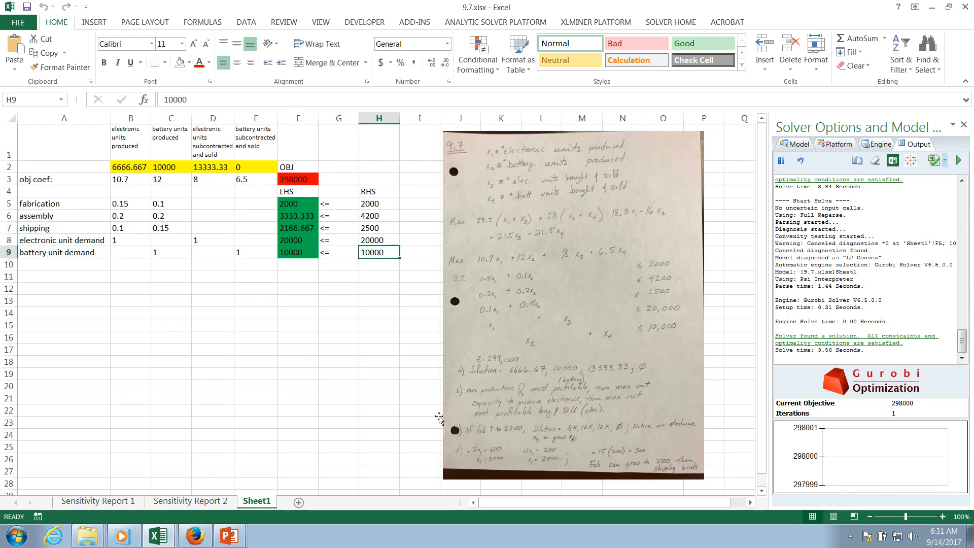
Raise battery unit demand to 10001, re-solve to objective 298010.2, and view Sensitivity Report 2
{"action": "type", "text": "1"}
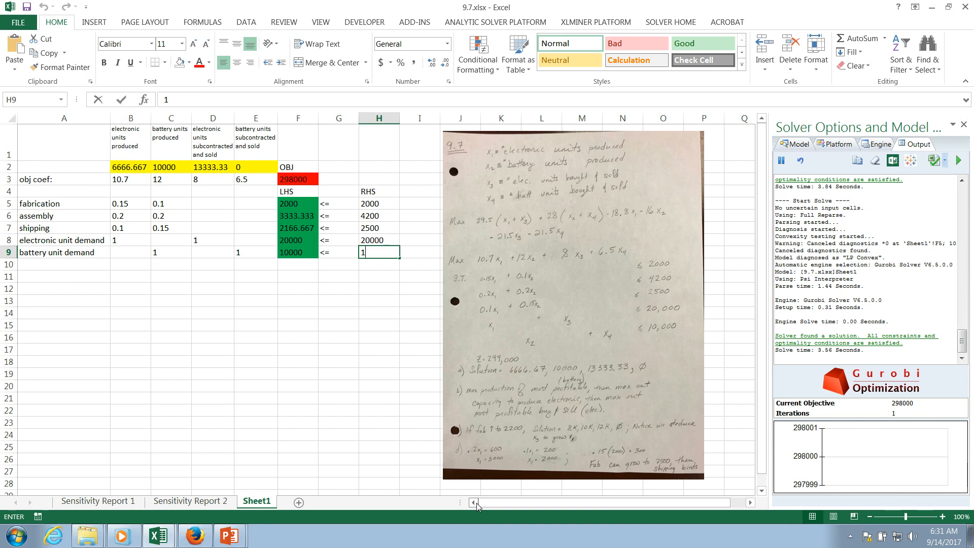
{"action": "type", "text": "0001"}
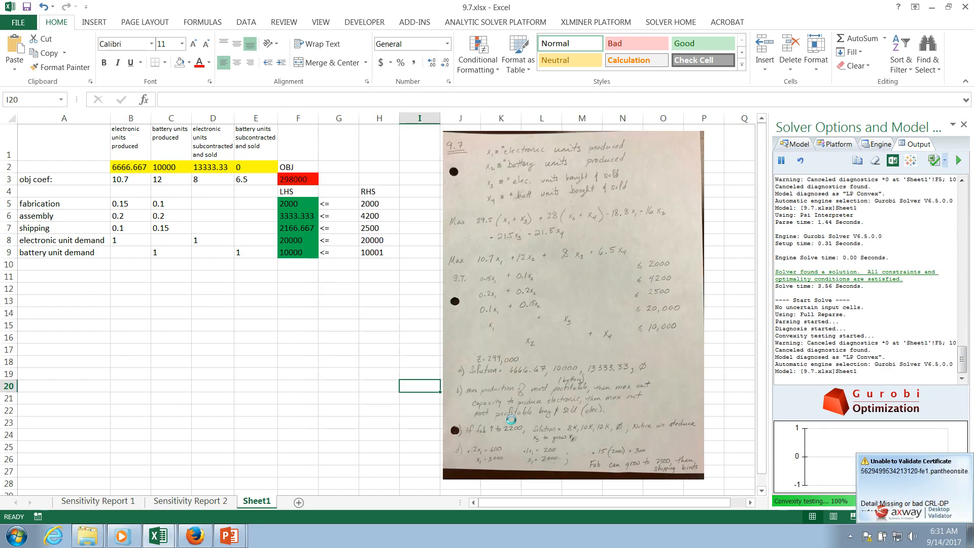
{"action": "left_click", "coordinate": [964, 160]}
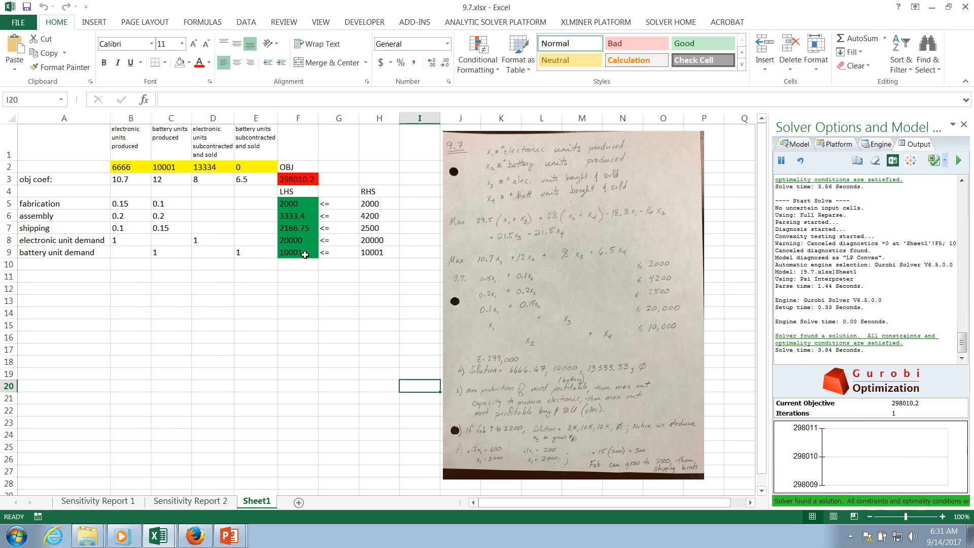
{"action": "mouse_move", "coordinate": [342, 307]}
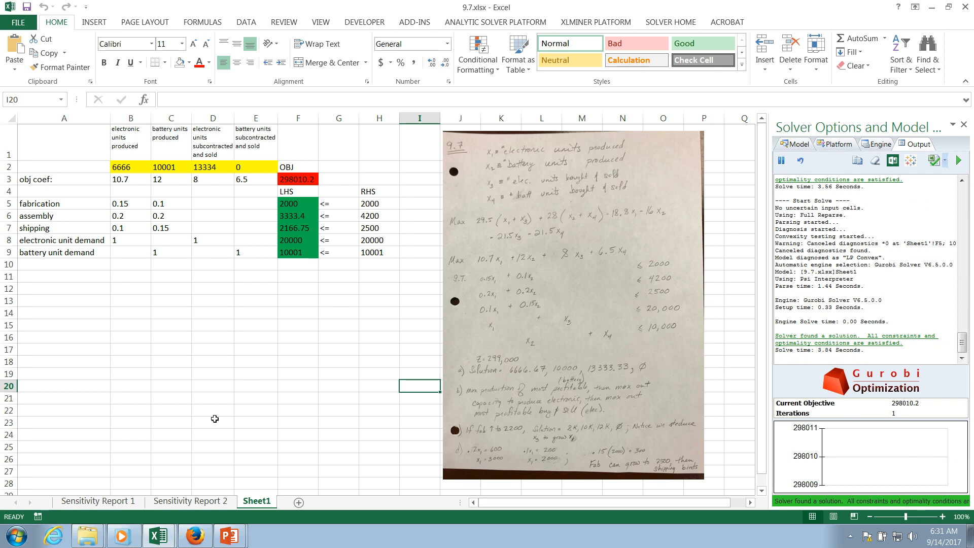
{"action": "left_click", "coordinate": [190, 501]}
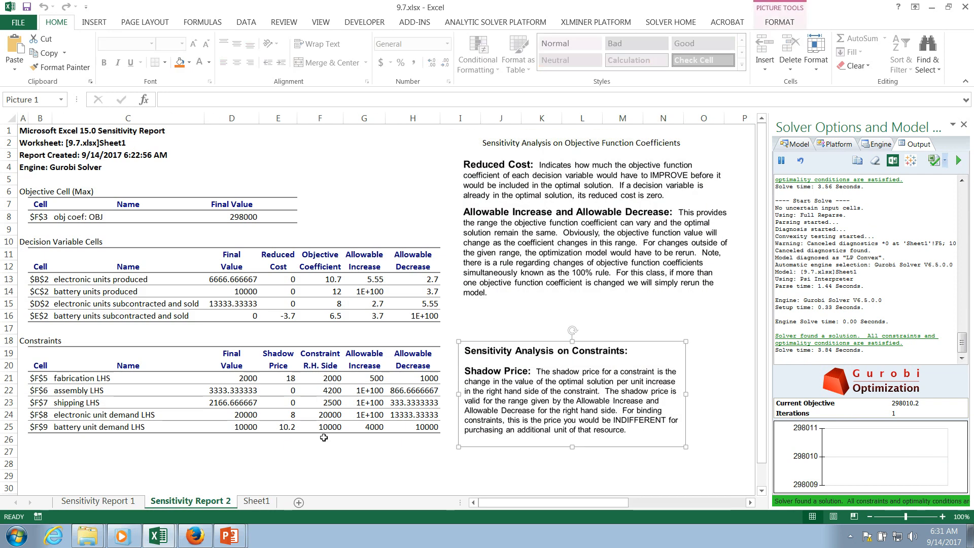